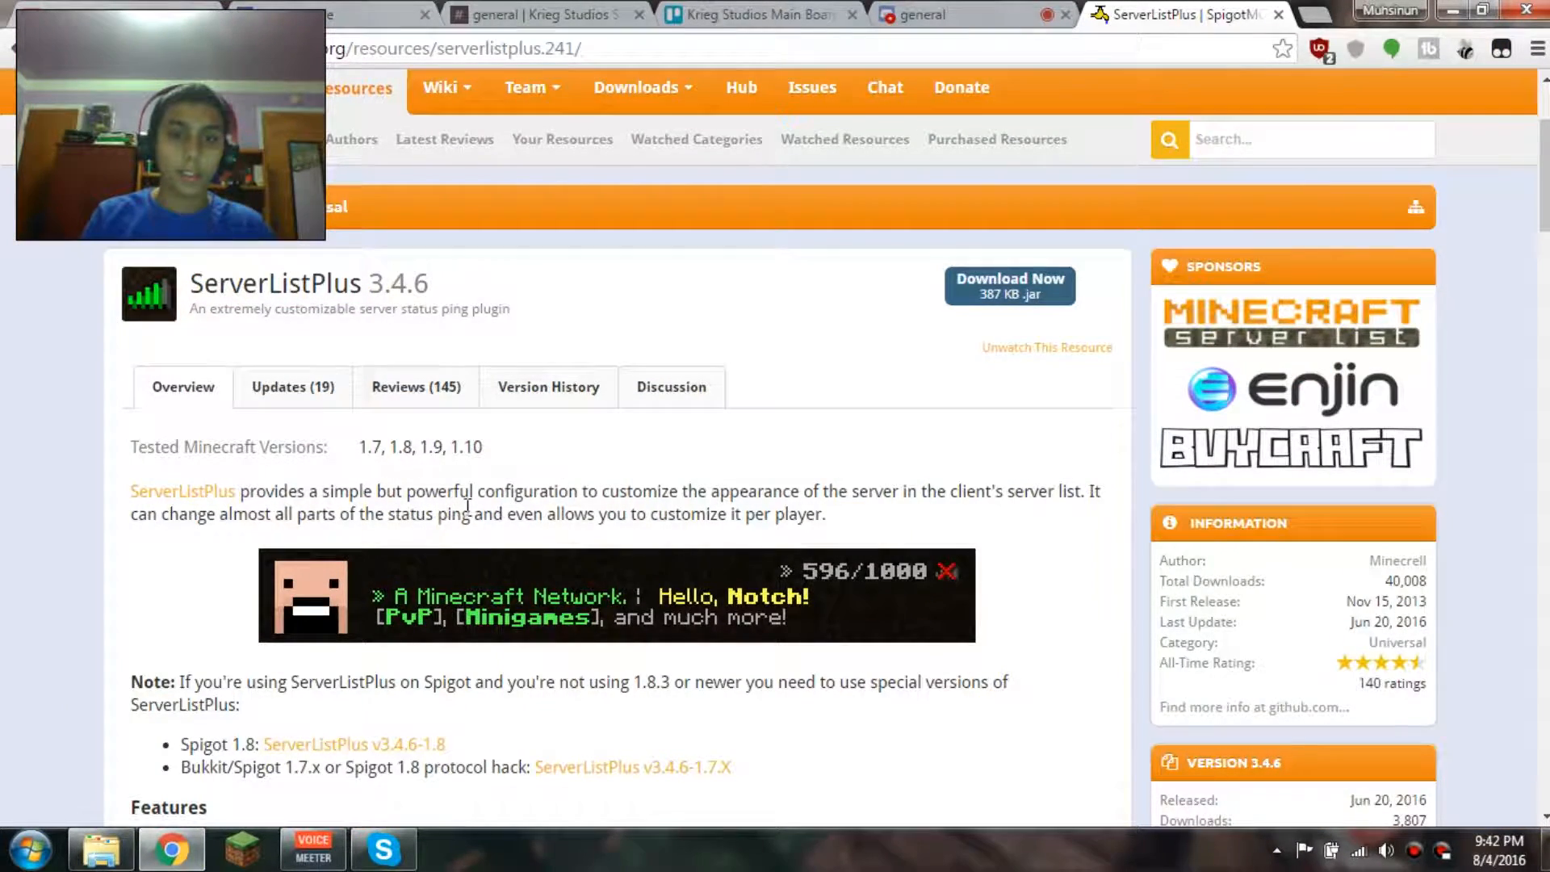
pyautogui.moveTo(288, 633)
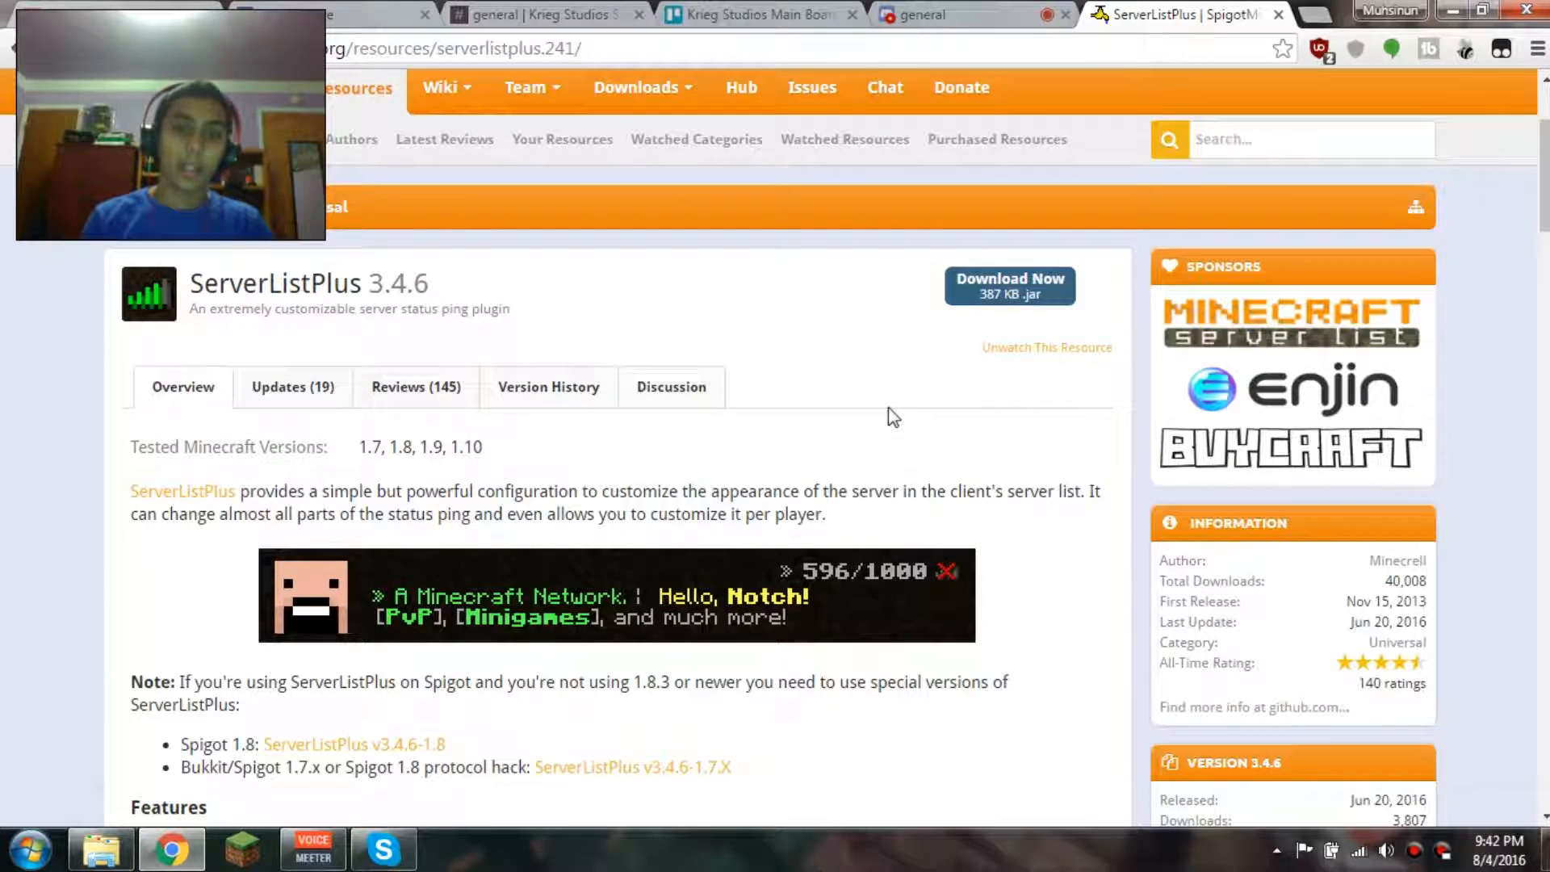
pyautogui.moveTo(885, 410)
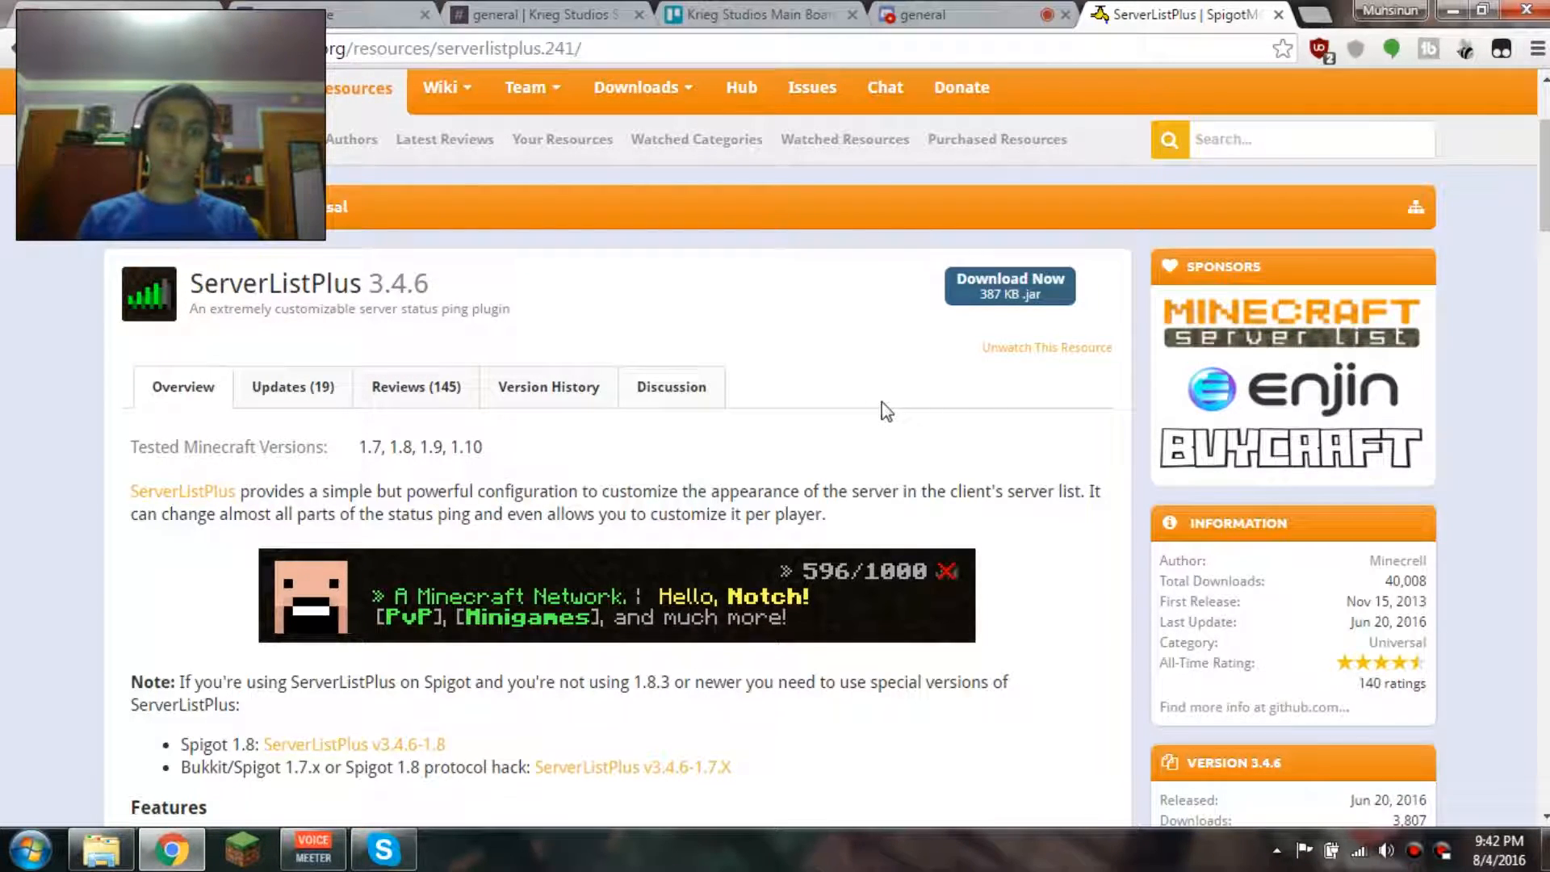
# Download ServerListPlus-3.4.6-Universal.jar, keep it past the harmful-file warning and show all downloads.
pyautogui.click(1009, 286)
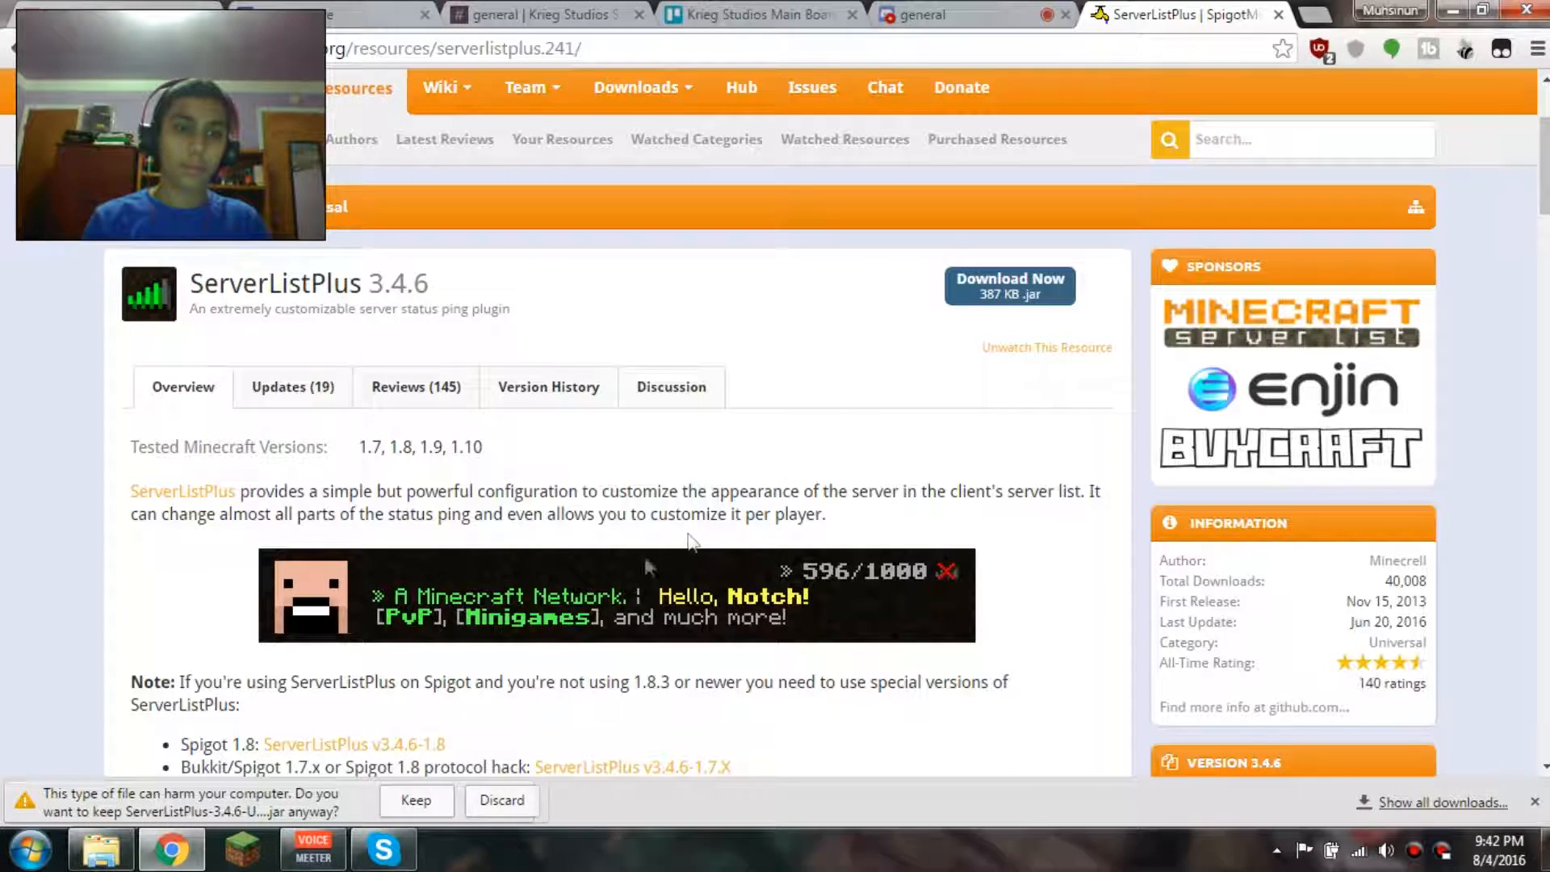
pyautogui.click(416, 799)
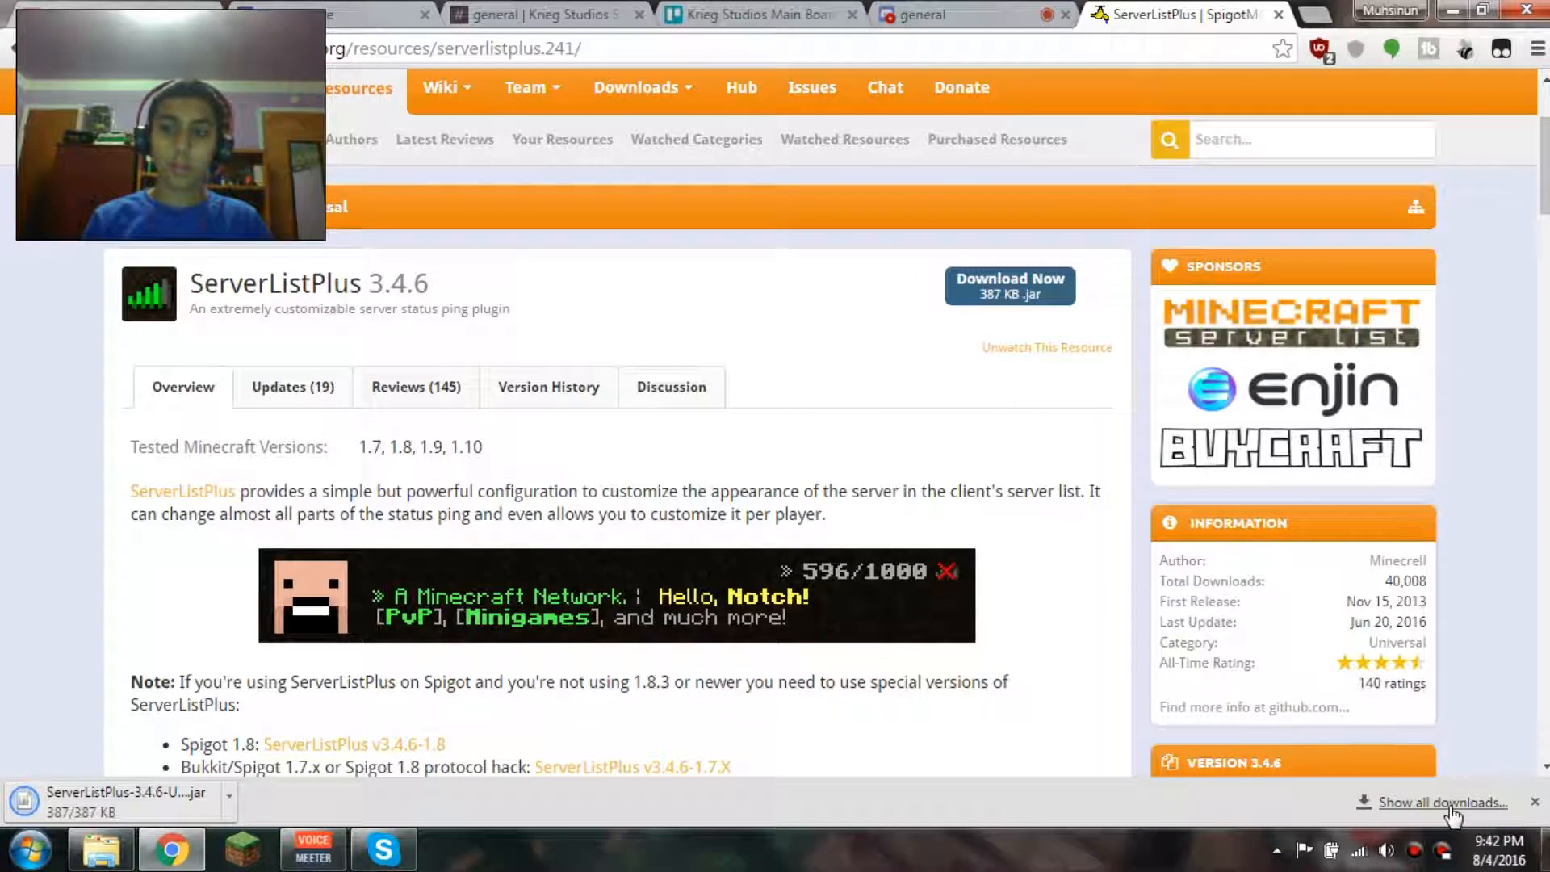
pyautogui.click(1442, 803)
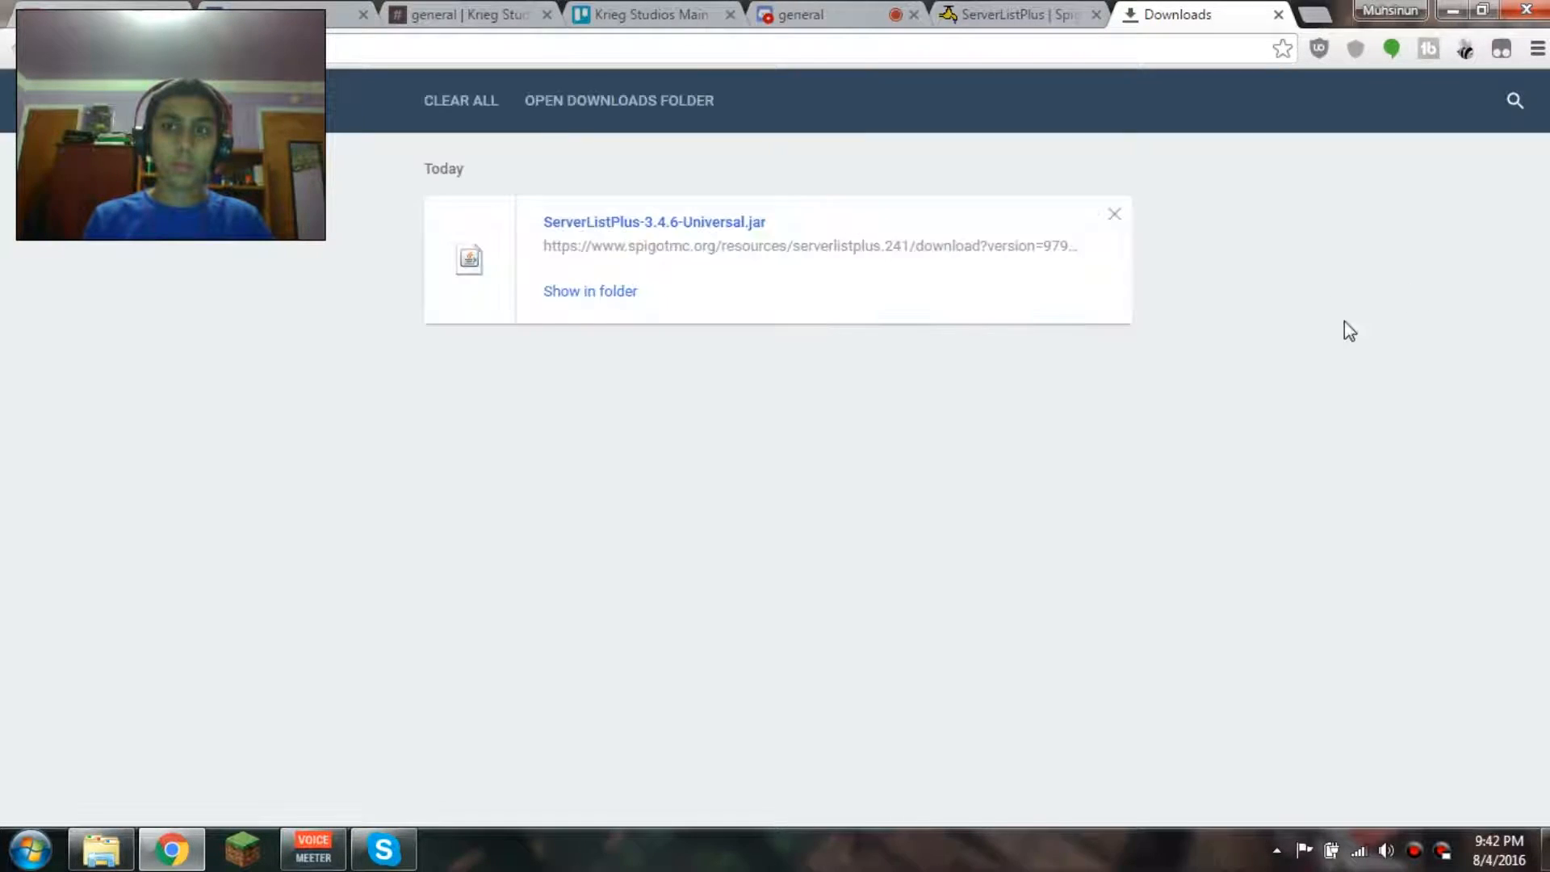
# Move the ServerListPlus jar from Downloads into Spigot Test Server\plugins and return to the server folder.
pyautogui.click(592, 290)
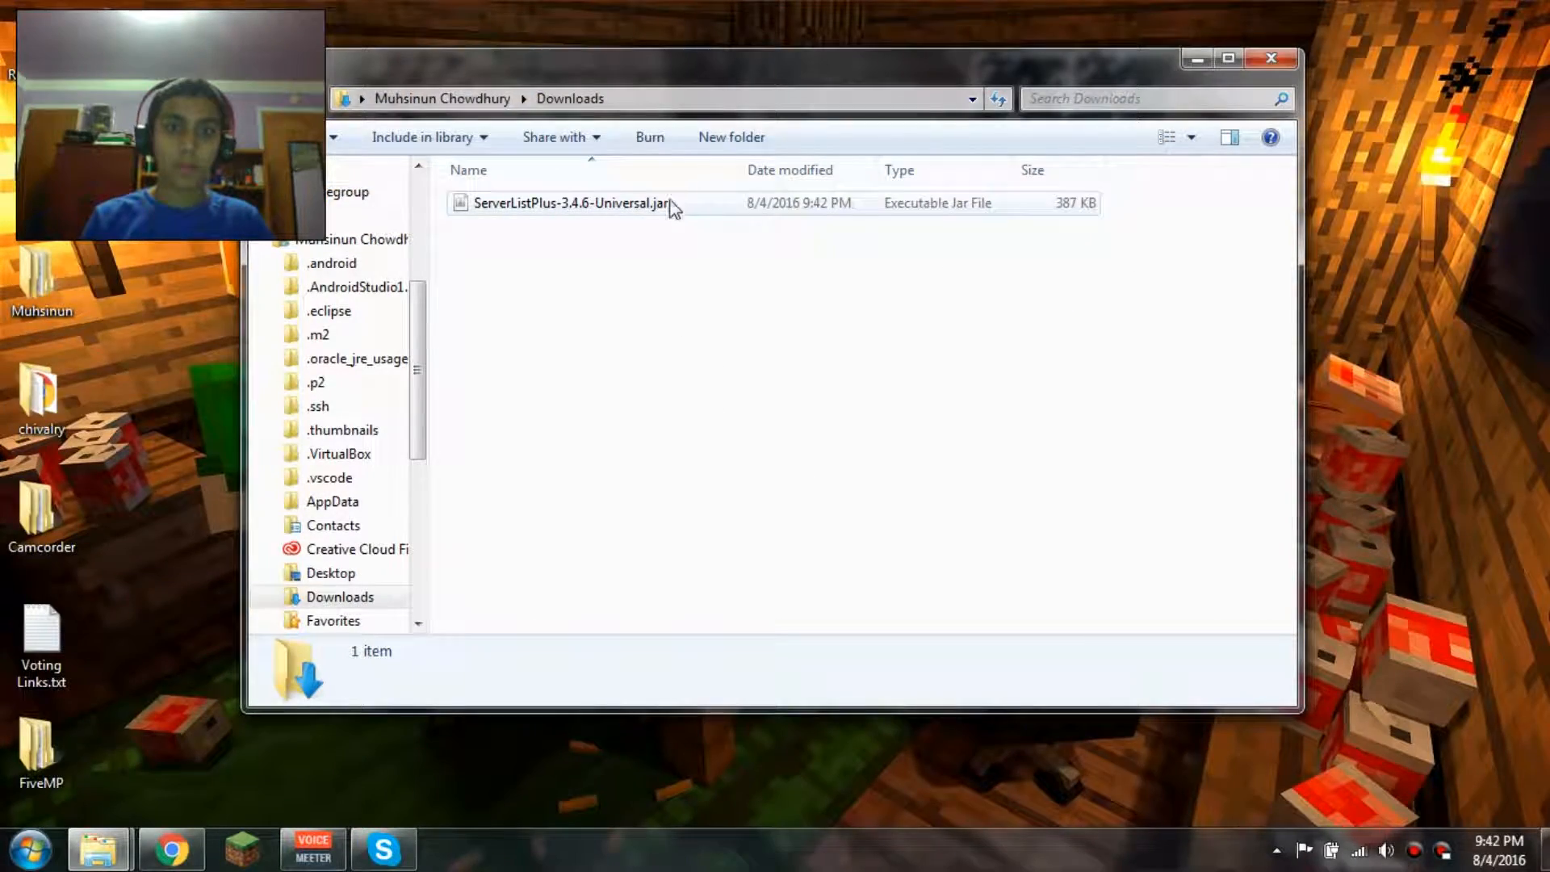
pyautogui.click(572, 203)
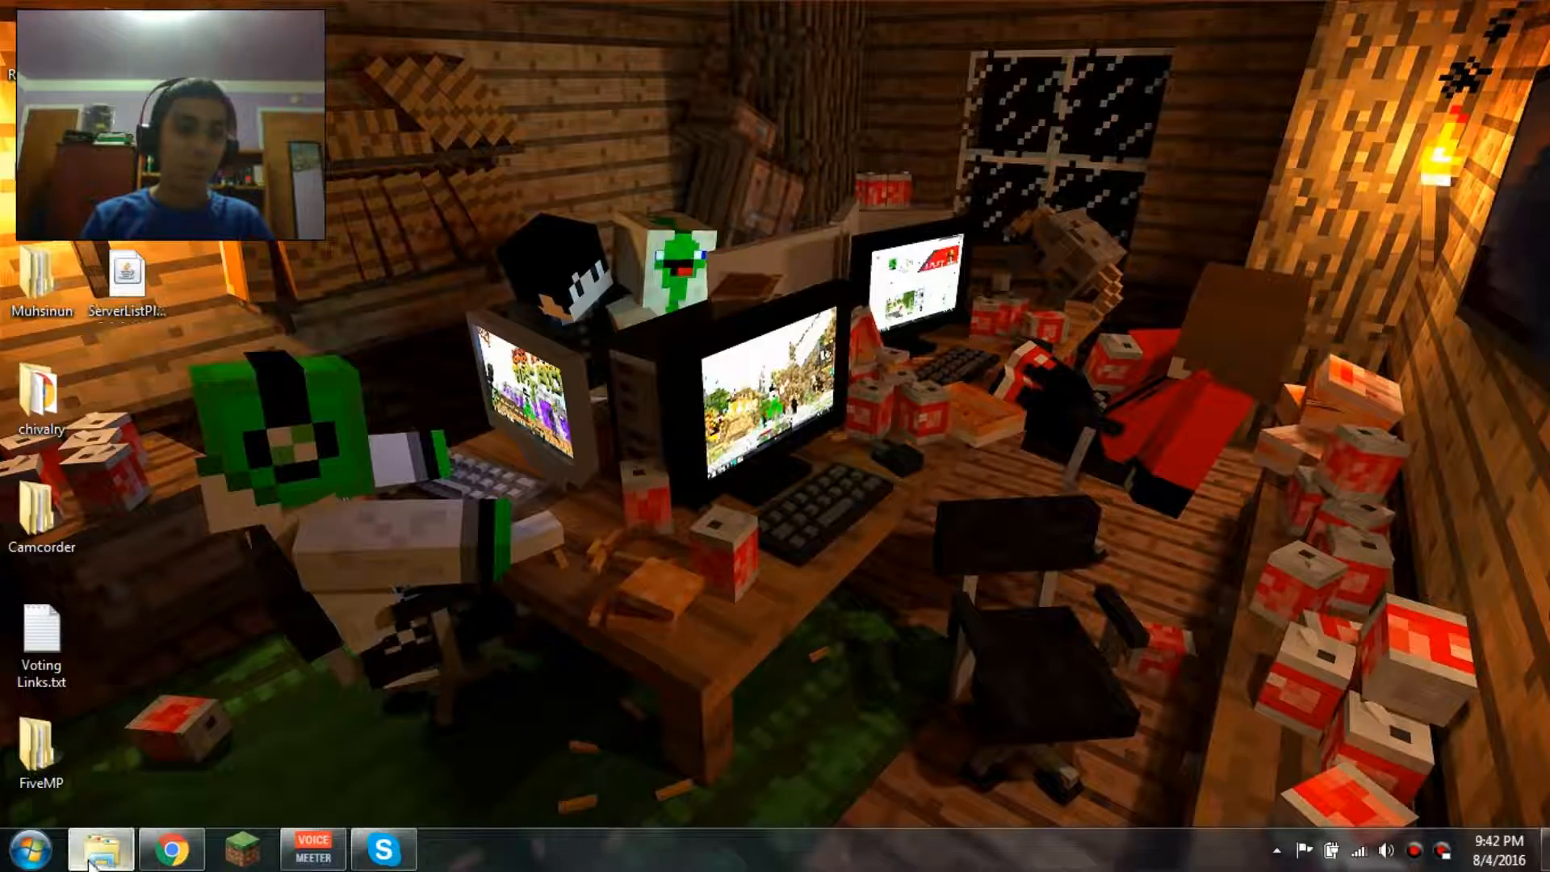
pyautogui.click(100, 848)
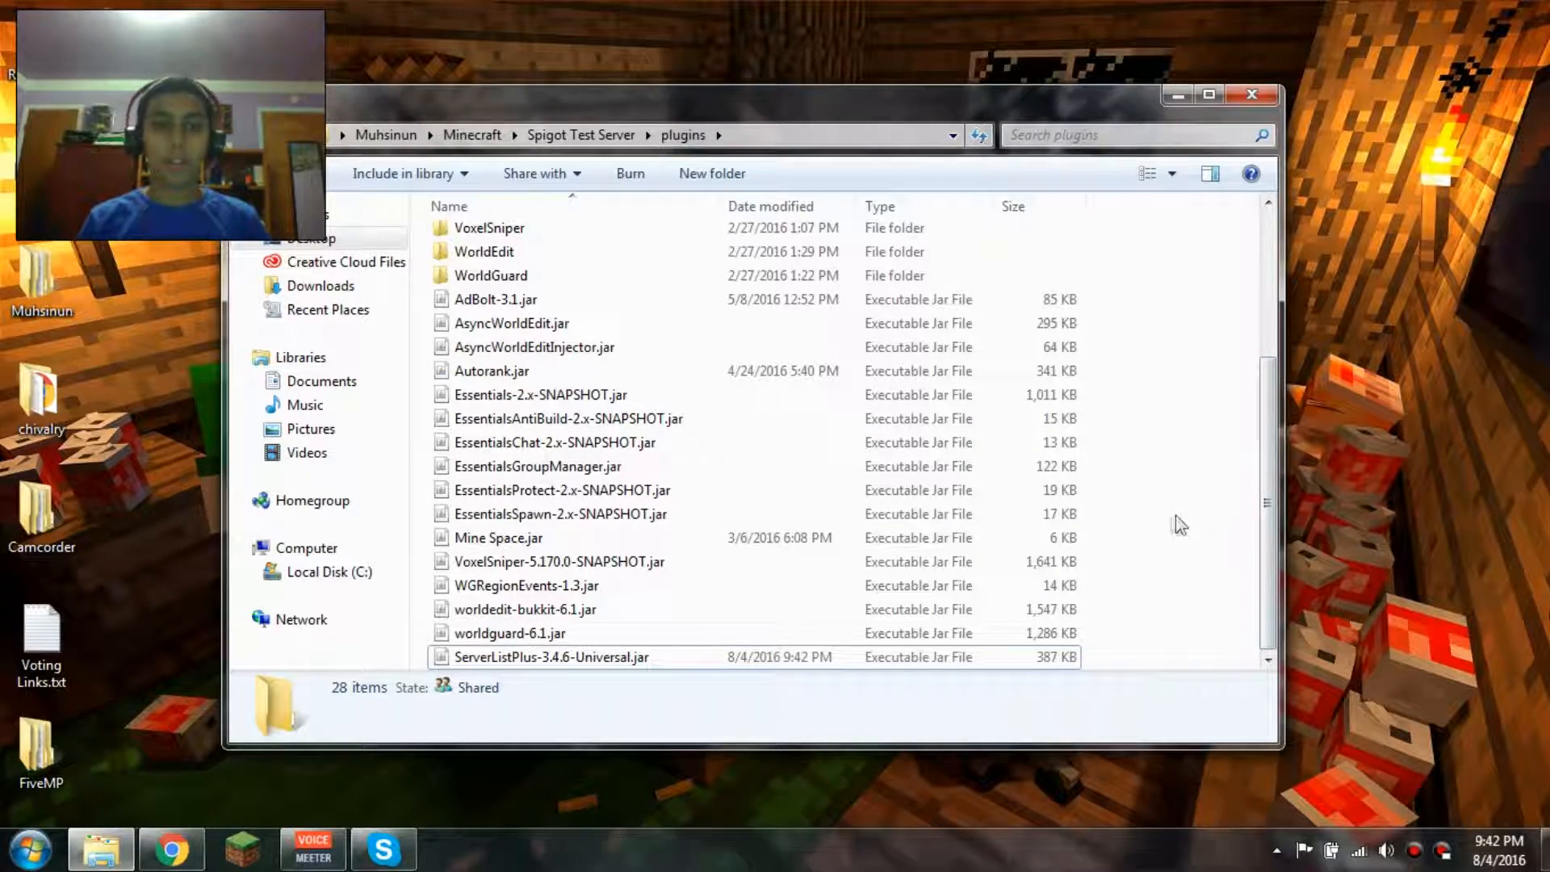
pyautogui.click(579, 134)
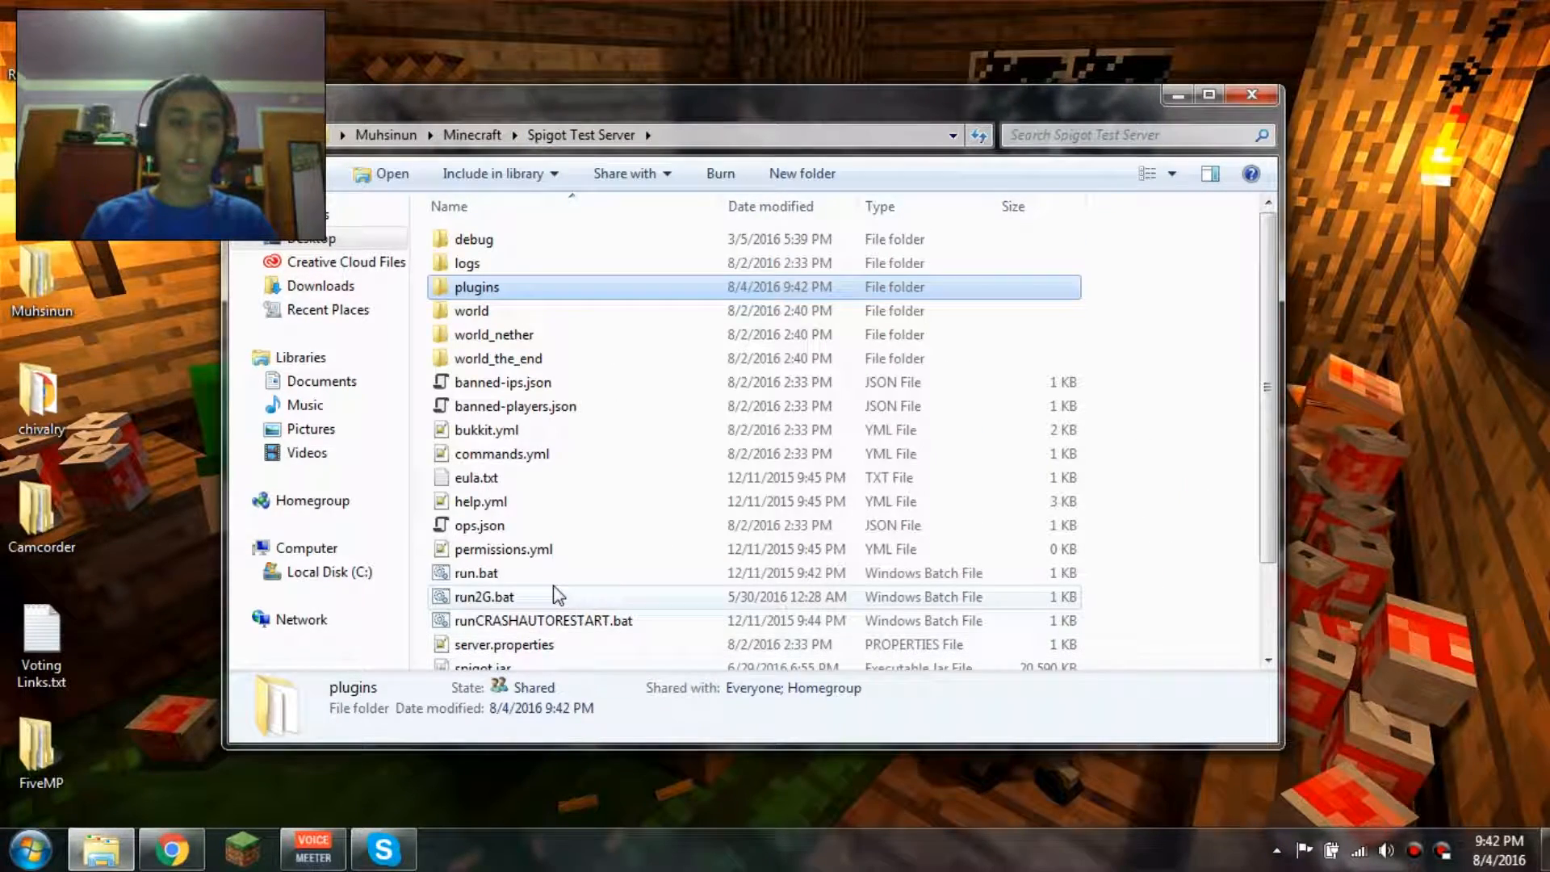
# Start the server with run2G.bat, run slp and slp enable, then refresh the multiplayer list for Localhost:25566.
pyautogui.doubleClick(483, 596)
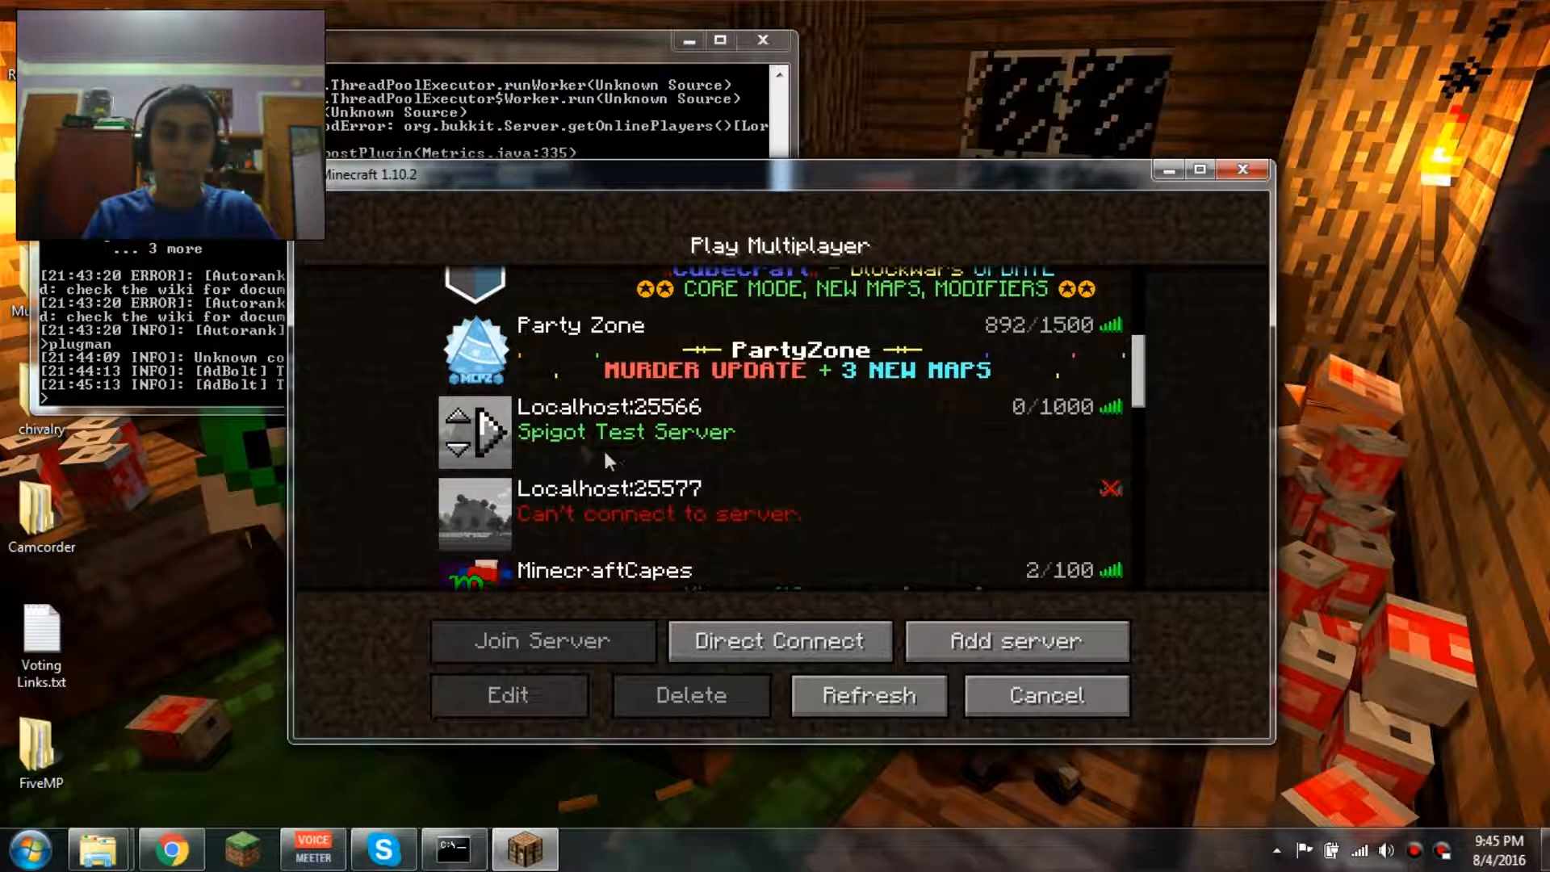
pyautogui.moveTo(712, 456)
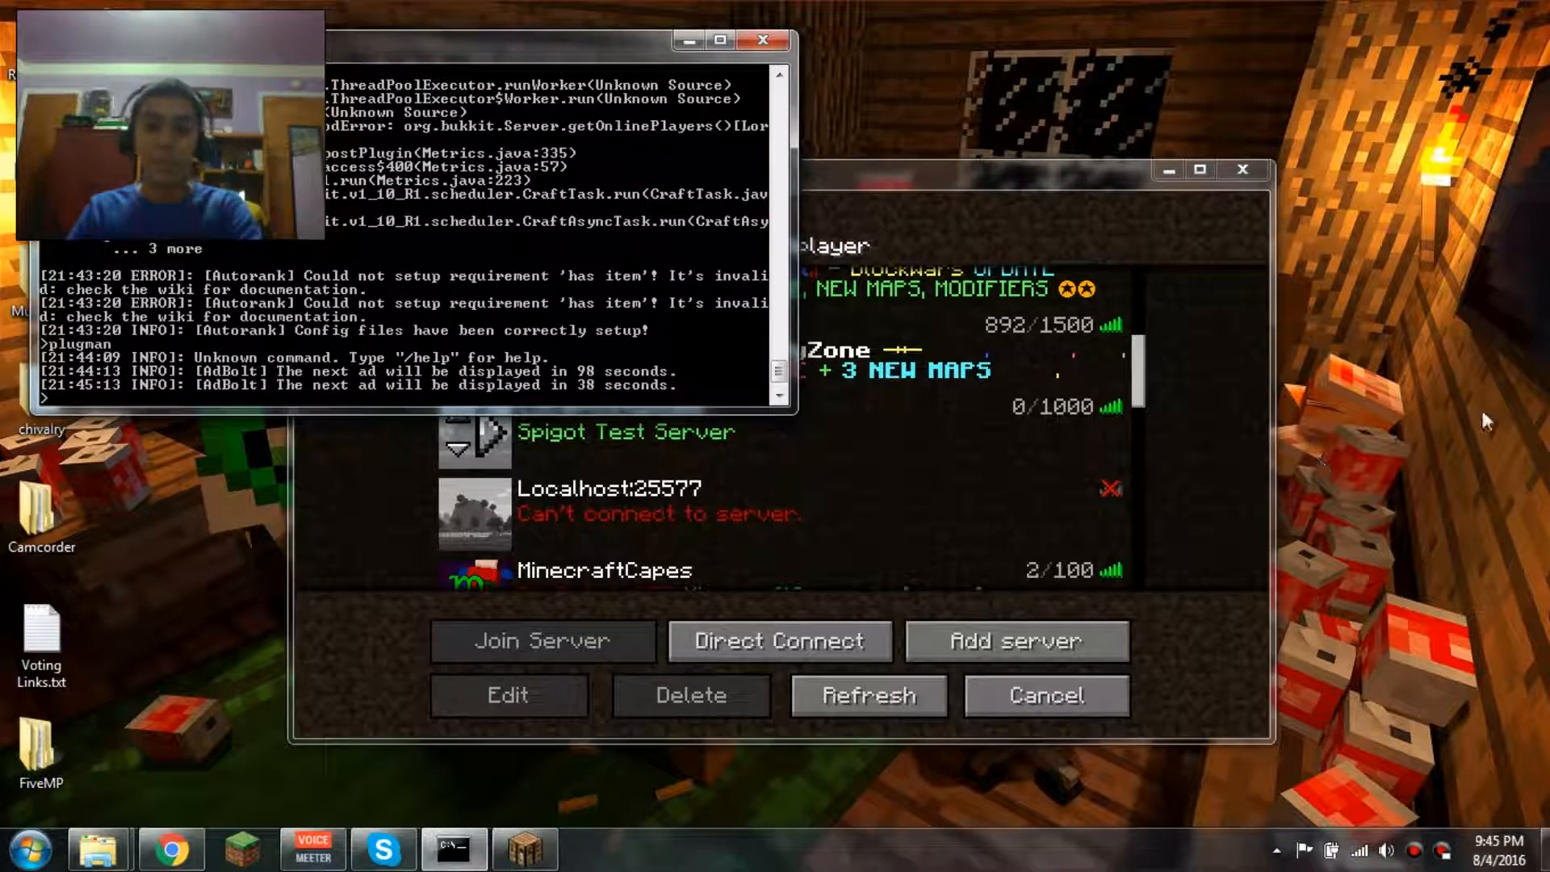
pyautogui.write('slp')
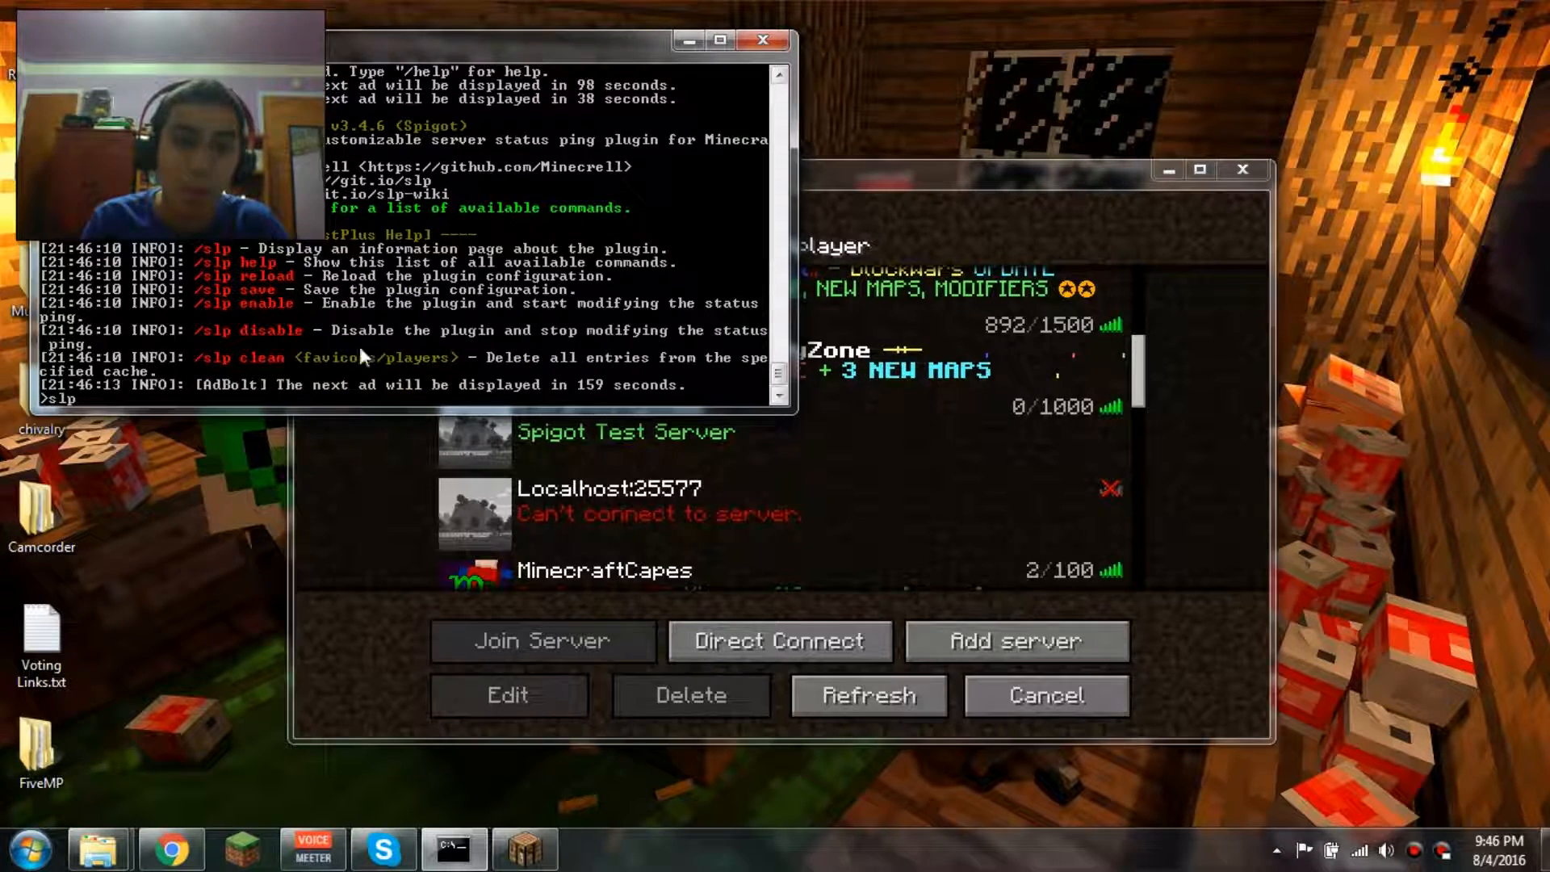
pyautogui.write('enable')
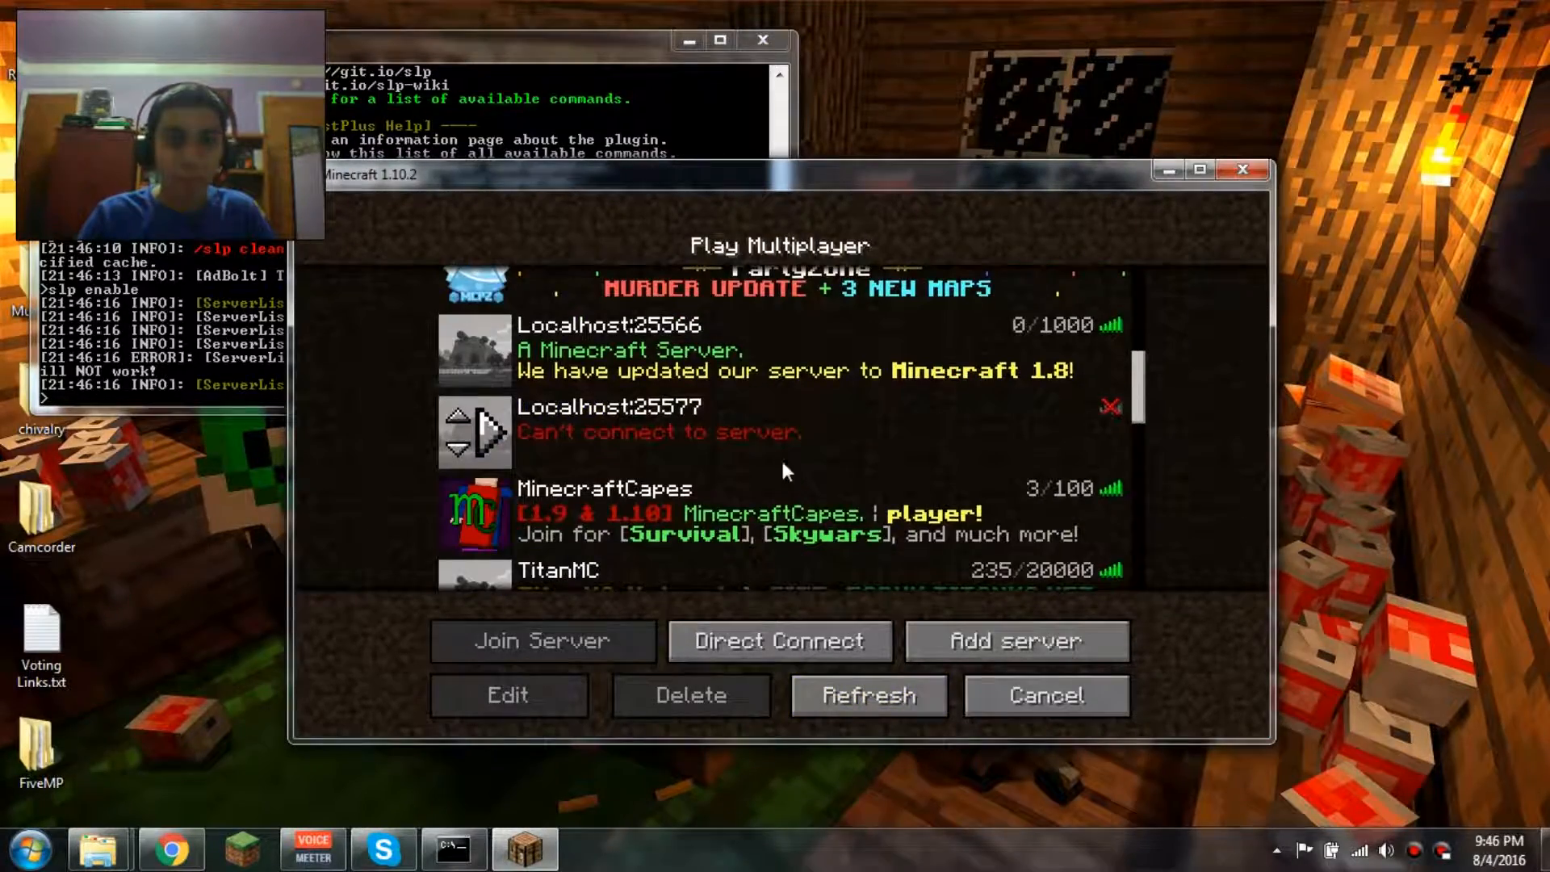
pyautogui.moveTo(839, 478)
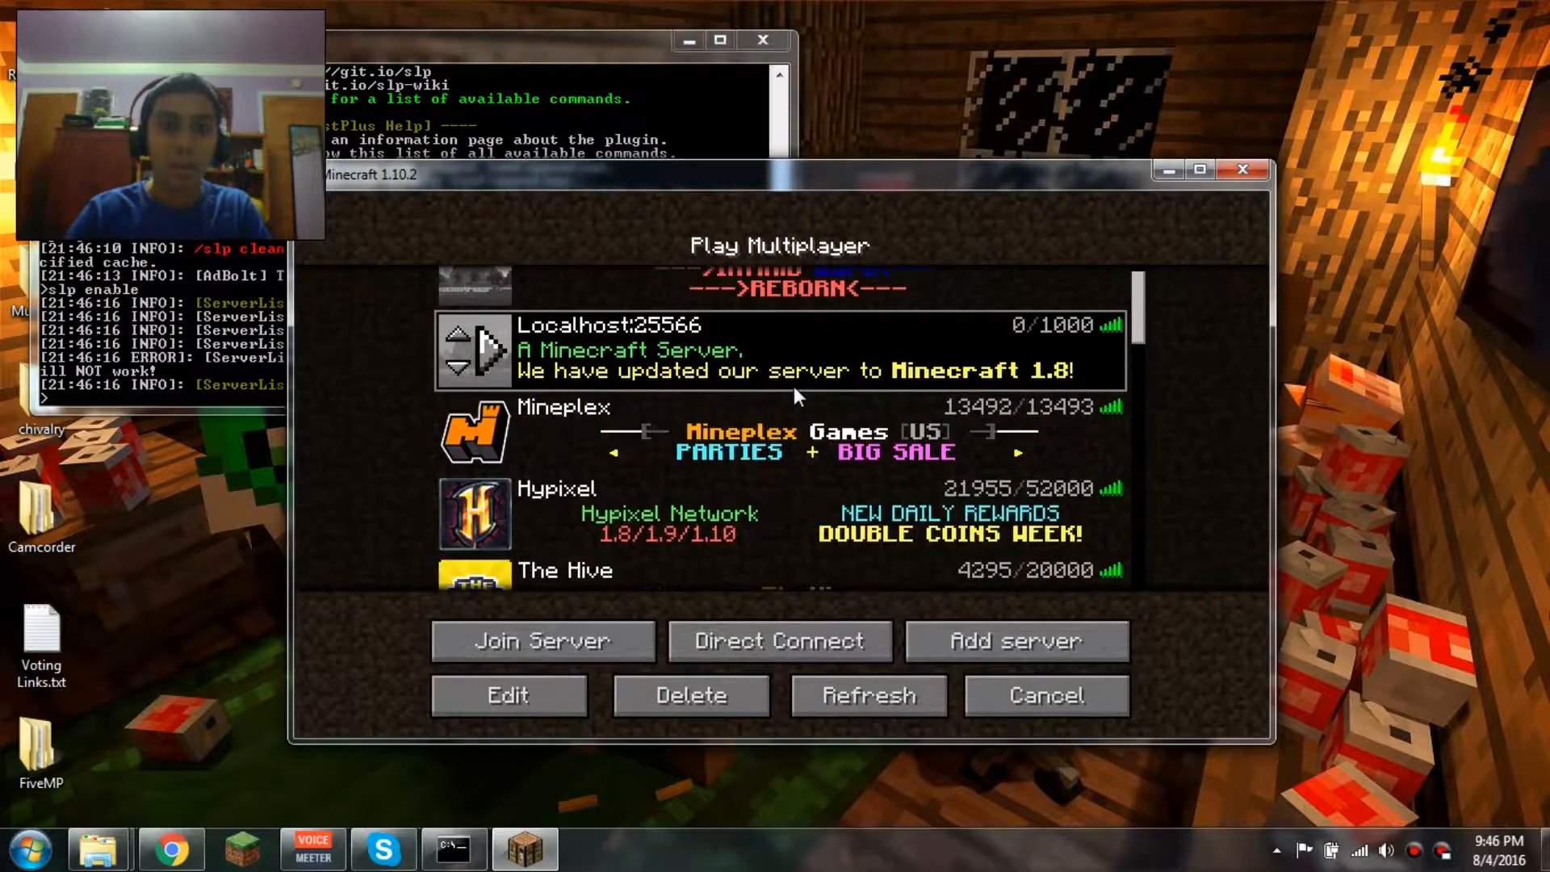
pyautogui.click(869, 695)
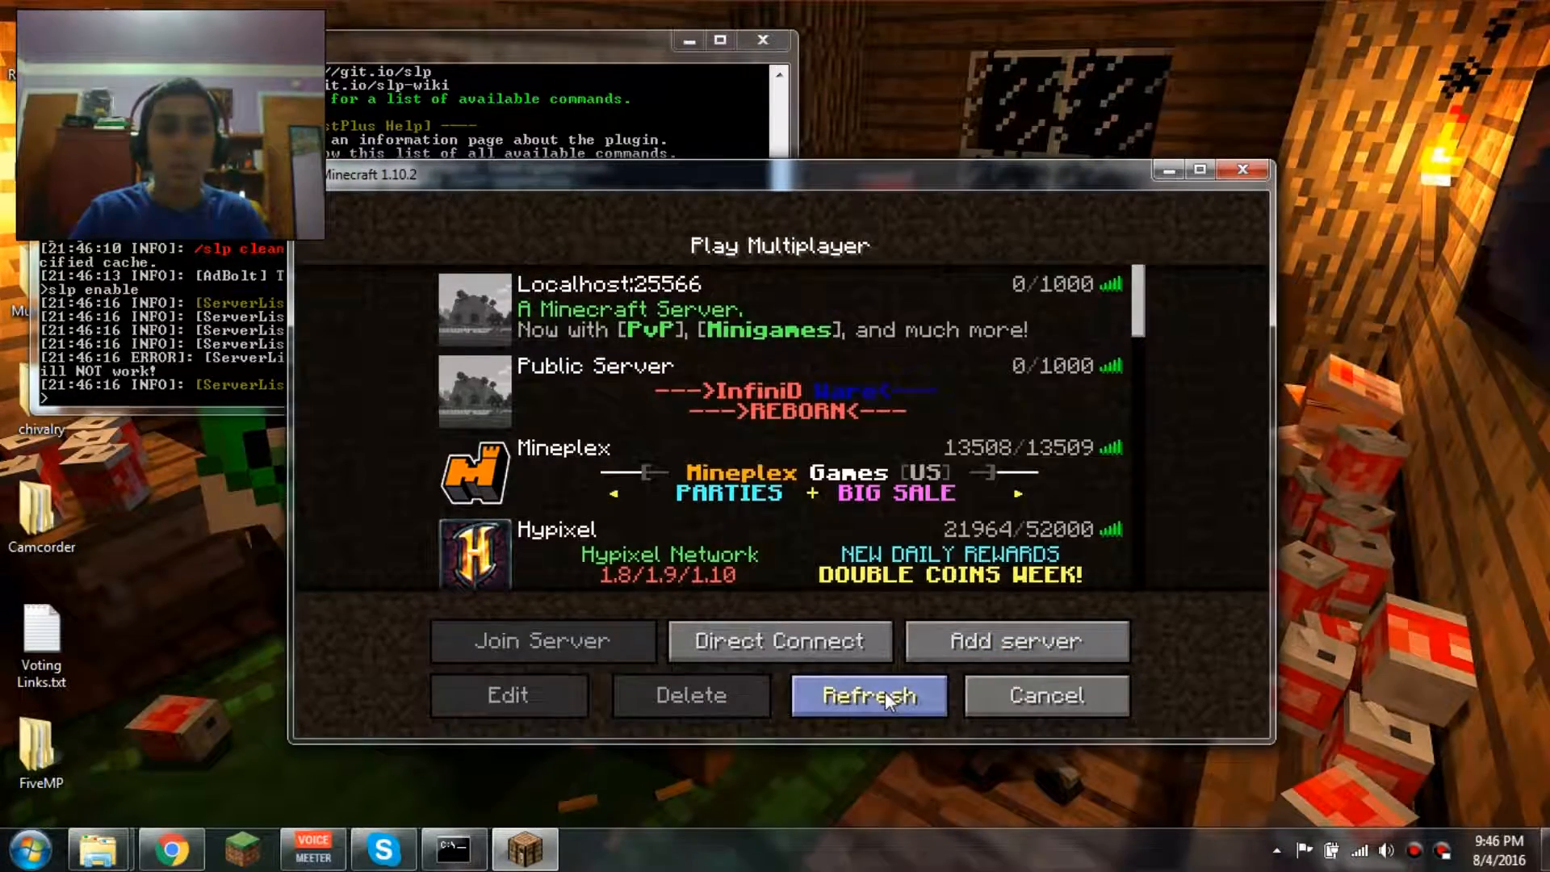
pyautogui.click(869, 694)
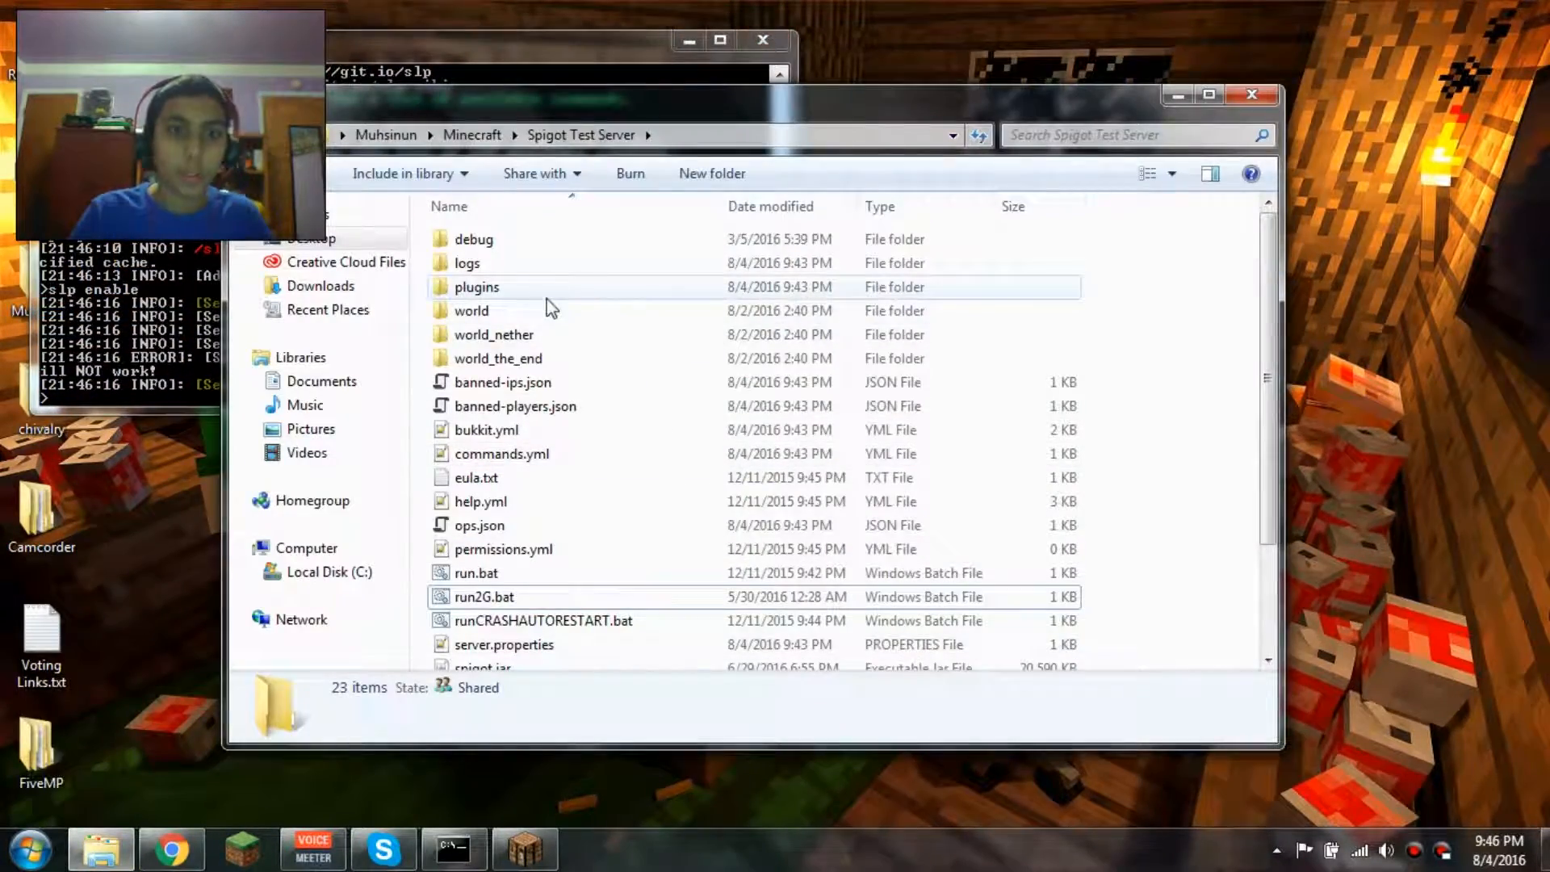
# Open plugins > ServerListPlus and load ServerListPlus.yml in Notepad++.
pyautogui.doubleClick(477, 288)
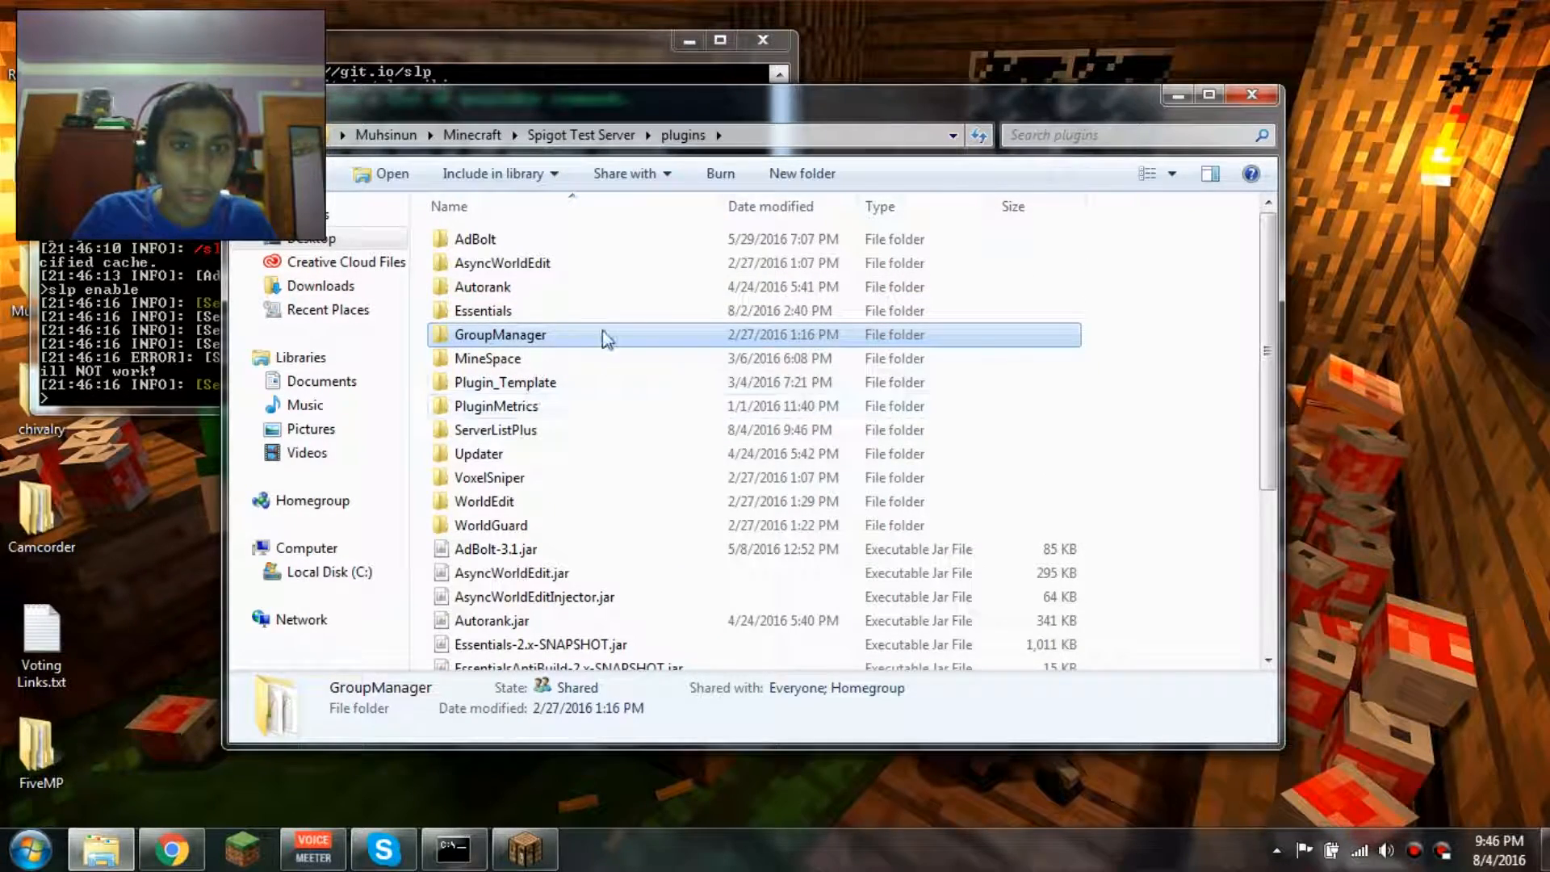
pyautogui.click(500, 262)
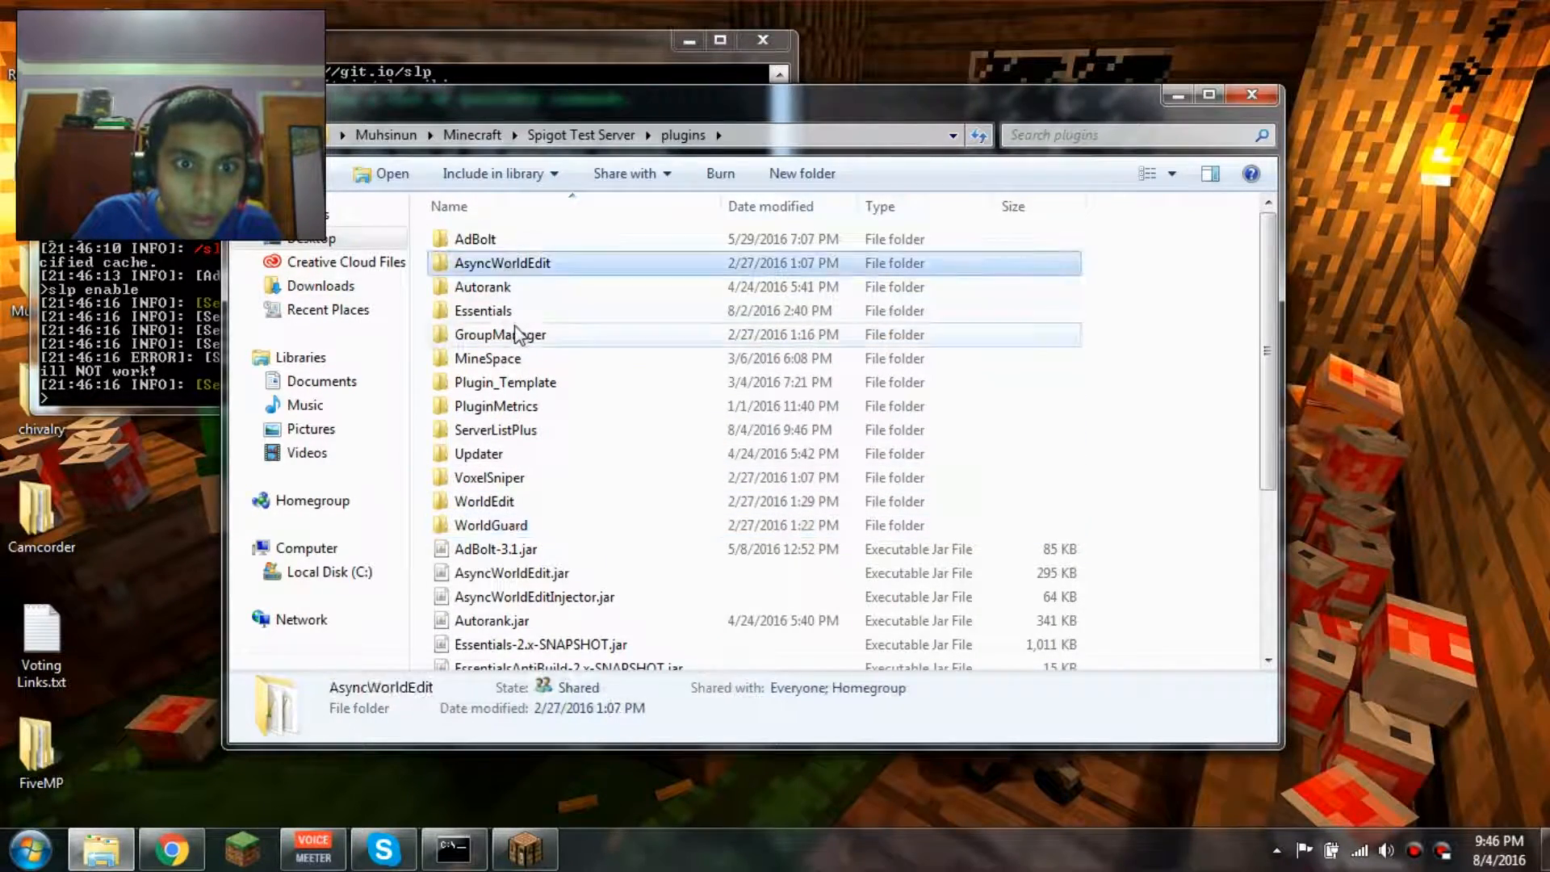
pyautogui.doubleClick(496, 430)
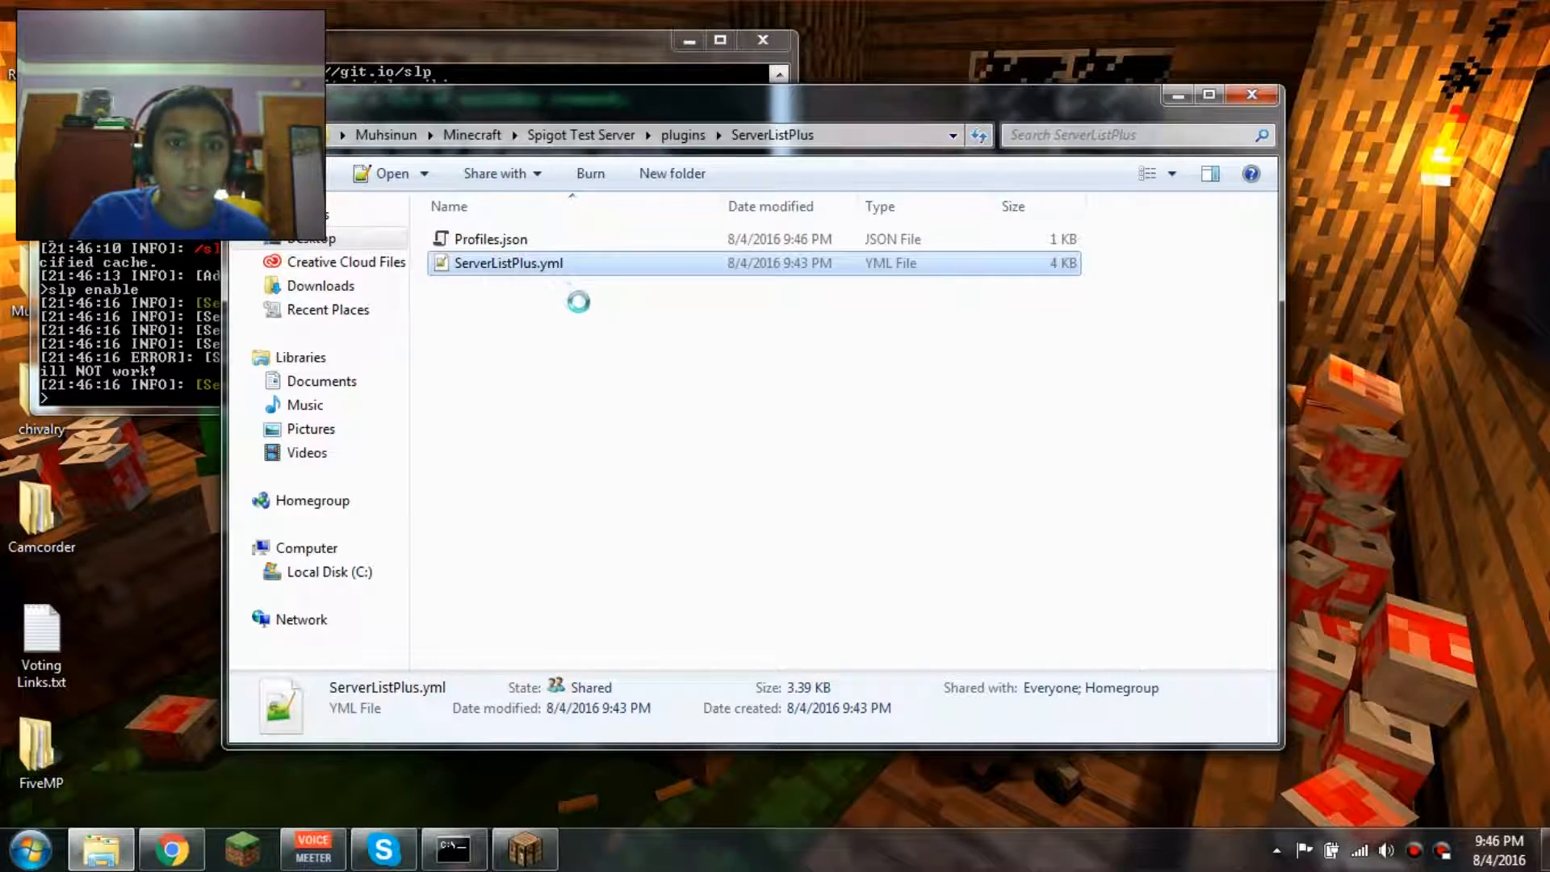
pyautogui.doubleClick(509, 263)
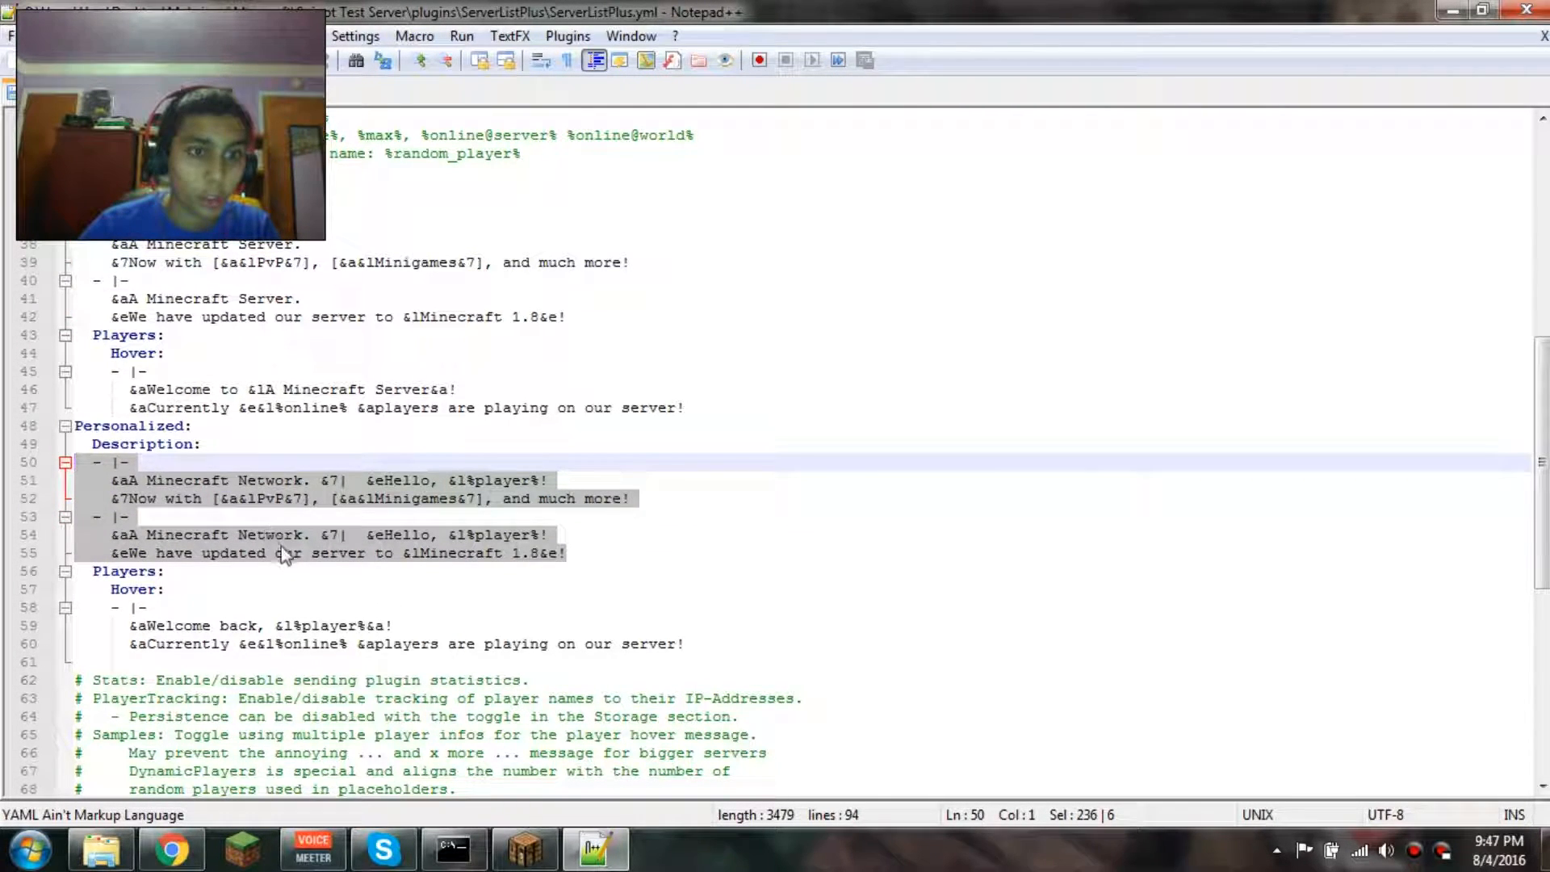
# Disconnect from the test server and reopen ServerListPlus.yml.
pyautogui.click(549, 534)
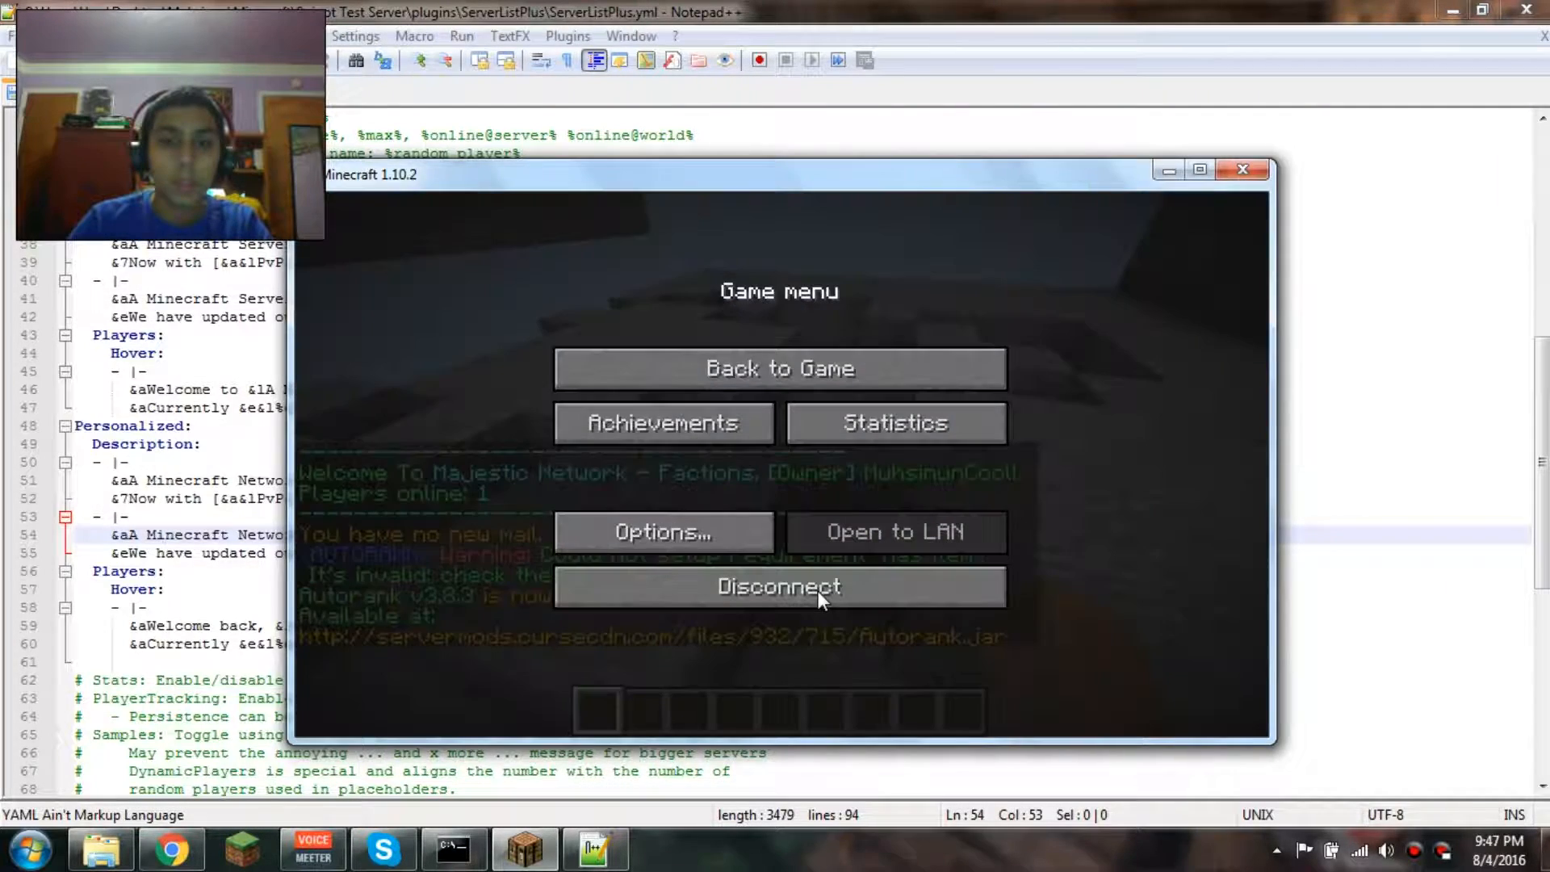
pyautogui.click(778, 368)
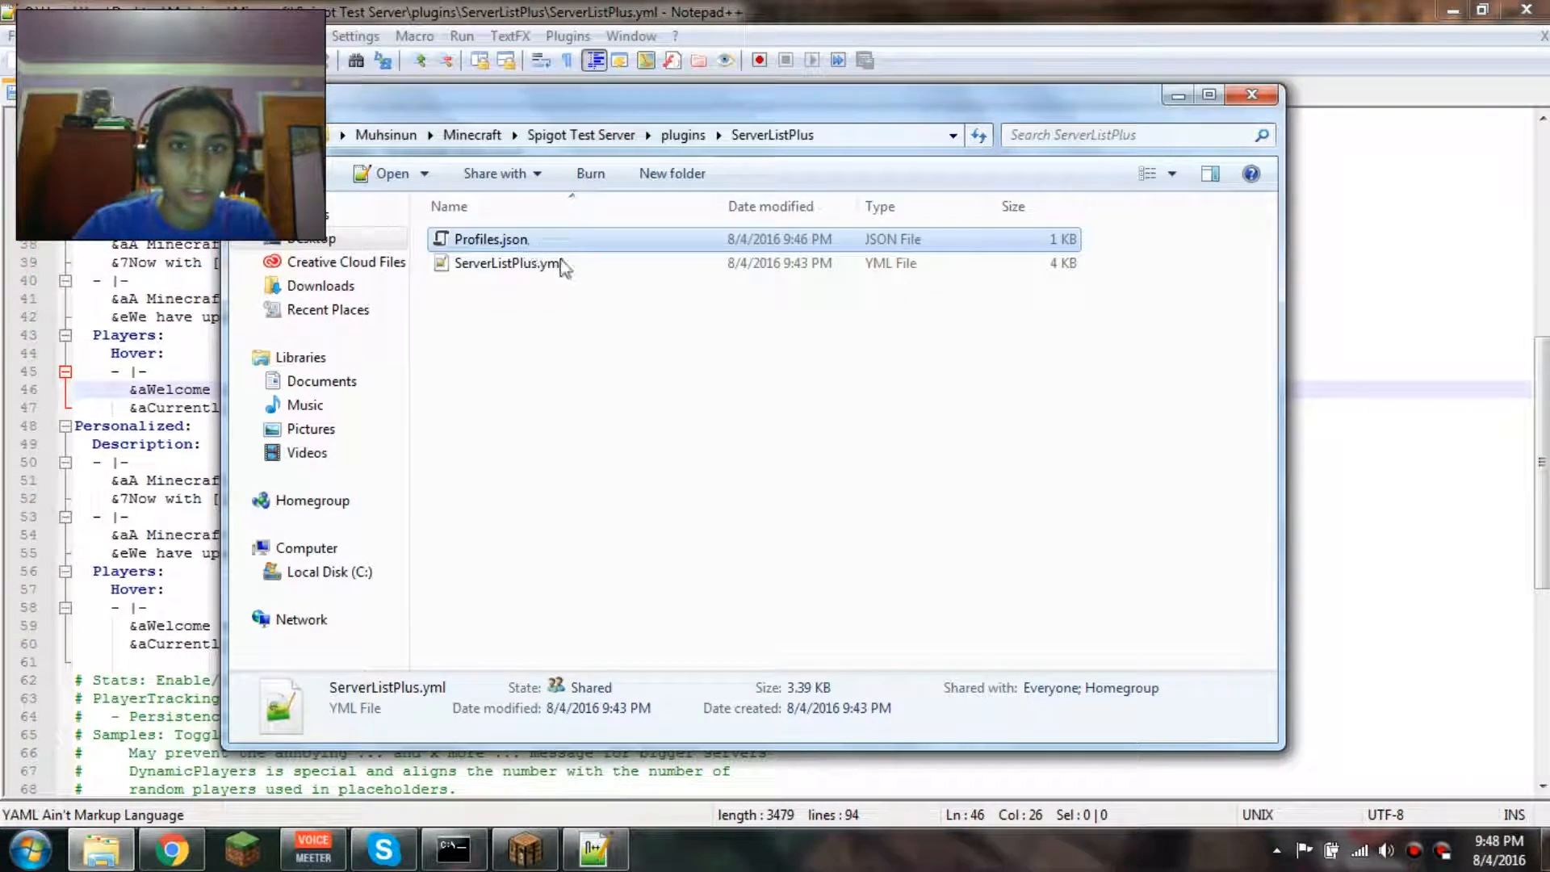
pyautogui.doubleClick(491, 239)
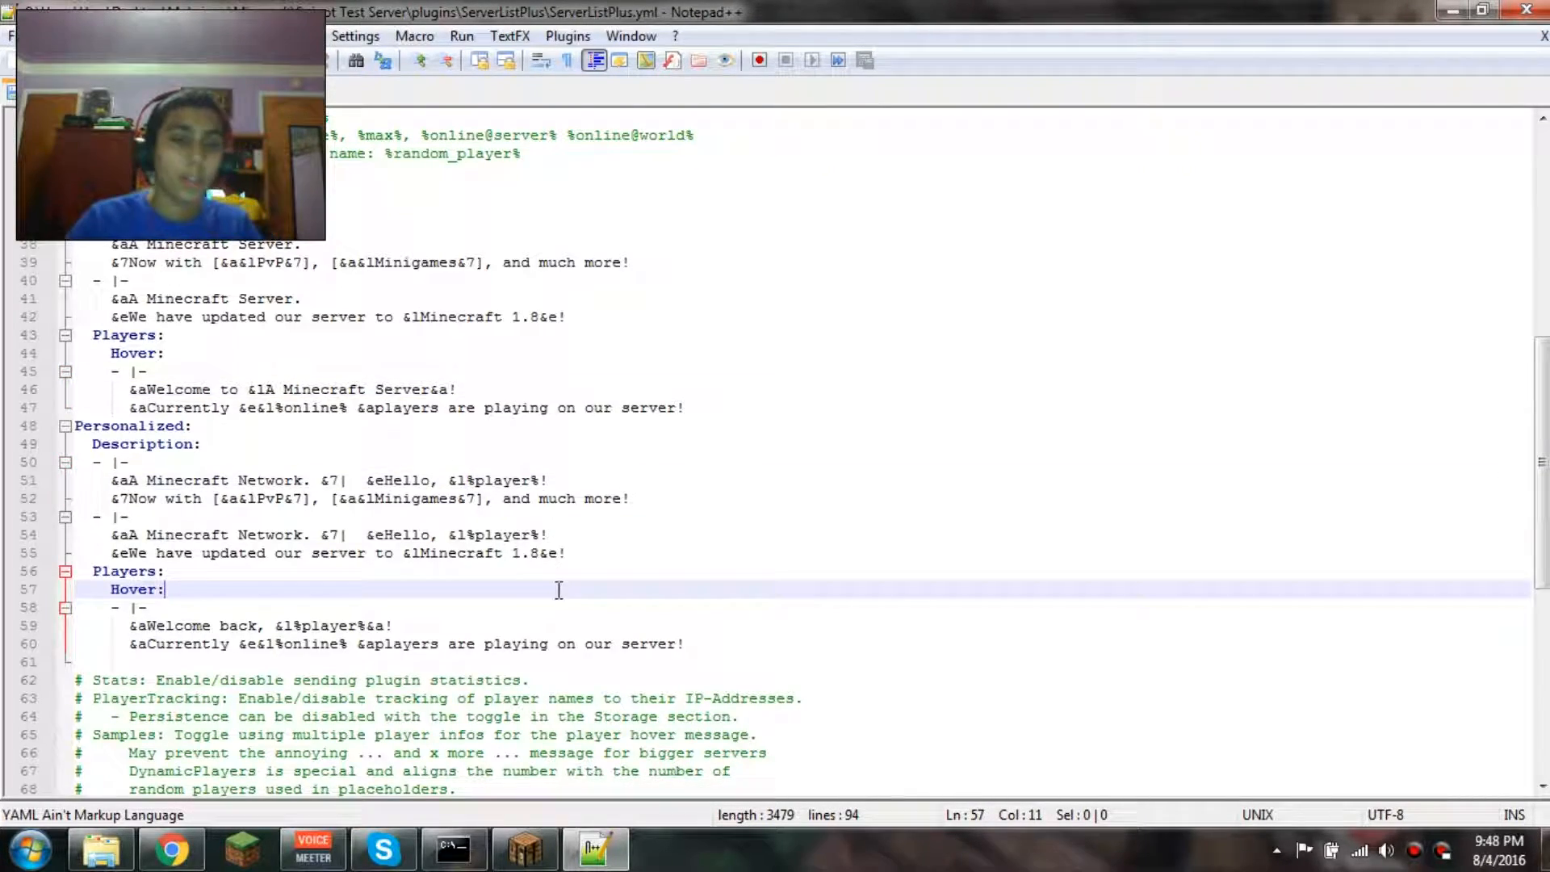
# Edit the Default description line so it reads not updated to 1.11.
pyautogui.scroll(-3)
pyautogui.write(' epic')
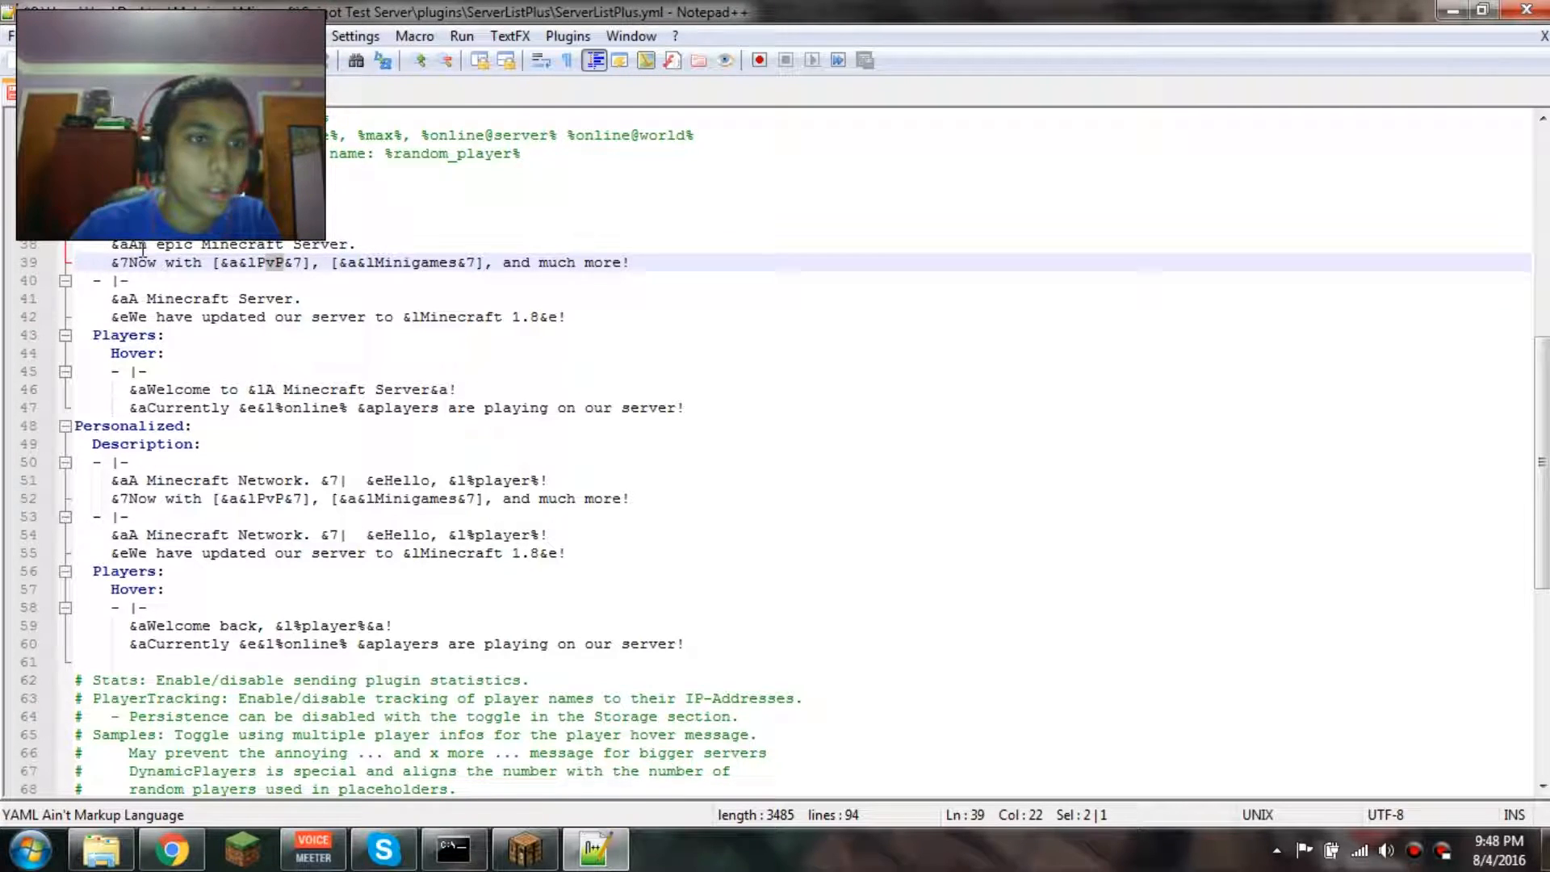
pyautogui.click(144, 244)
pyautogui.write('&c&lNOT &e')
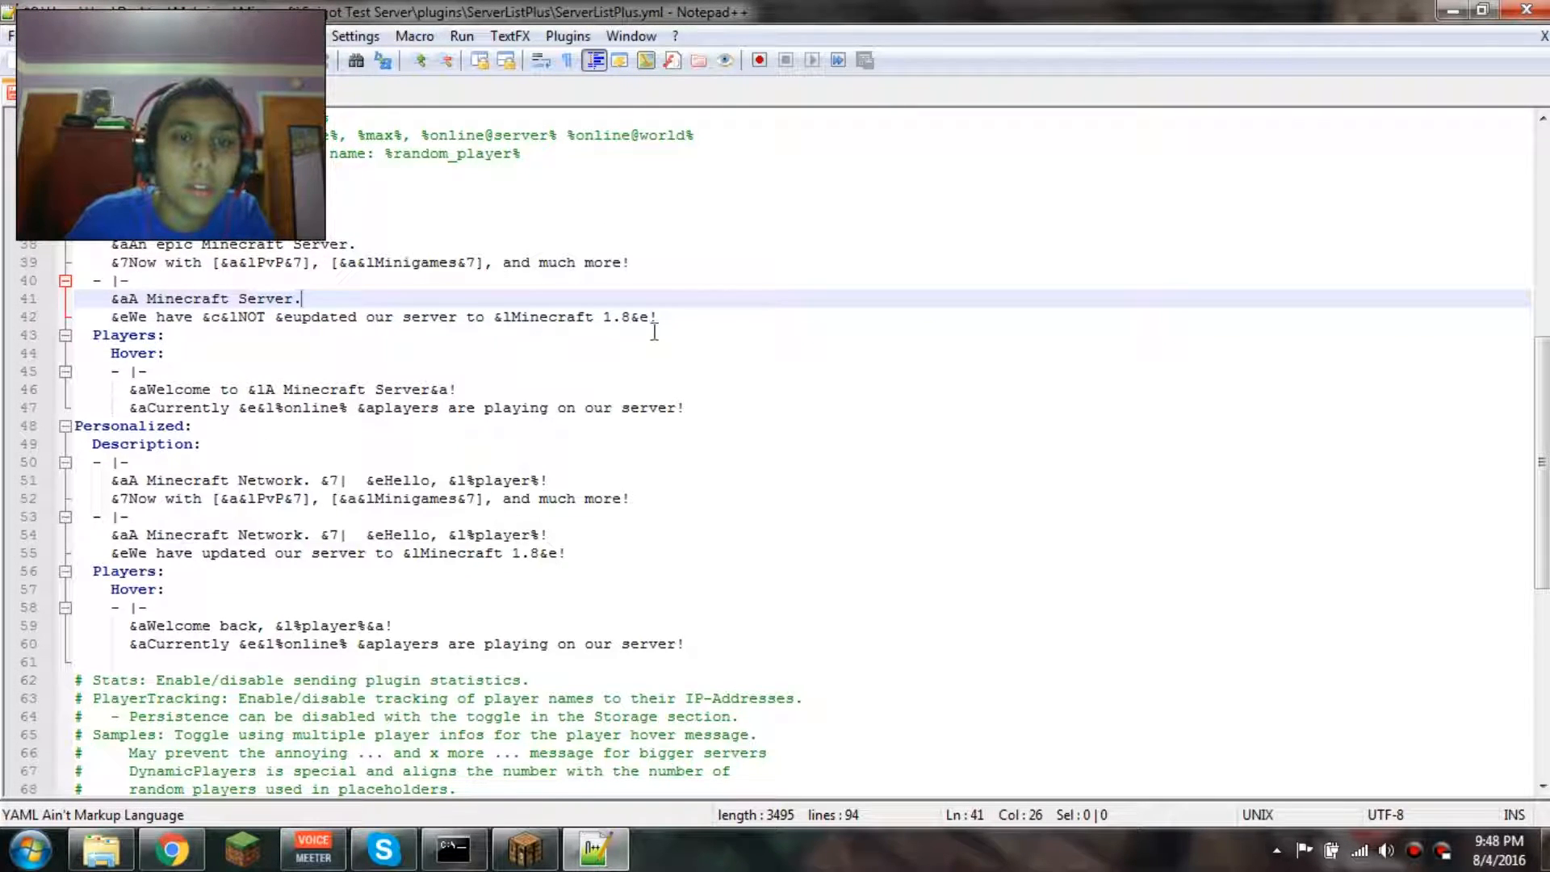
pyautogui.write('1')
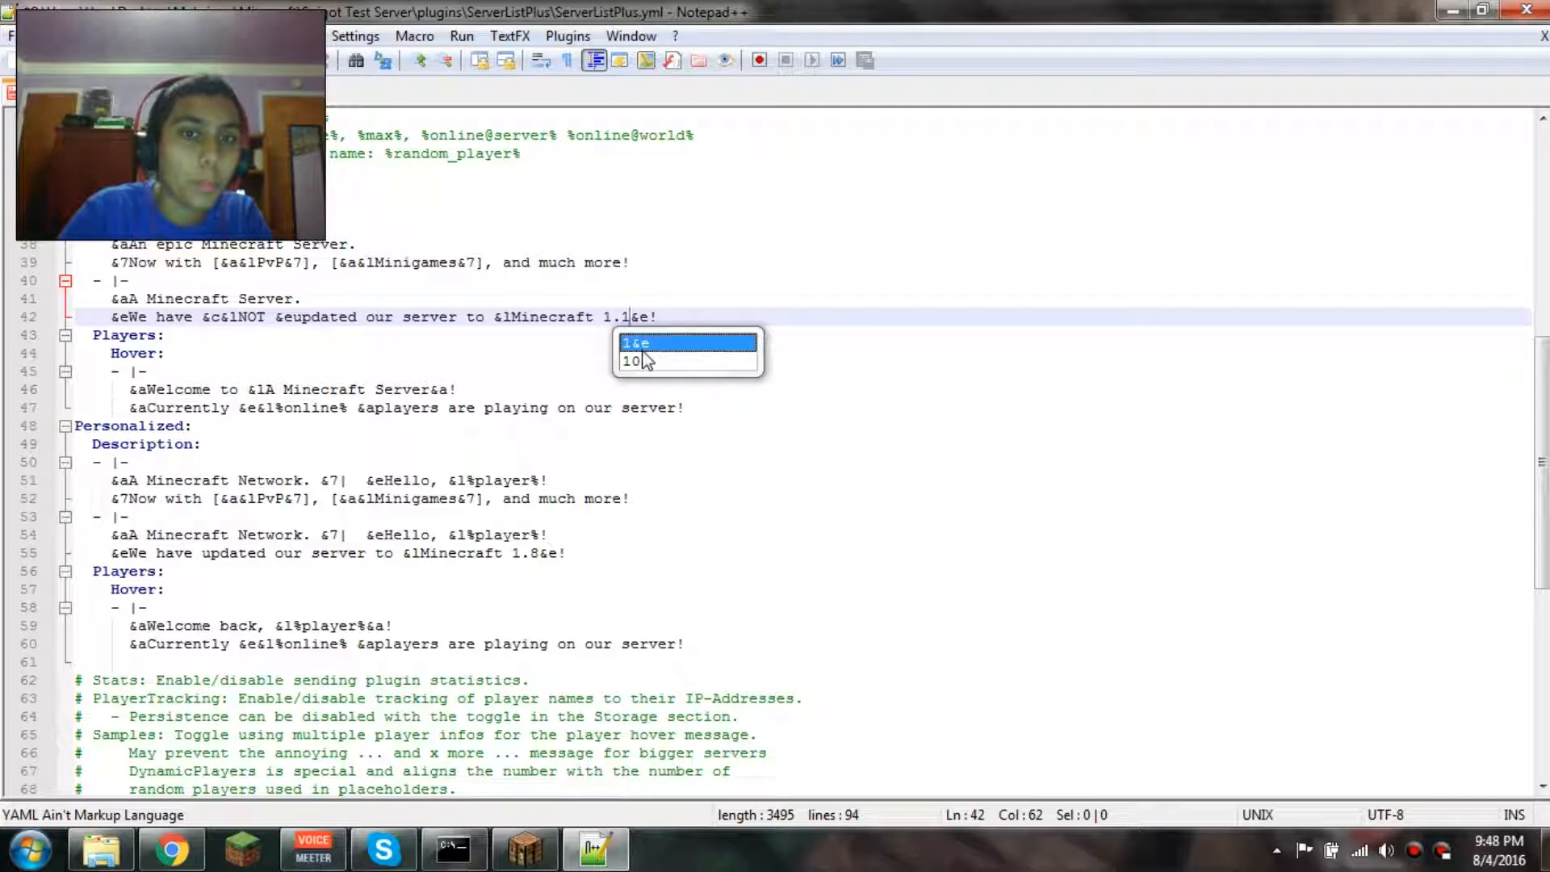
pyautogui.write('1')
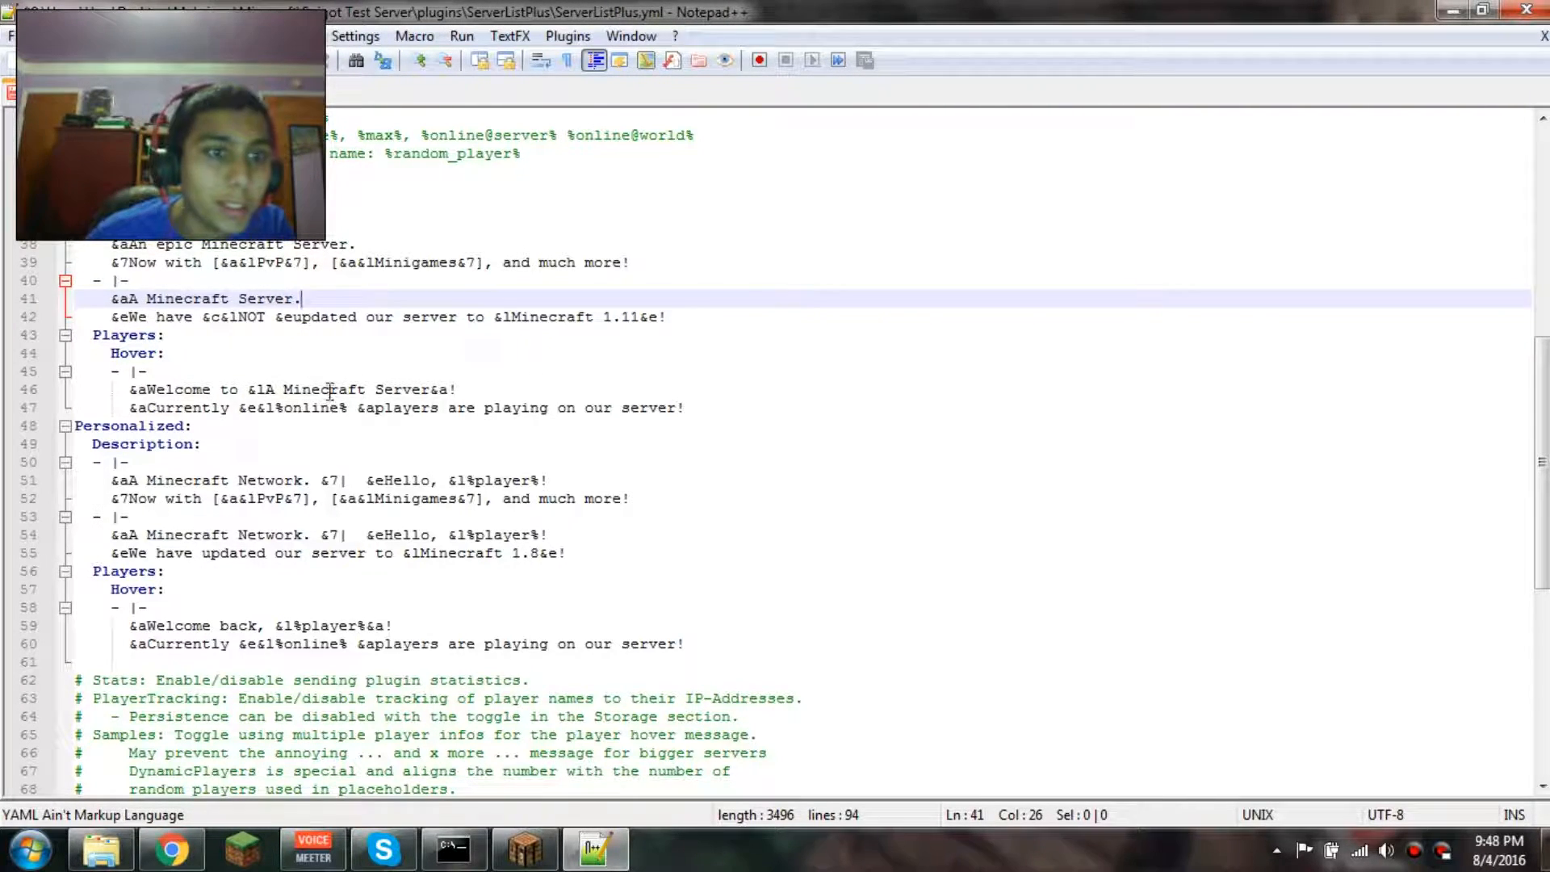
# Make the hover line read An &6&lEPIC Minecraft Server and copy the Default messages over the Personalized section.
pyautogui.click(525, 848)
pyautogui.write('n ')
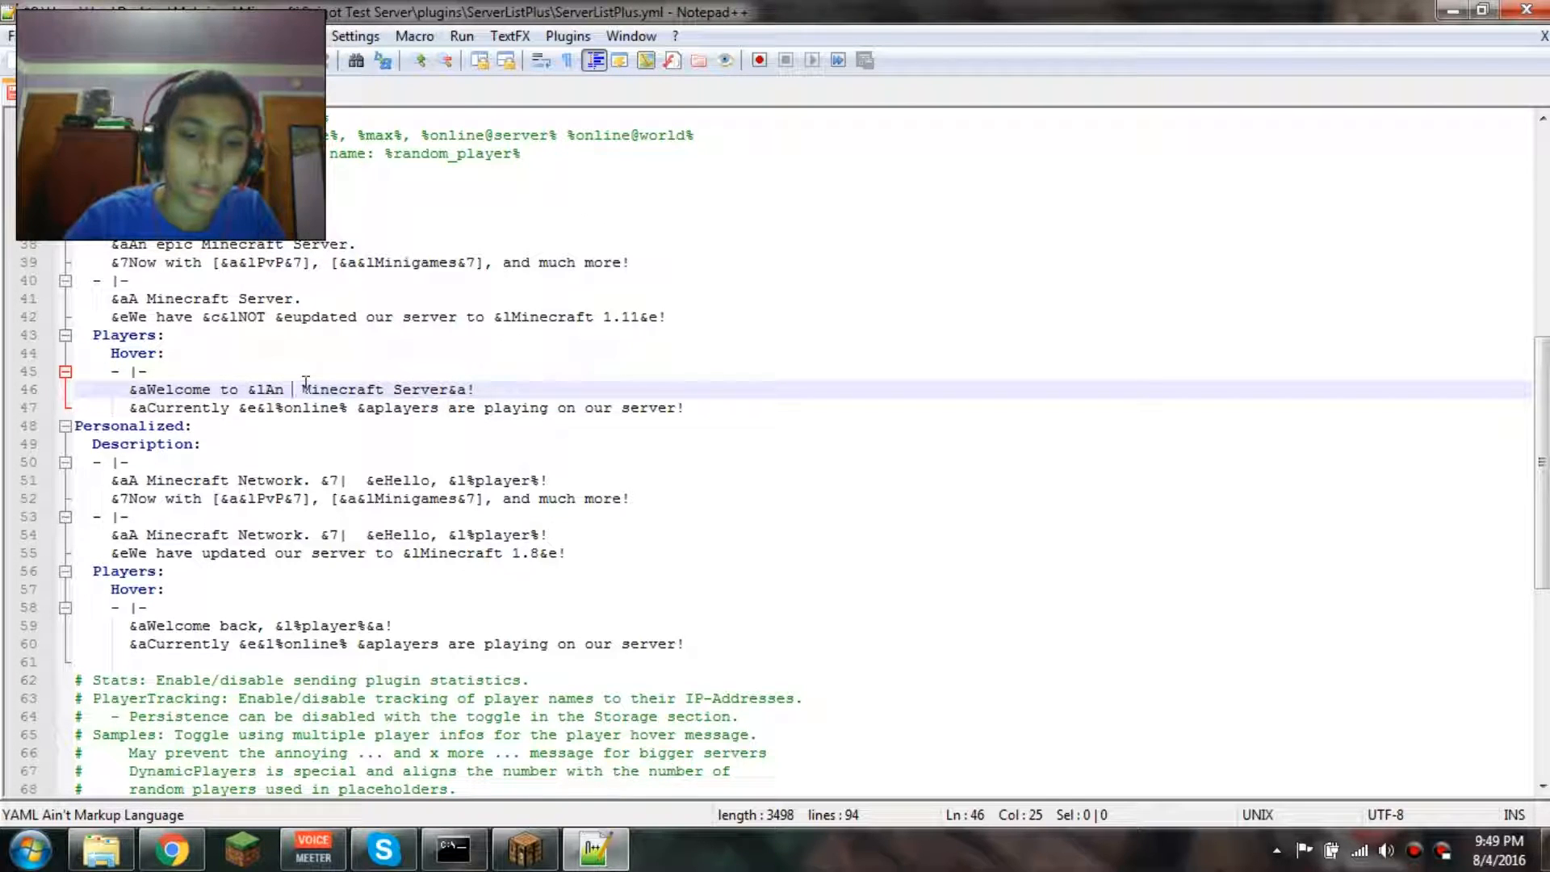
pyautogui.write('&l')
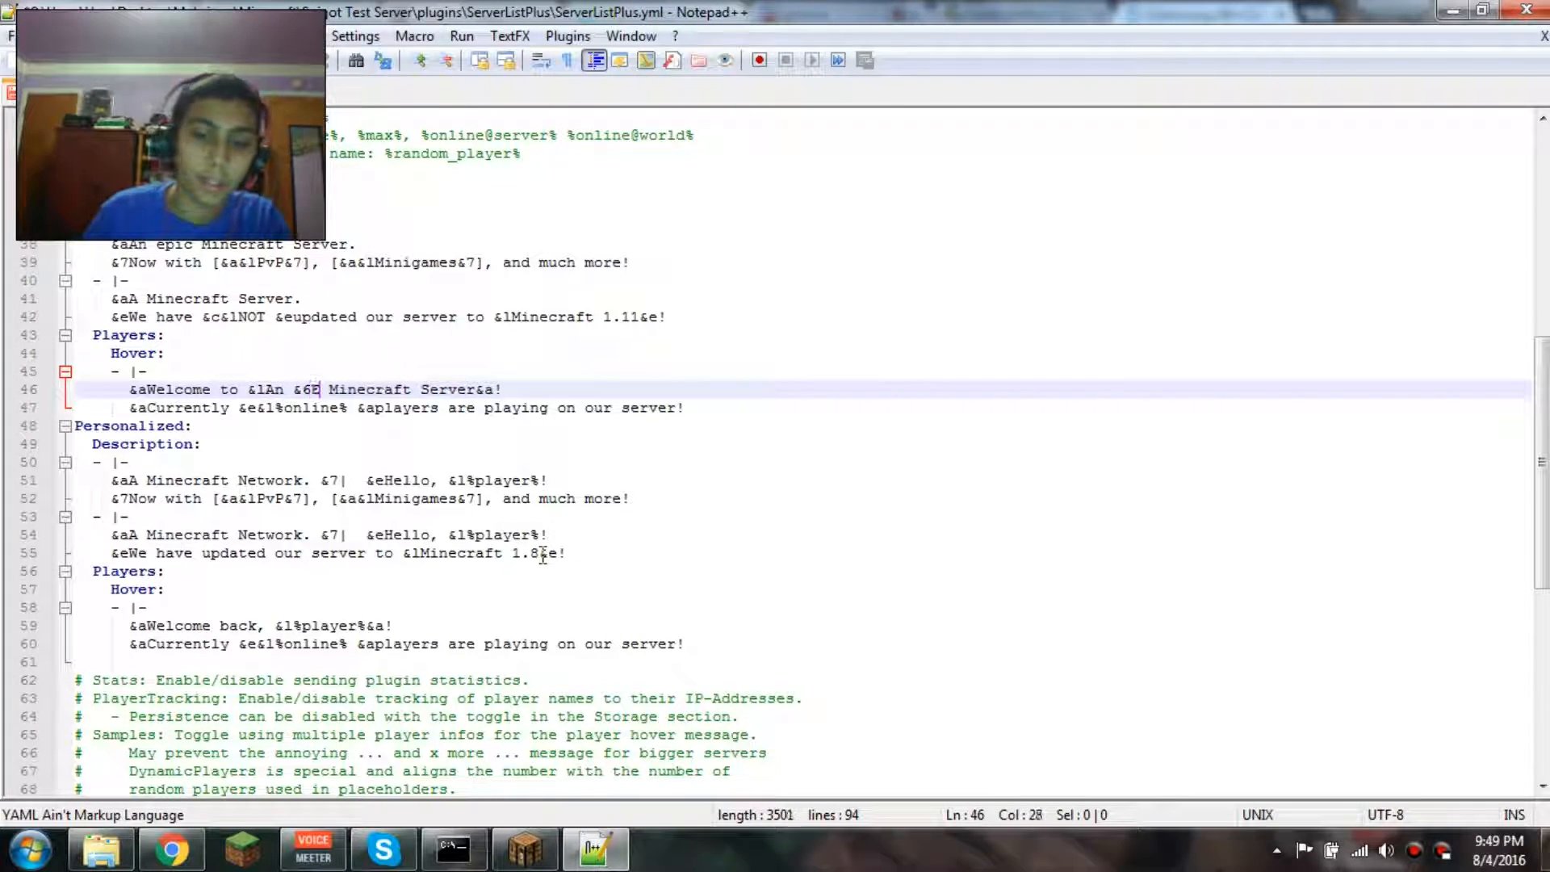
pyautogui.write('EPIC')
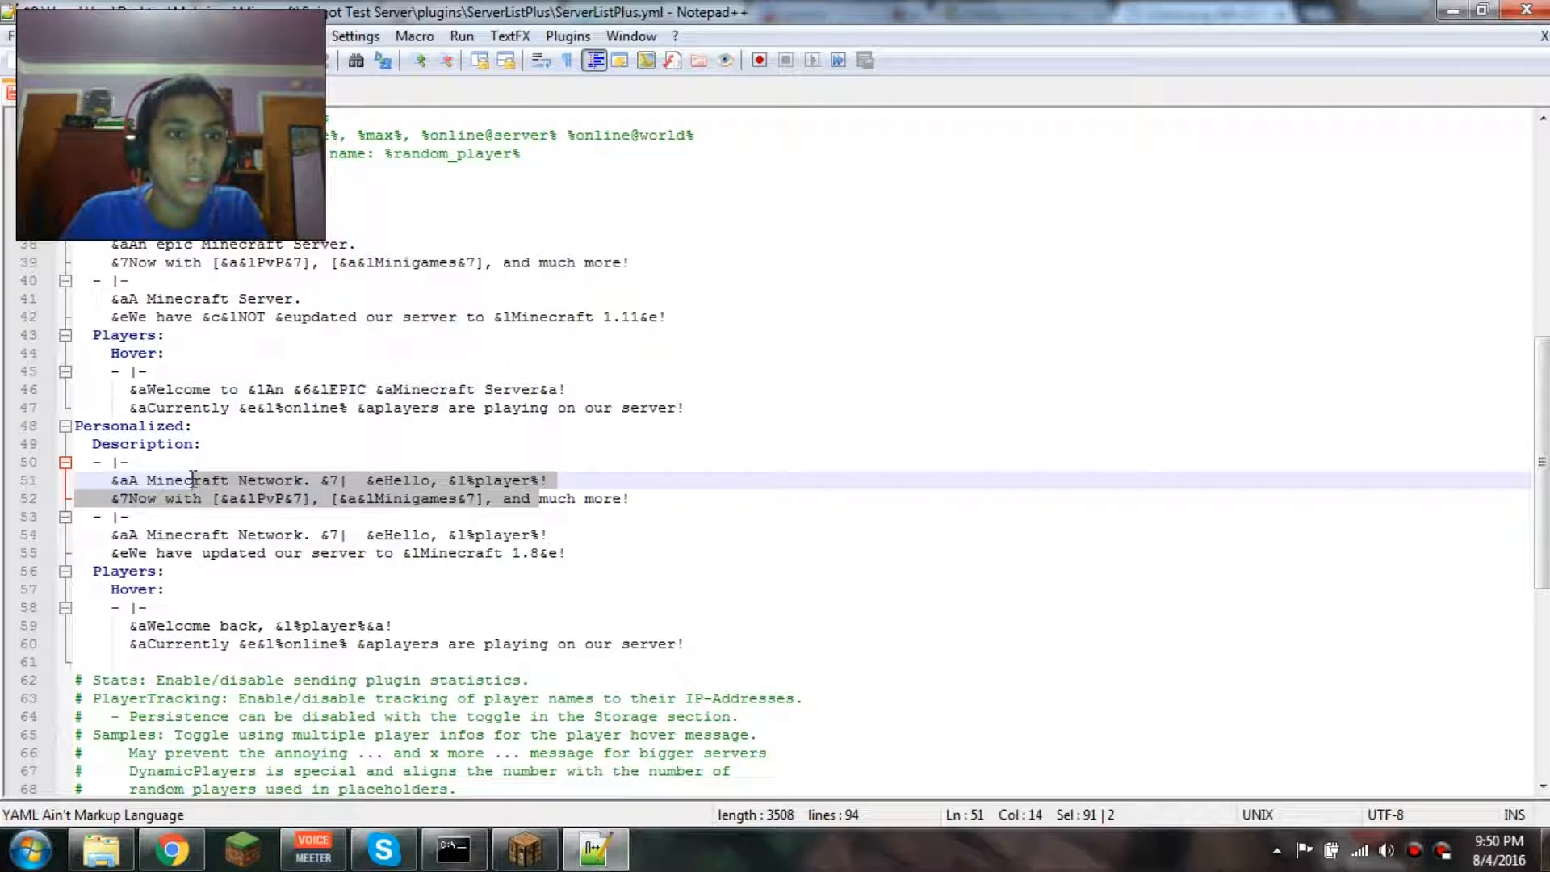
pyautogui.click(395, 499)
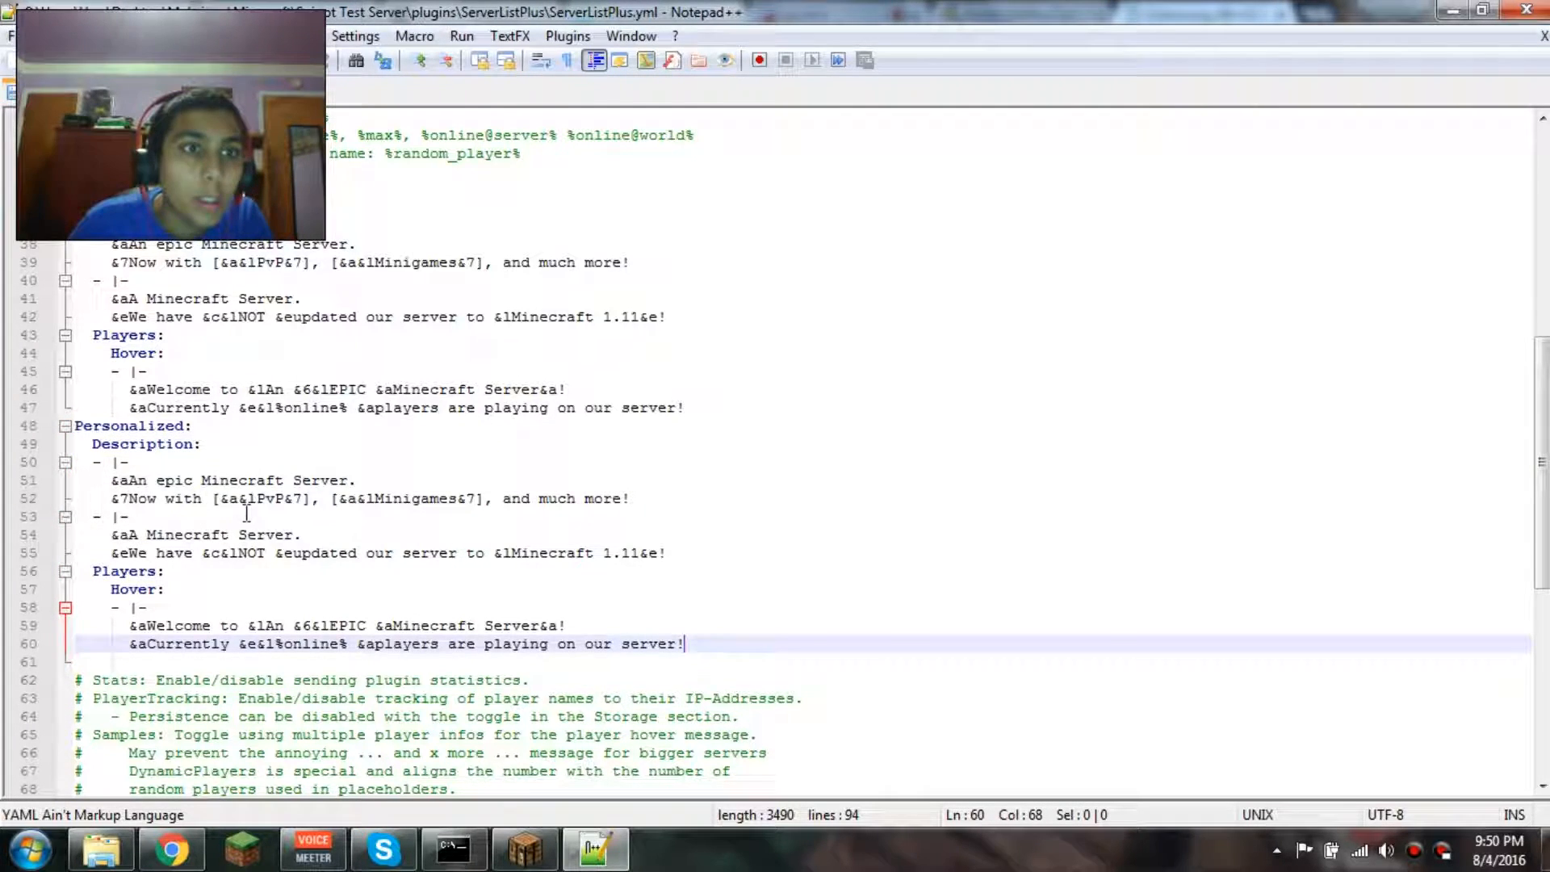
# Run slp reload in the server console to apply the edited configuration.
pyautogui.click(452, 848)
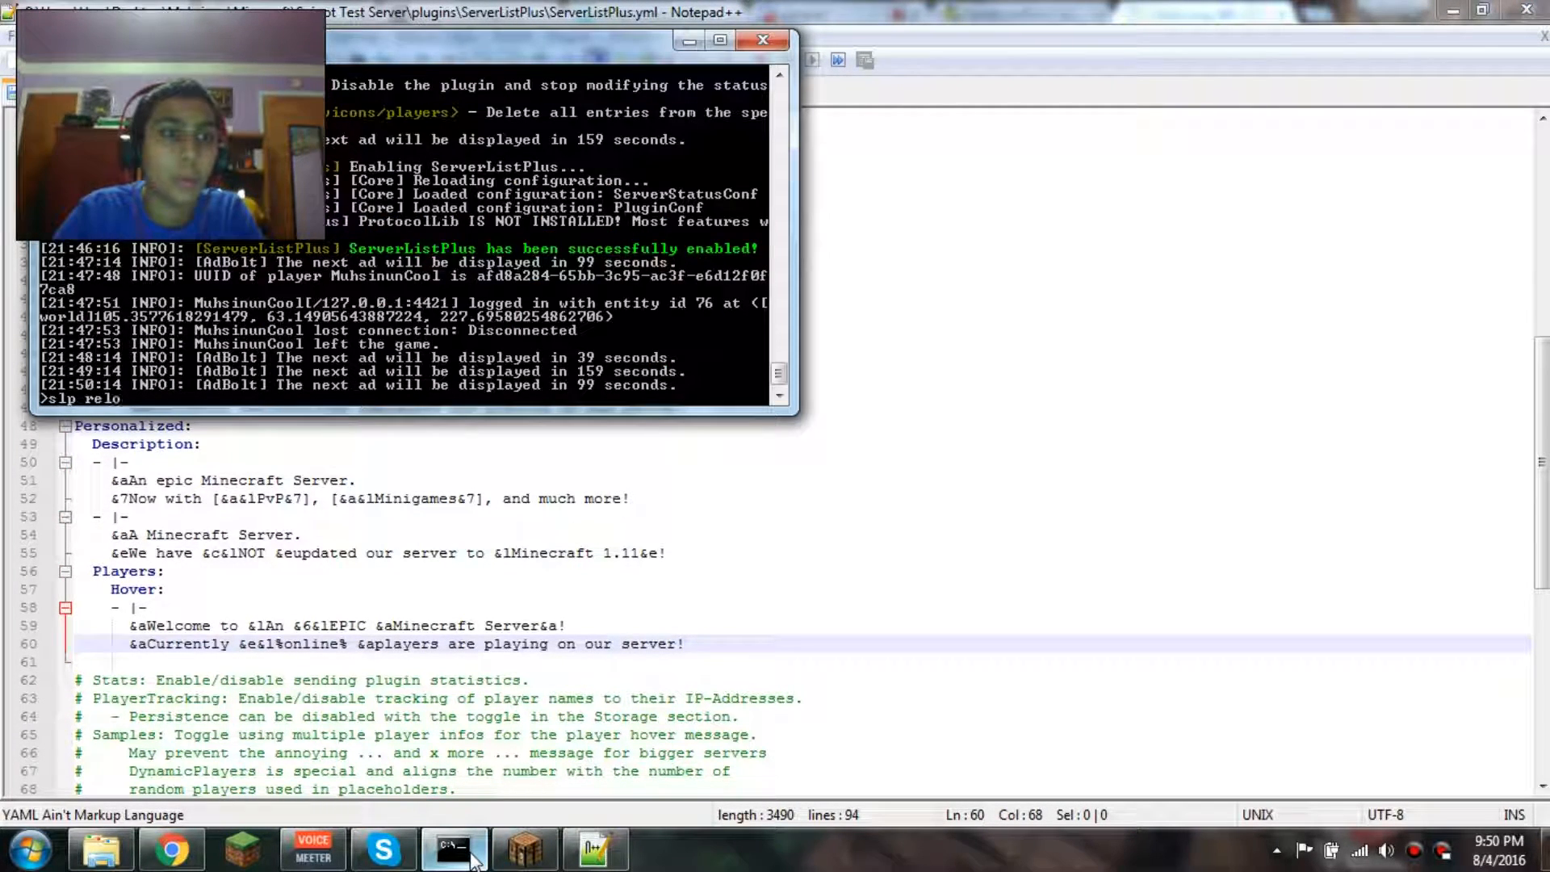
pyautogui.press('enter')
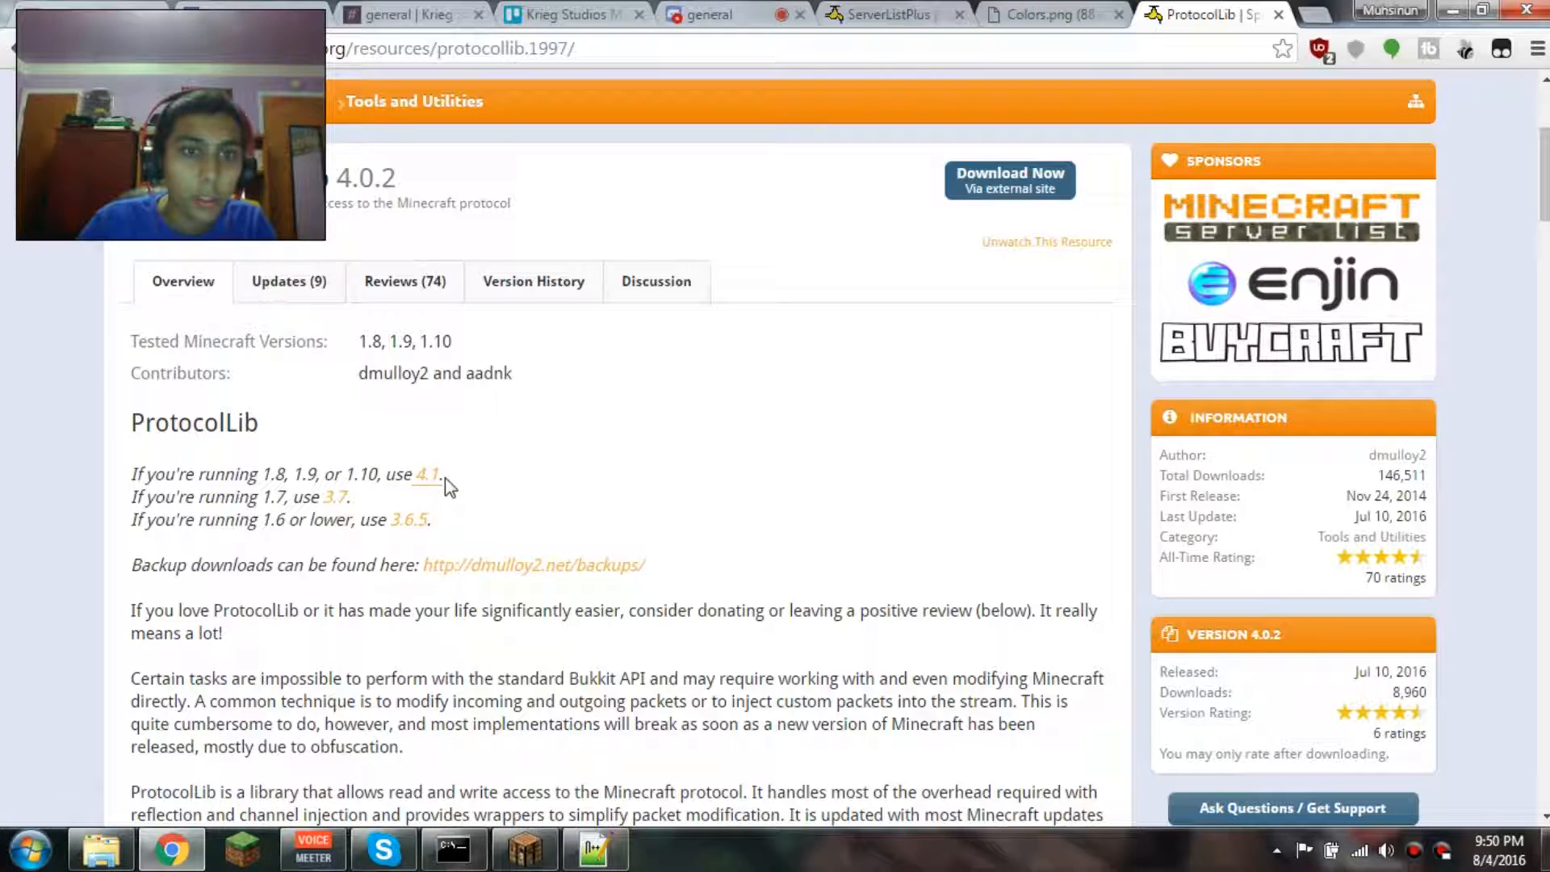
# Download the ProtocolLib 4.1 build for 1.10 and keep it anyway despite the blocked-file warning.
pyautogui.click(426, 474)
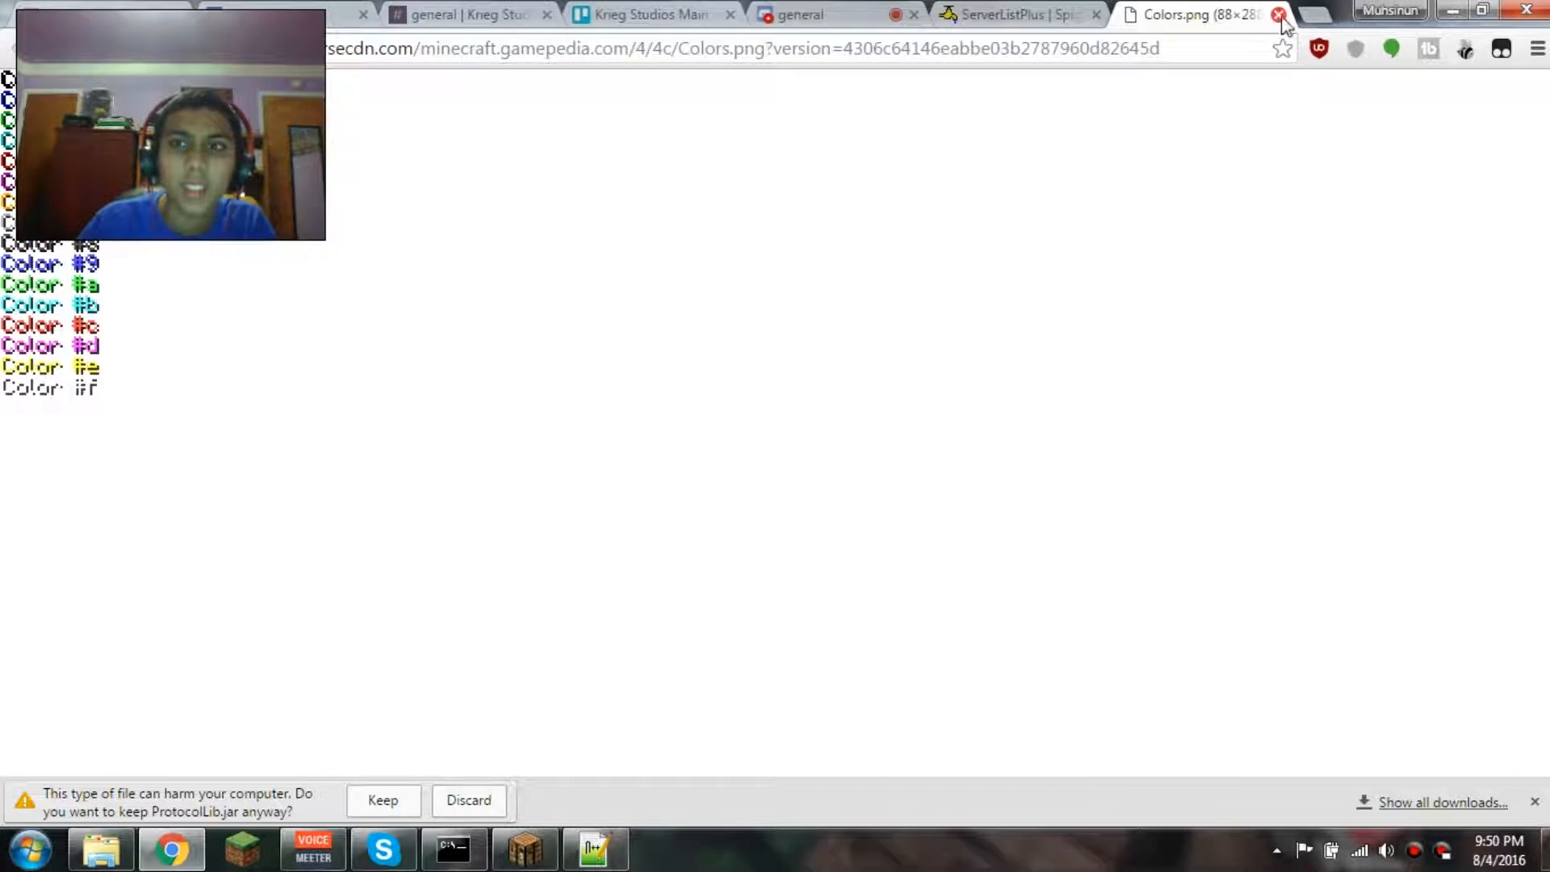
pyautogui.click(1279, 15)
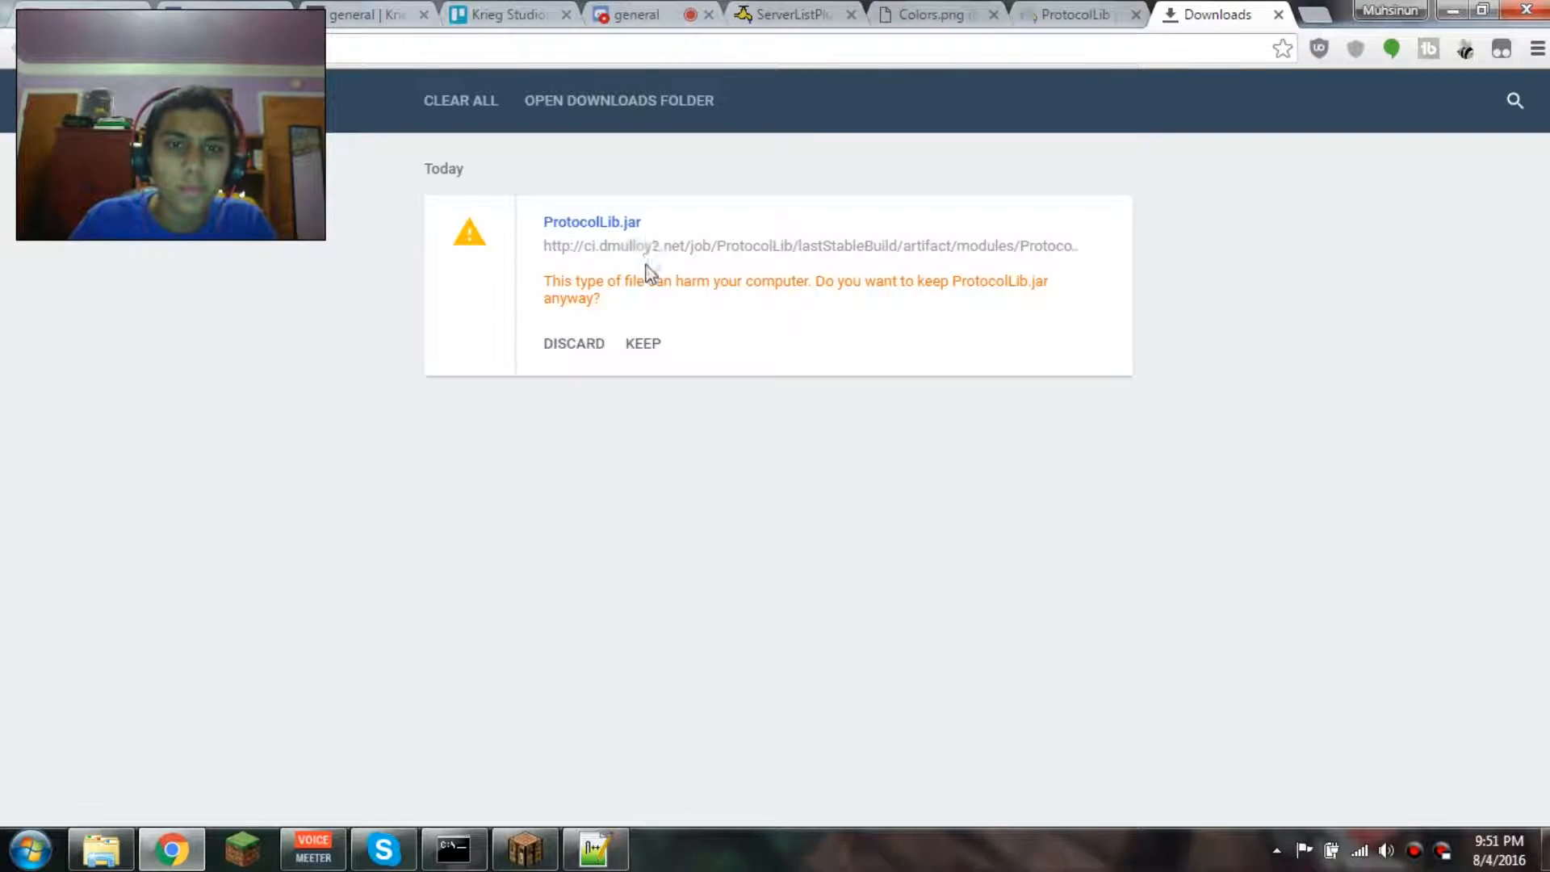
pyautogui.click(642, 342)
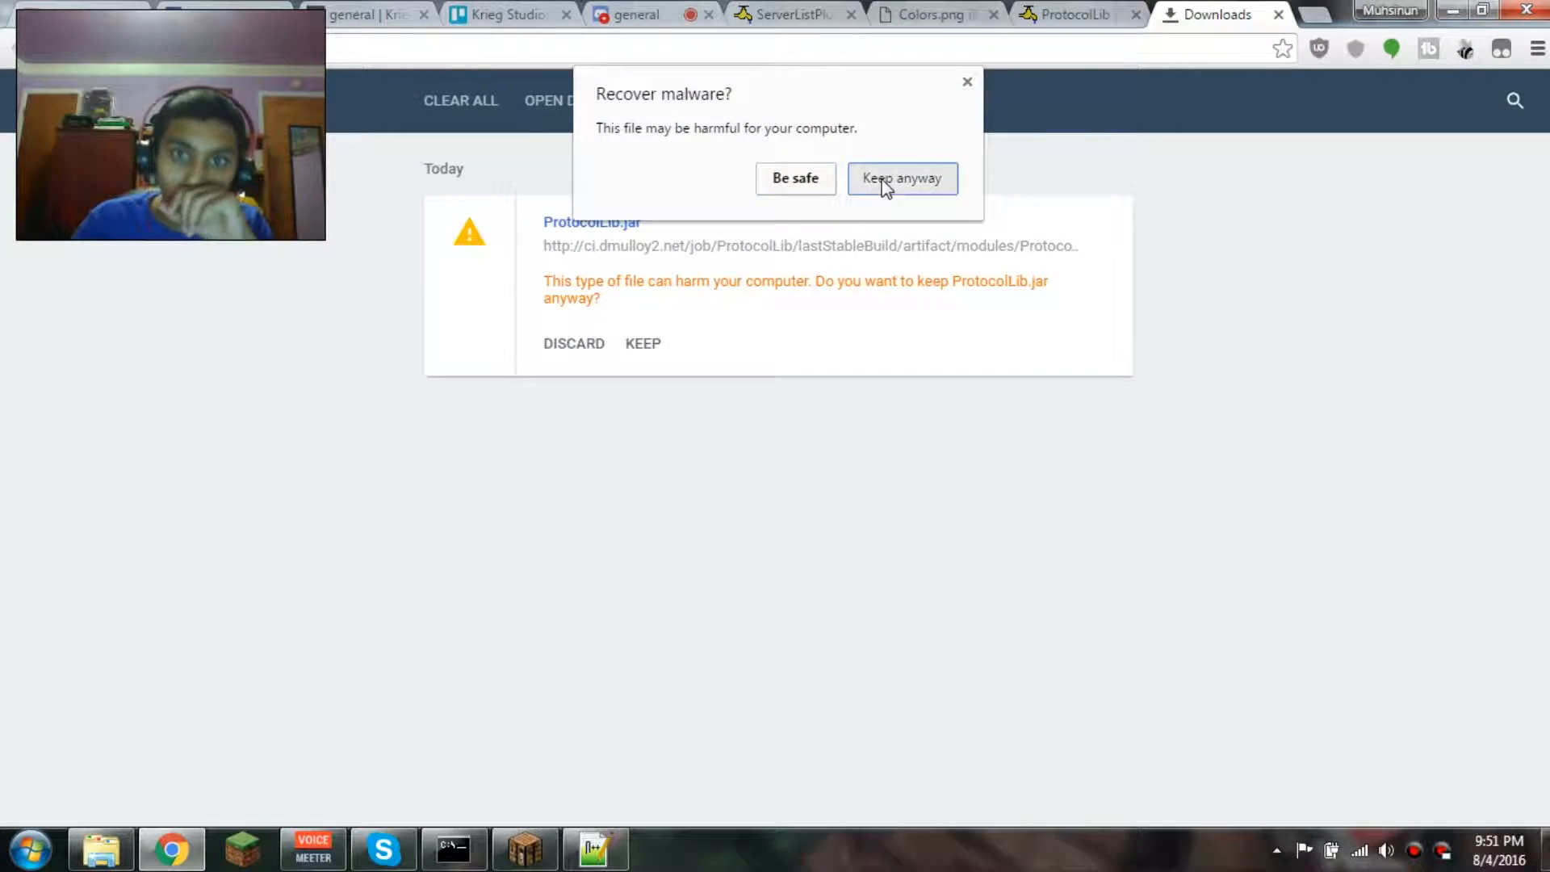
pyautogui.click(901, 179)
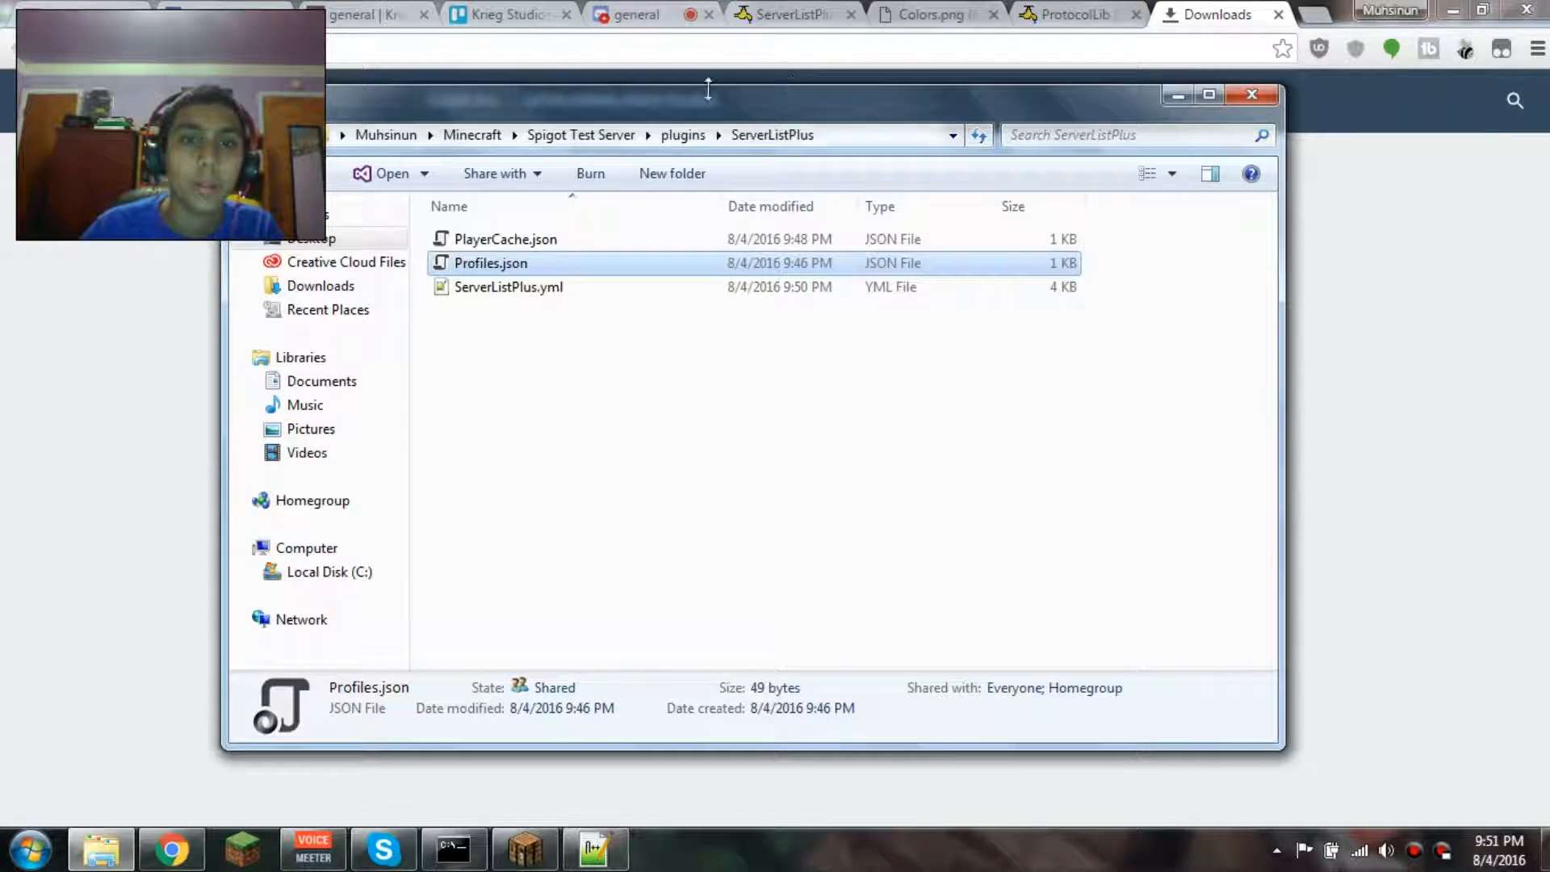
# Move ProtocolLib.jar into the plugins folder and run slp reload in the console.
pyautogui.click(682, 134)
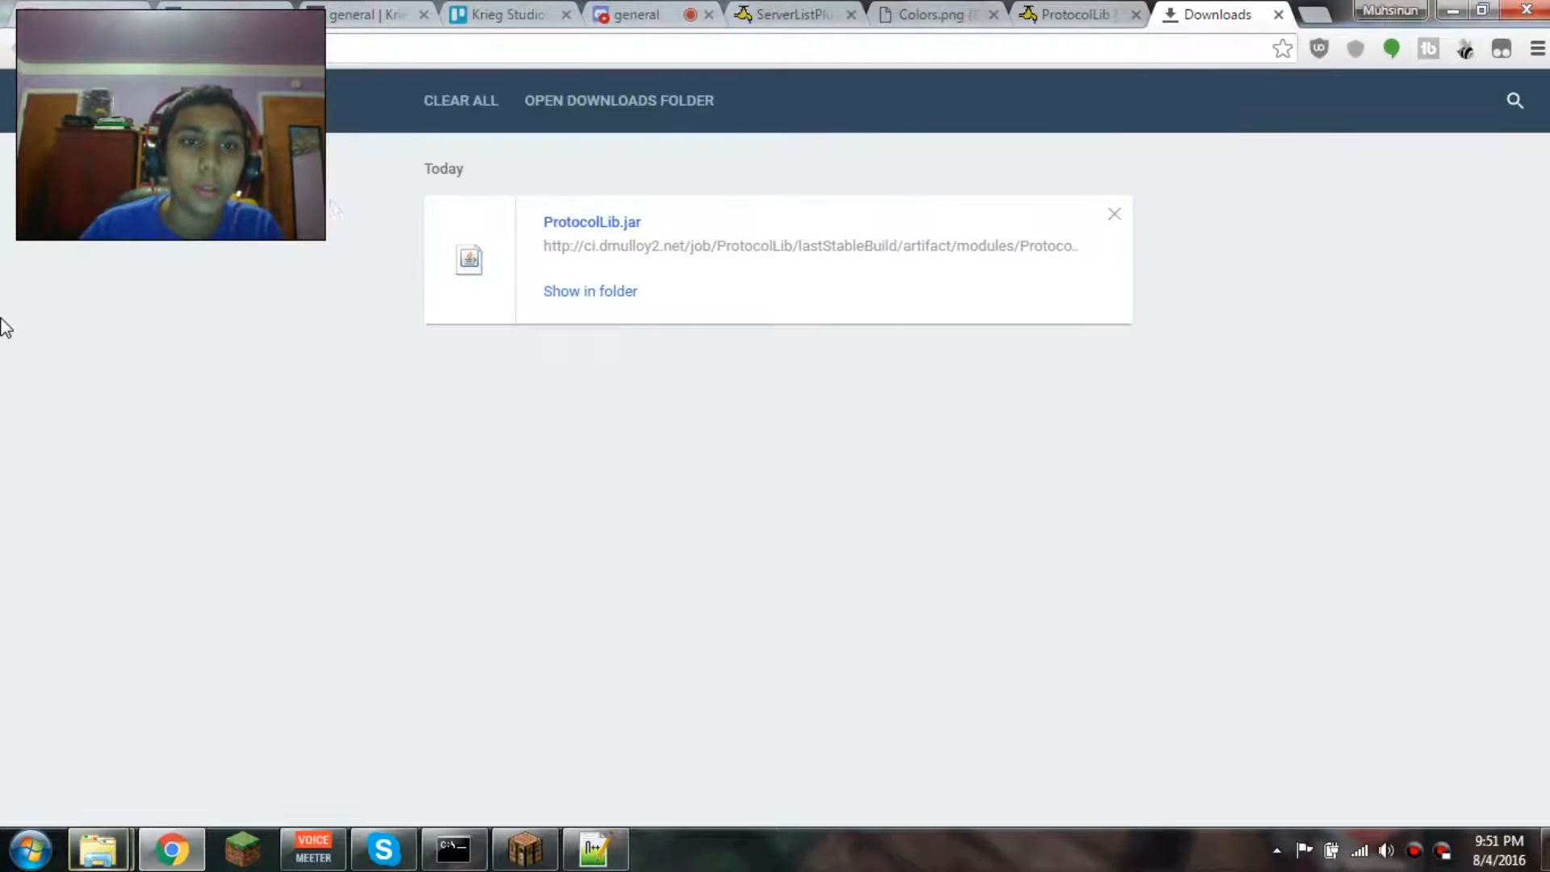
pyautogui.click(1067, 14)
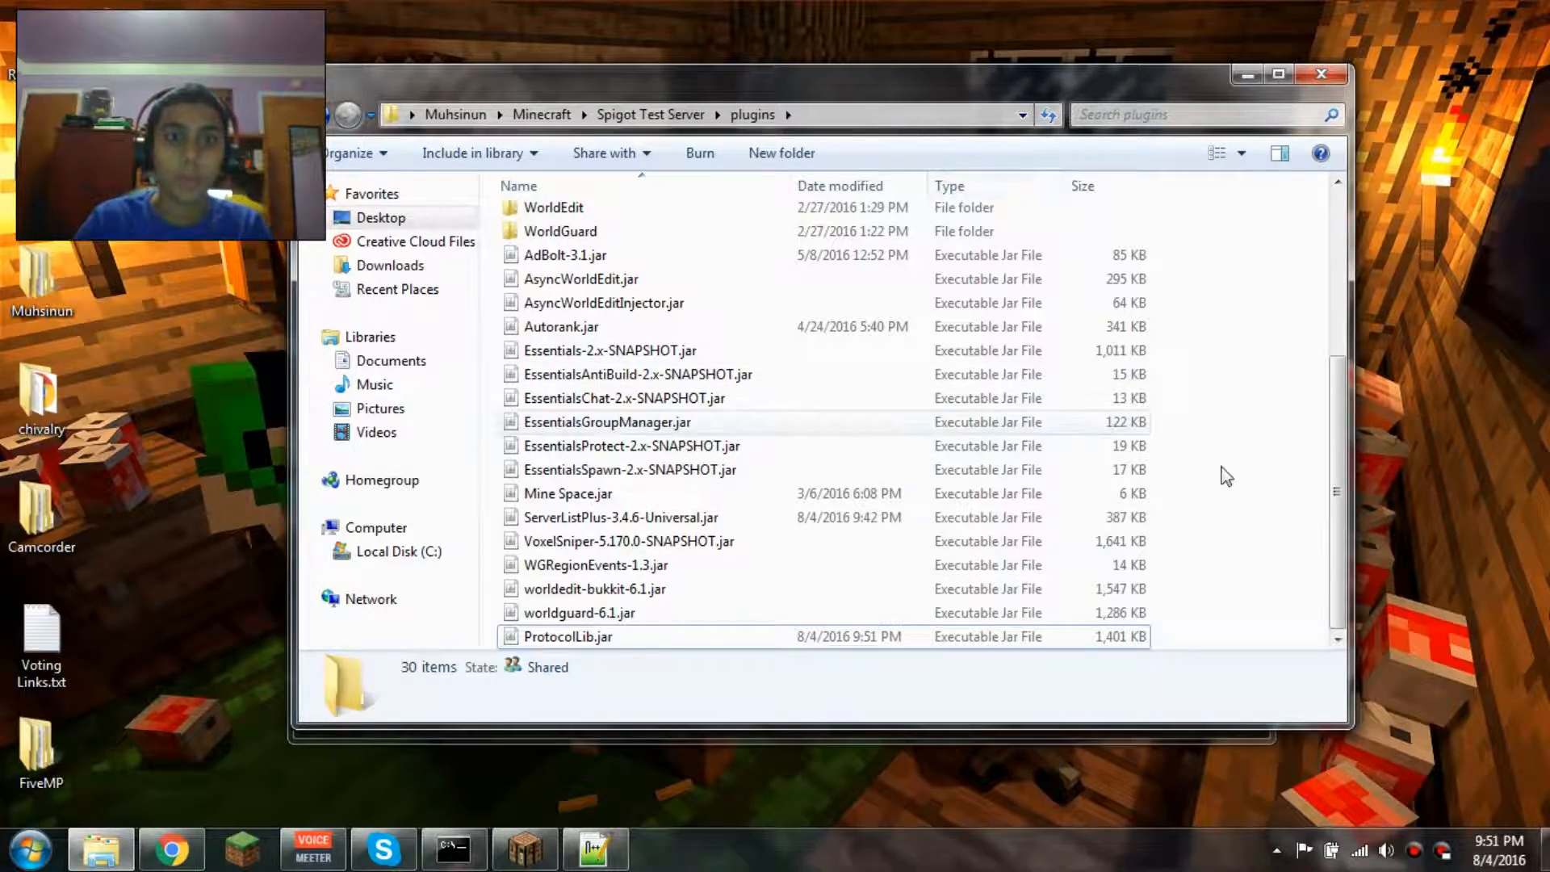
pyautogui.click(454, 848)
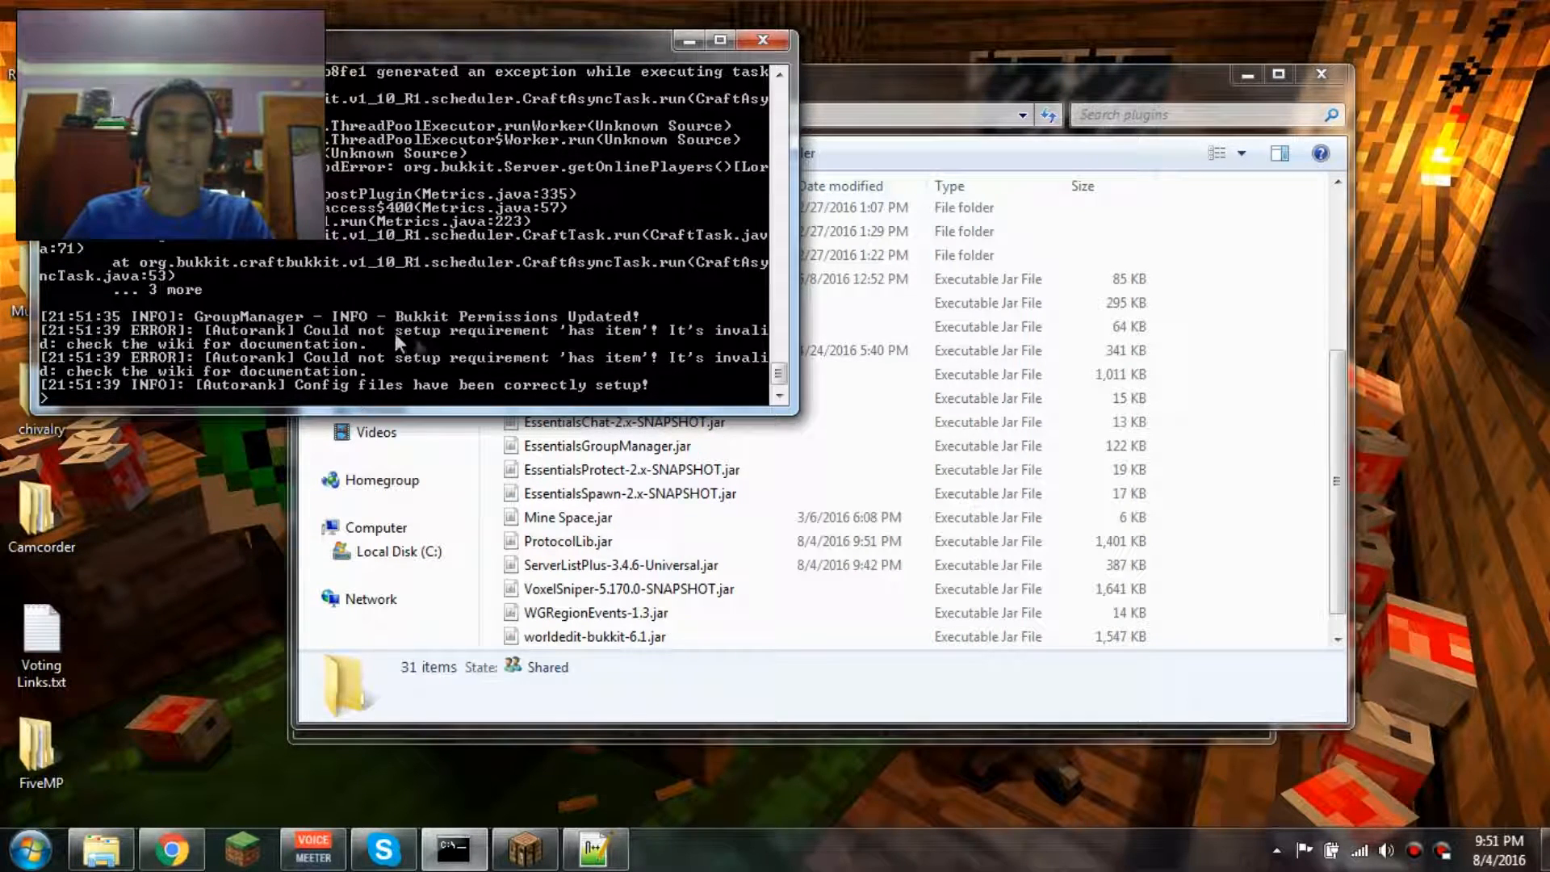
pyautogui.moveTo(583, 785)
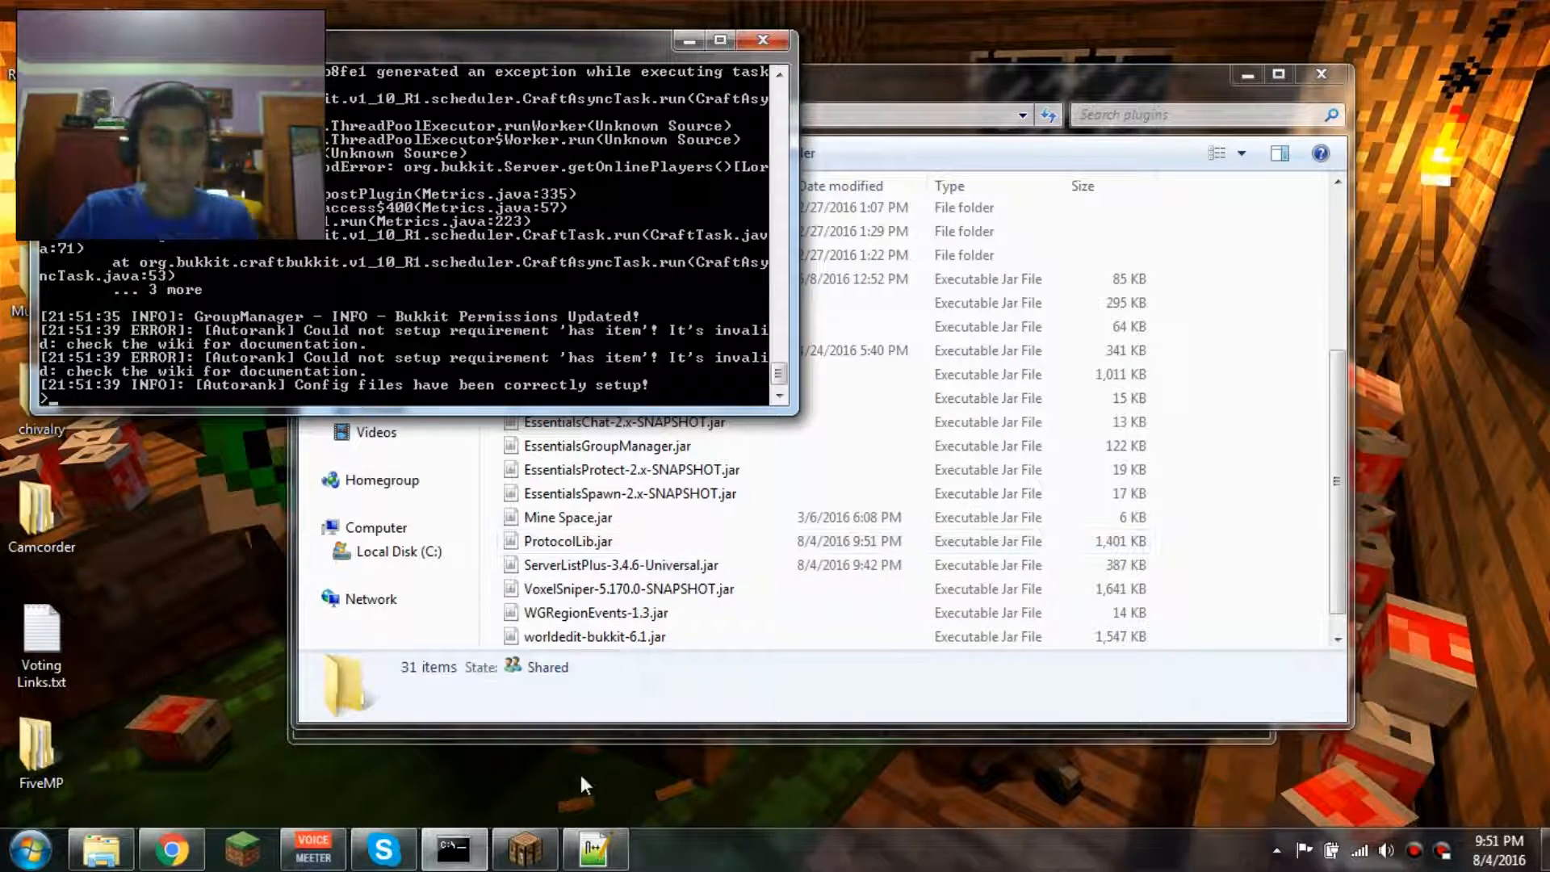
pyautogui.moveTo(535, 322)
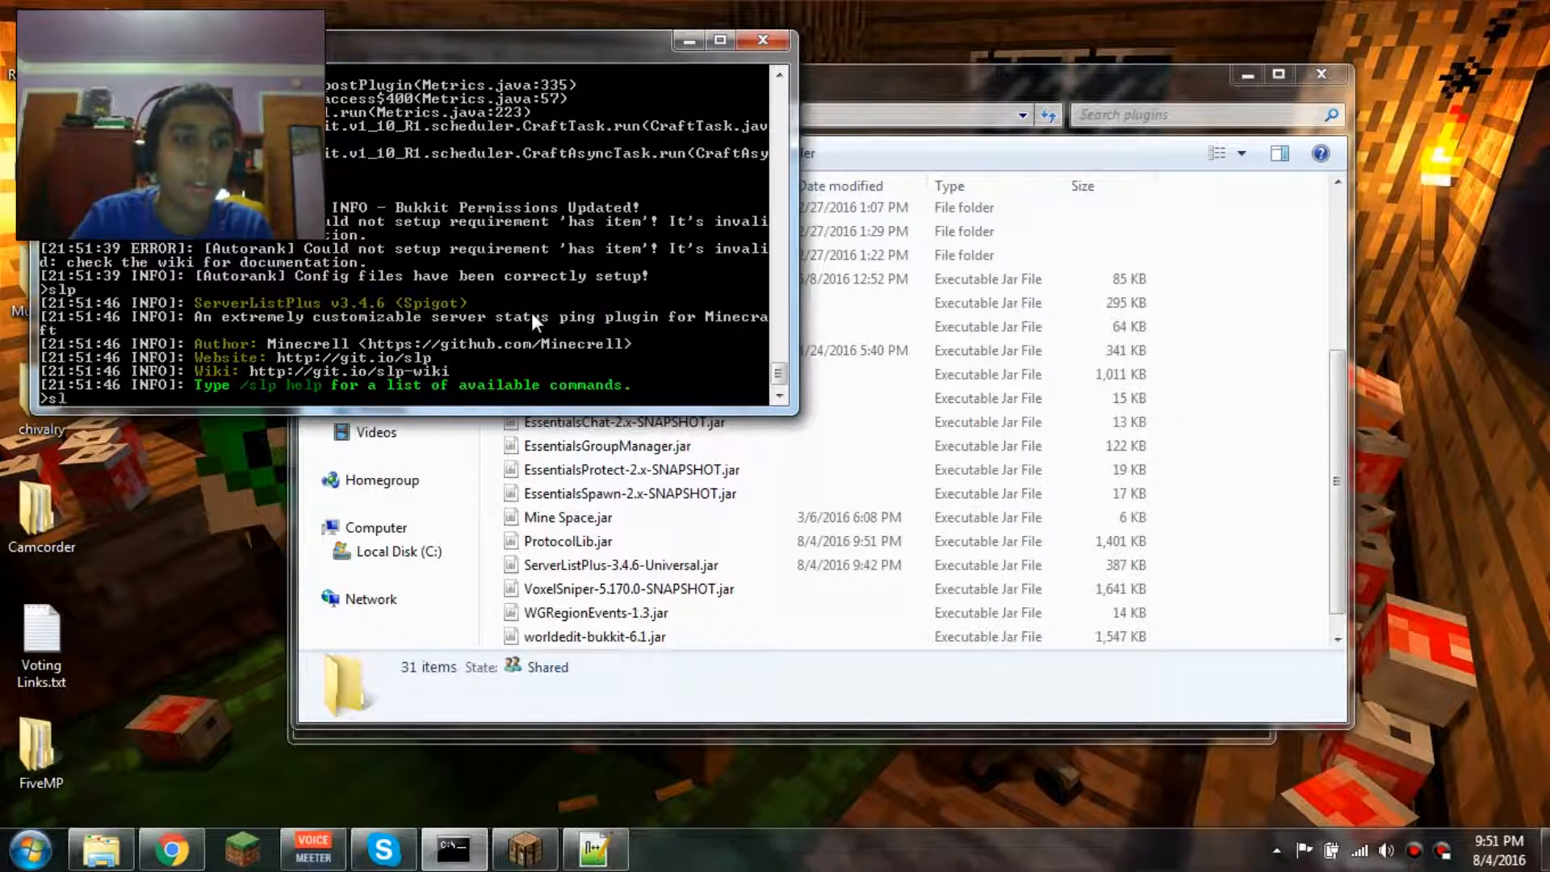
pyautogui.write('slp reload')
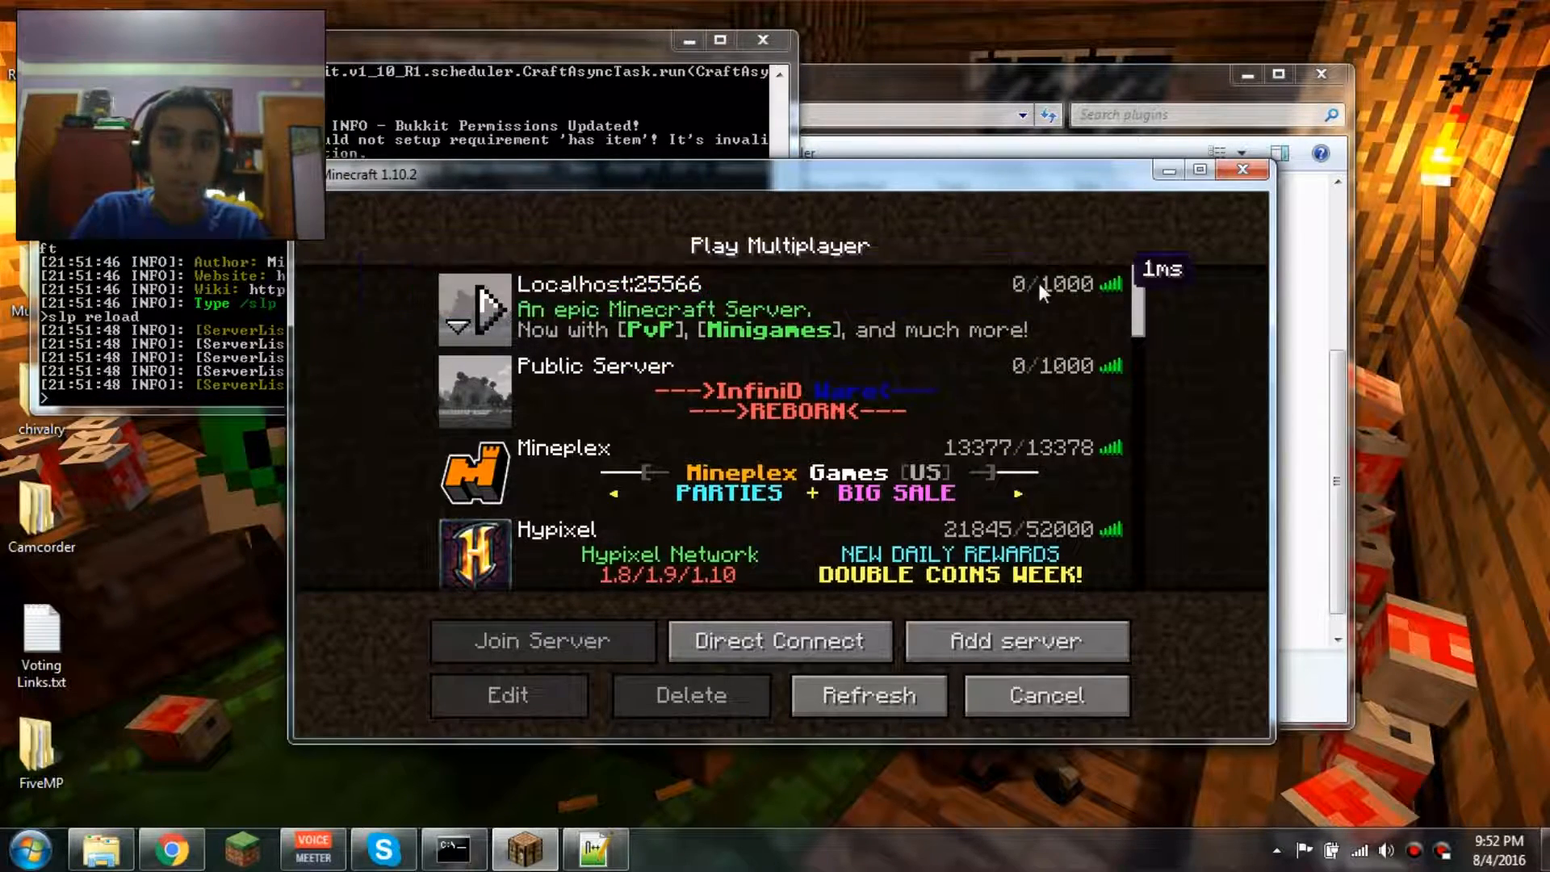
# Refresh the multiplayer list a few times so the Localhost MOTD alternates between its coloured descriptions.
pyautogui.click(869, 694)
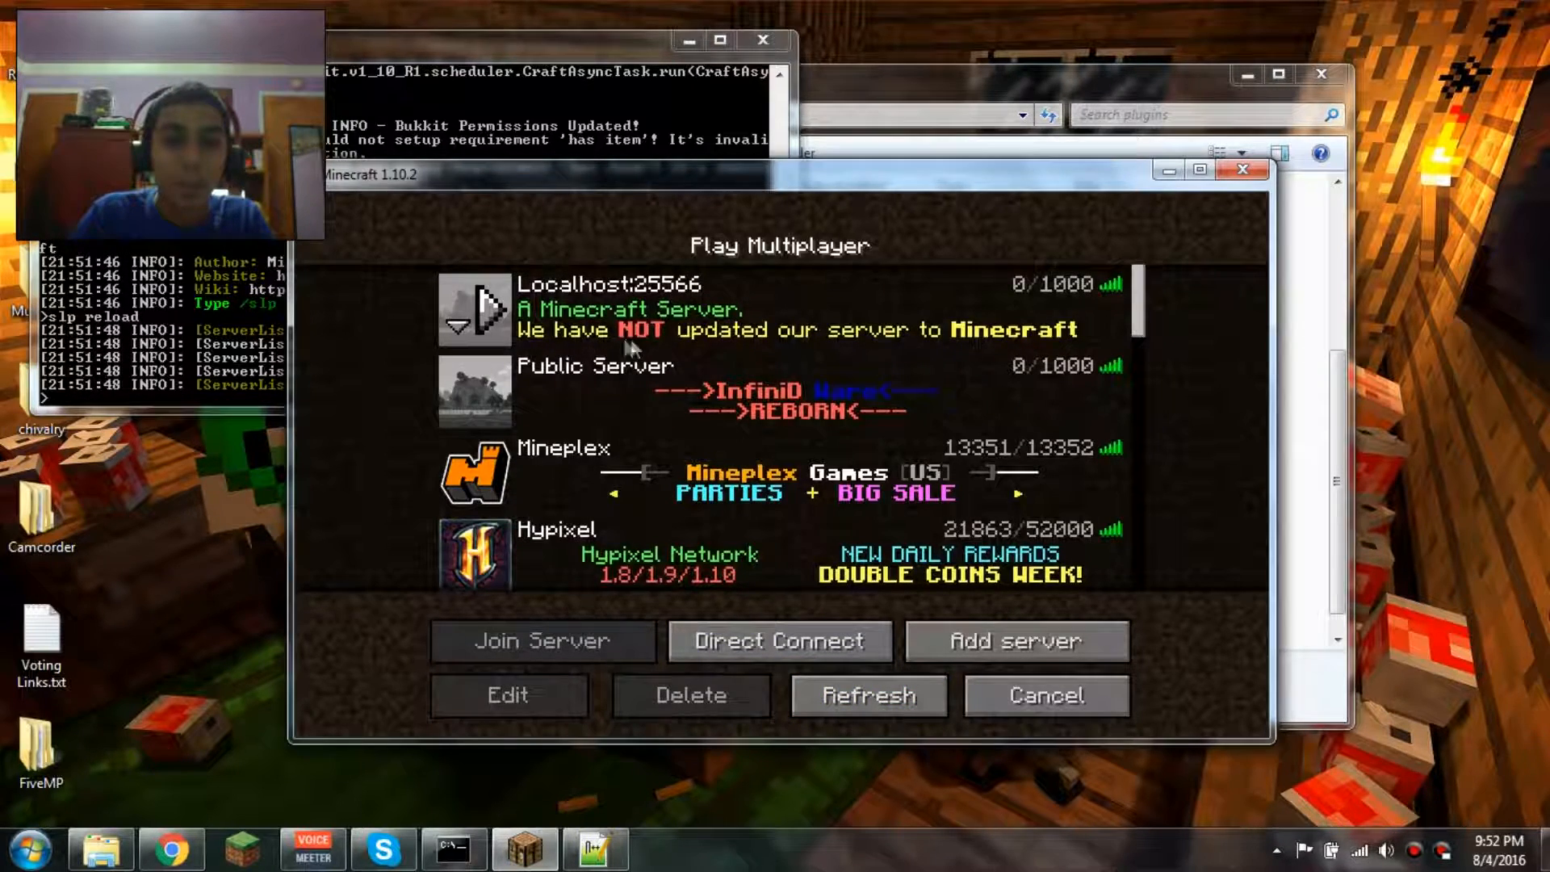
pyautogui.click(869, 695)
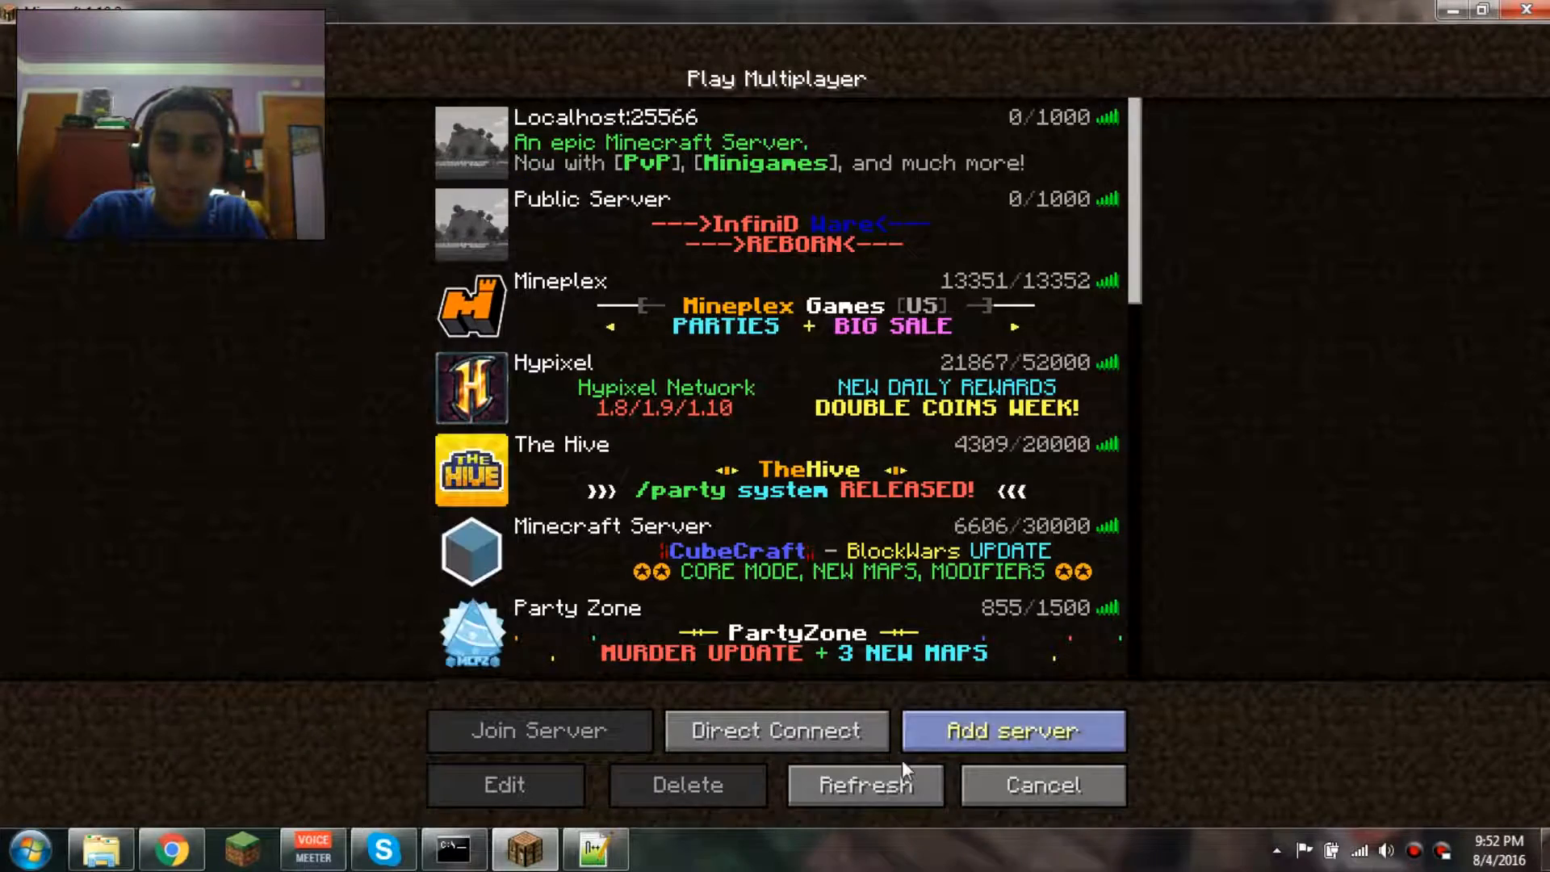
pyautogui.click(866, 784)
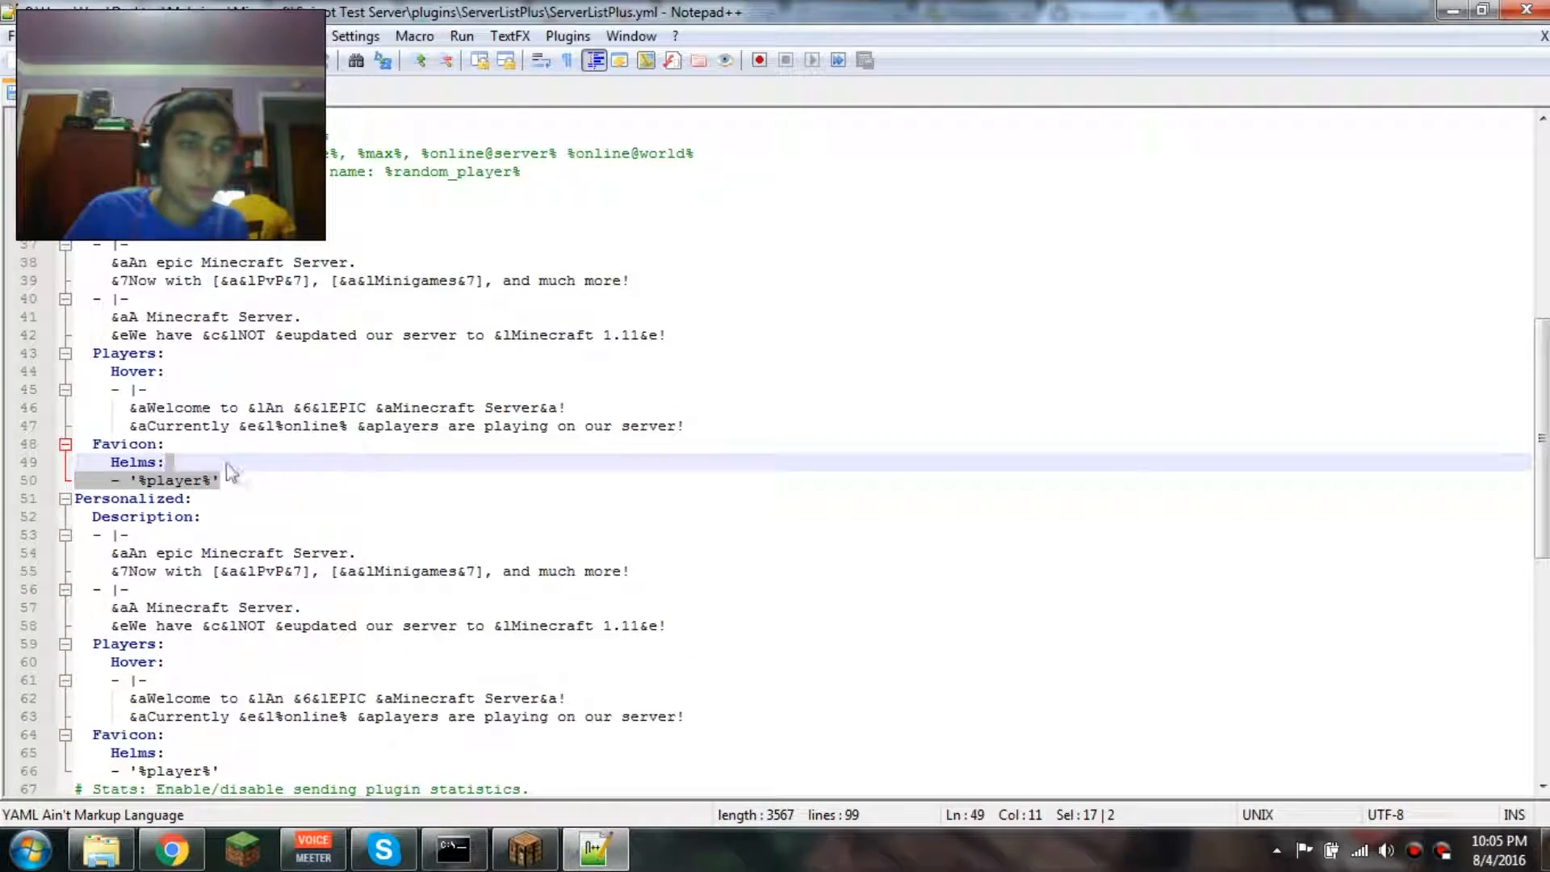
pyautogui.click(210, 444)
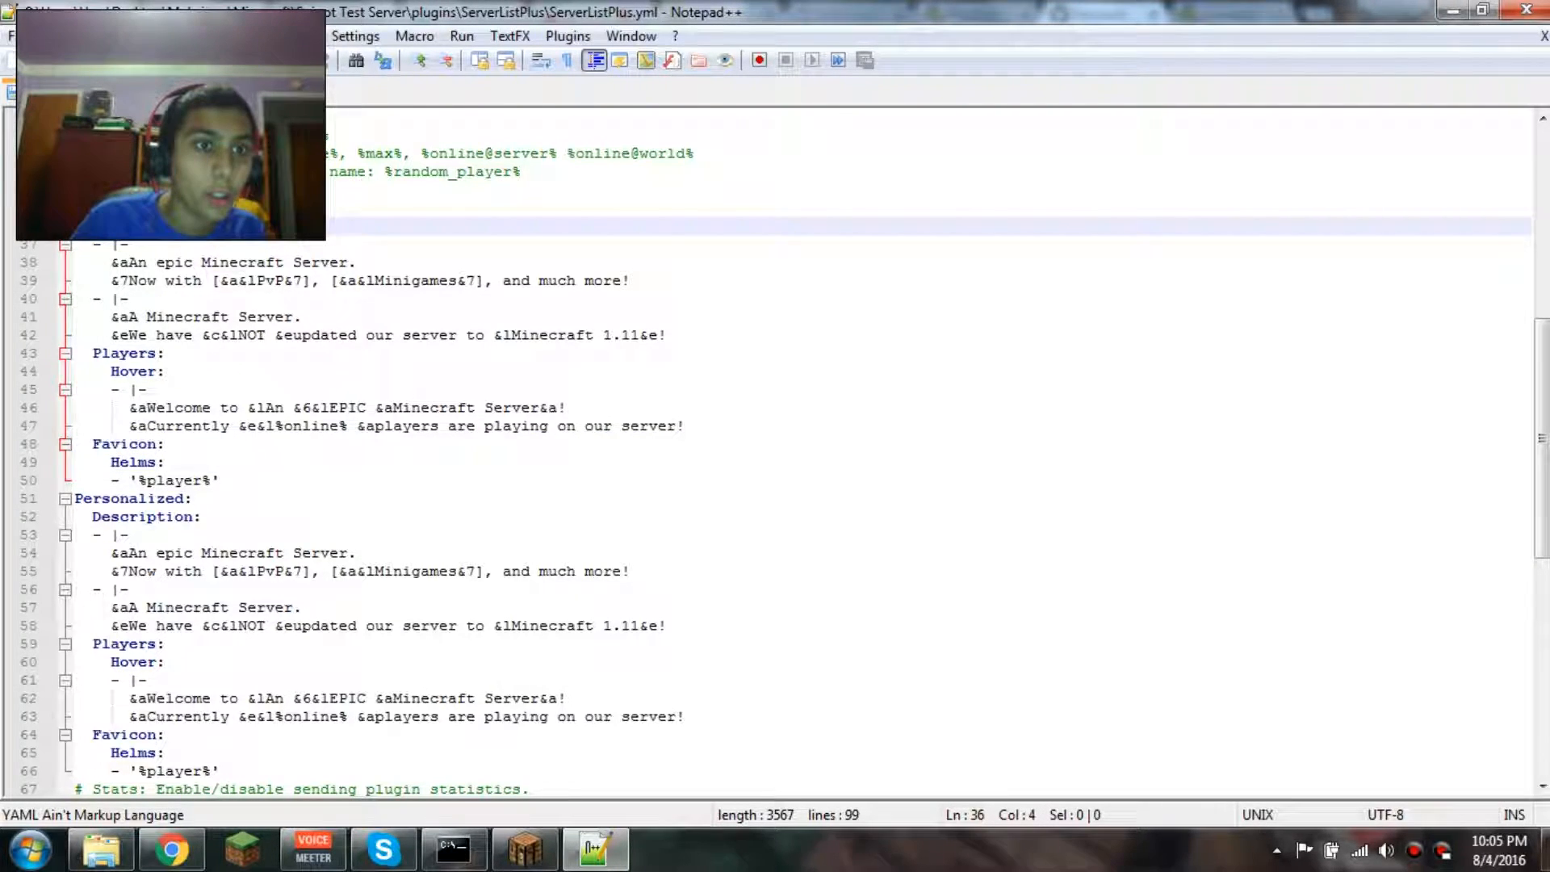
pyautogui.click(187, 517)
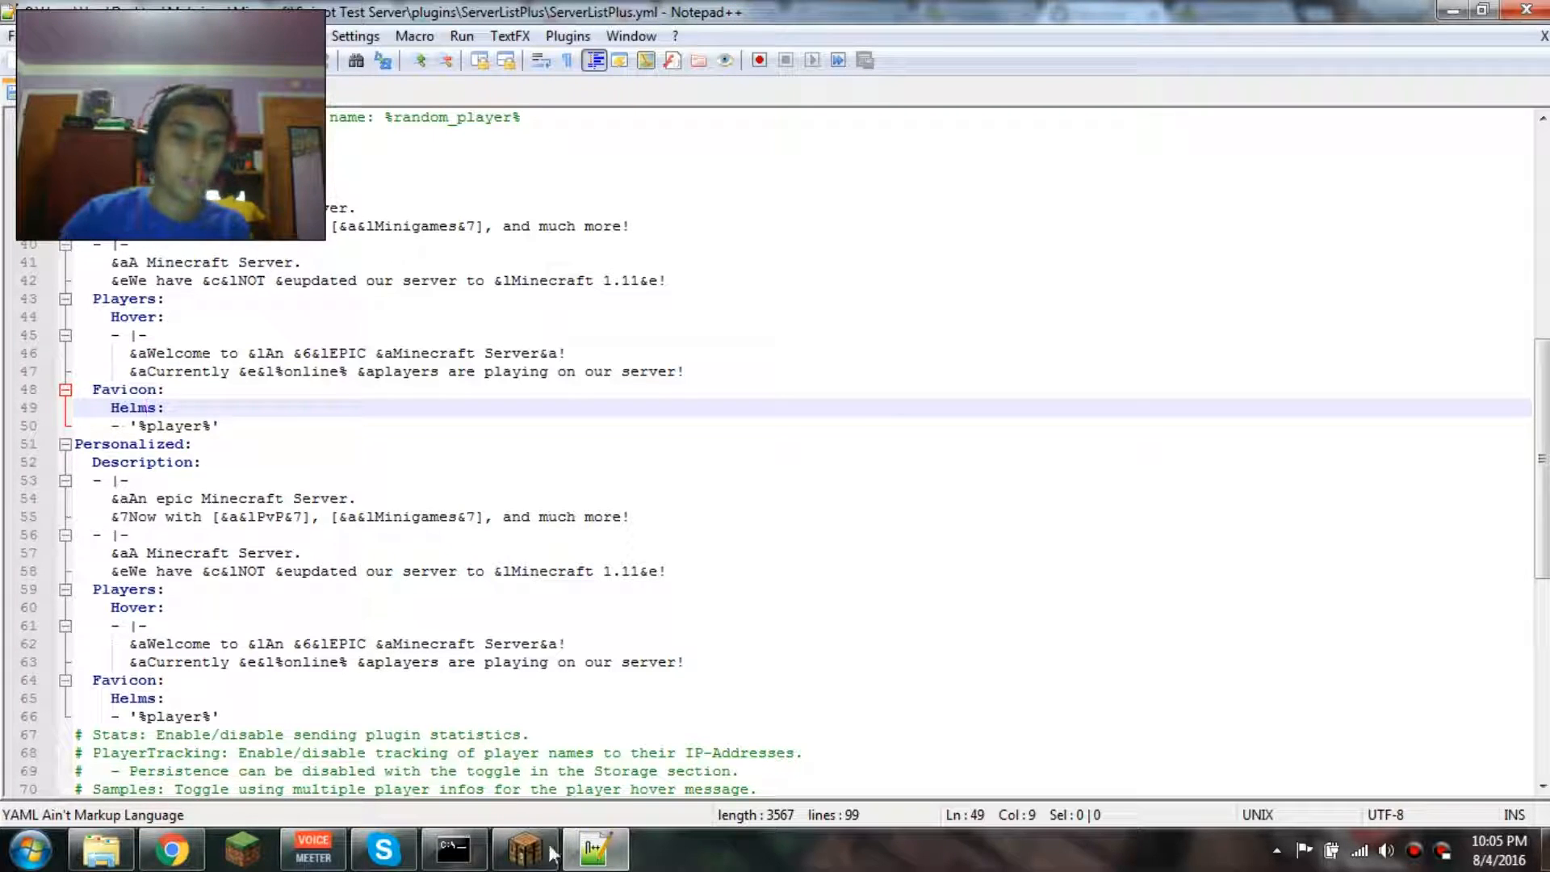
pyautogui.click(523, 848)
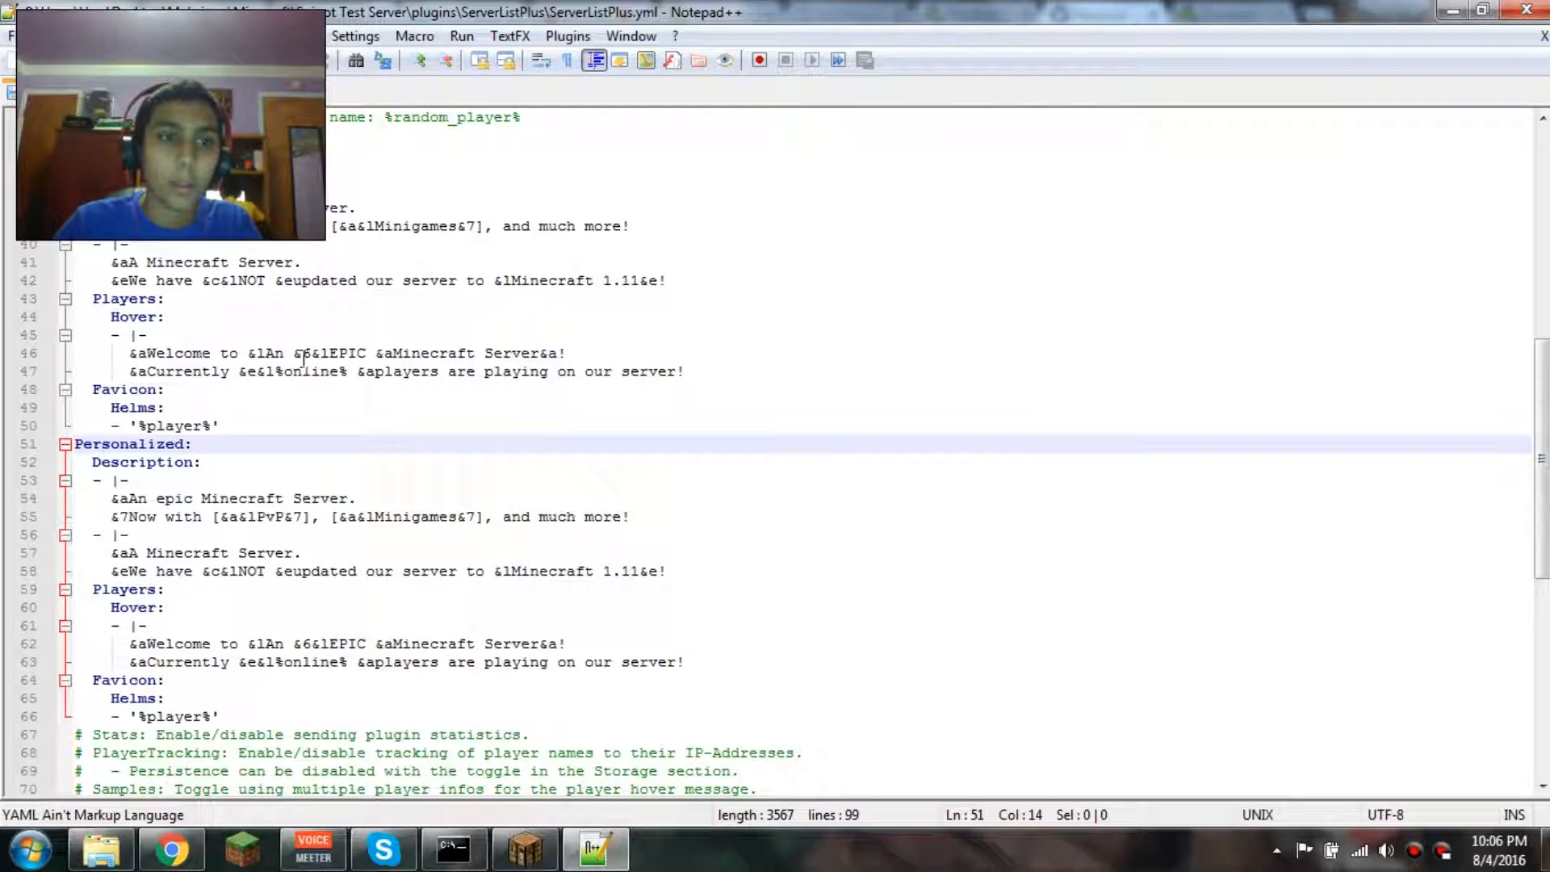
pyautogui.click(457, 353)
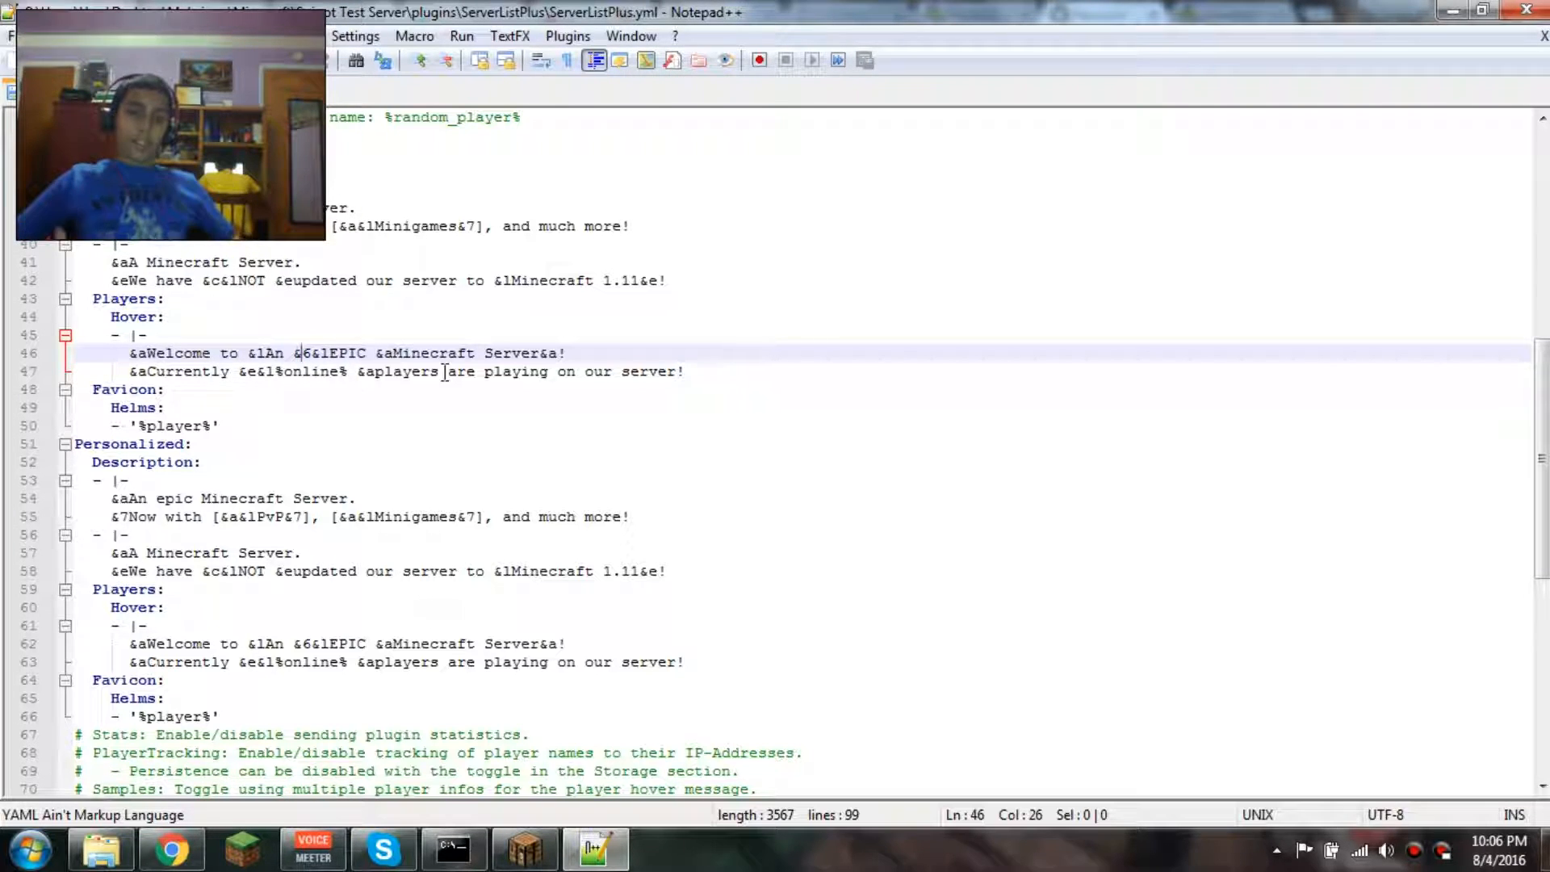
pyautogui.click(165, 407)
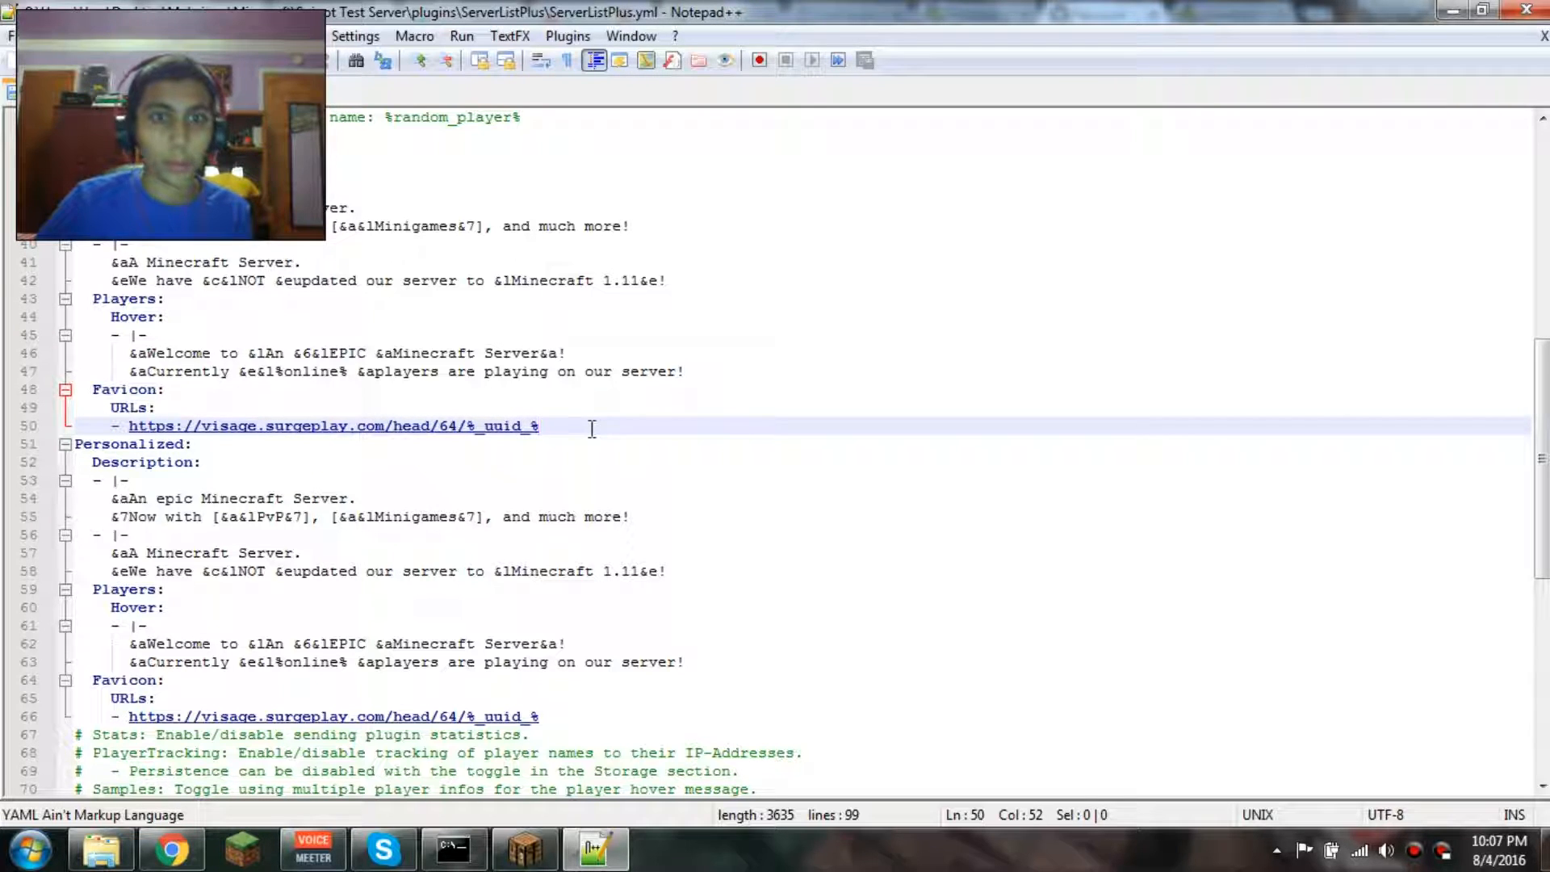
# Run slp reload in the console and refresh the multiplayer list to show the player-head favicon on Localhost.
pyautogui.click(452, 848)
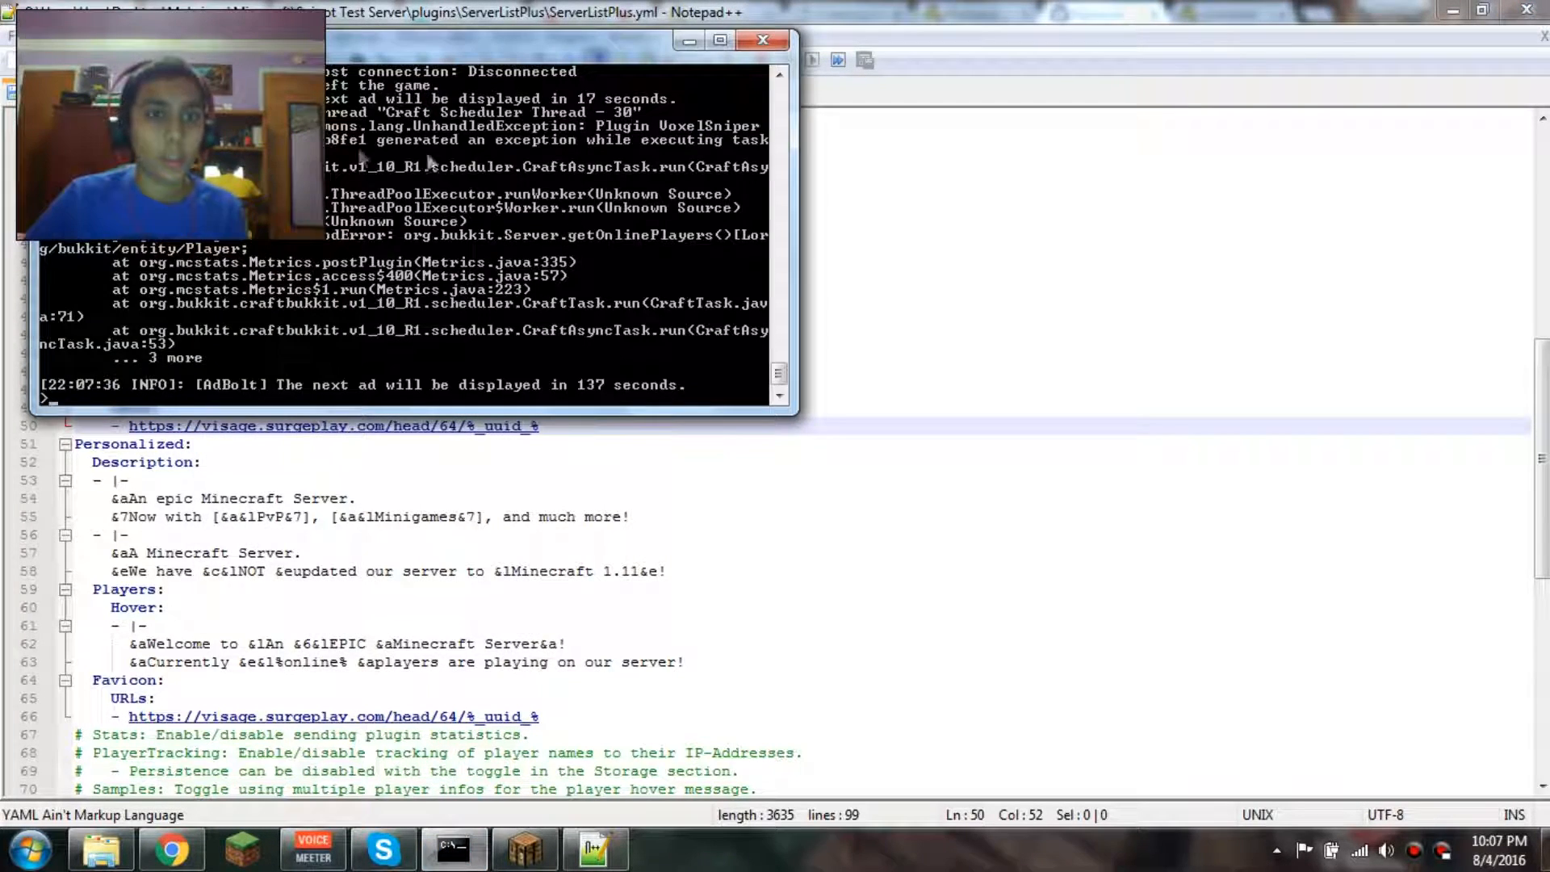
pyautogui.write('slp reload')
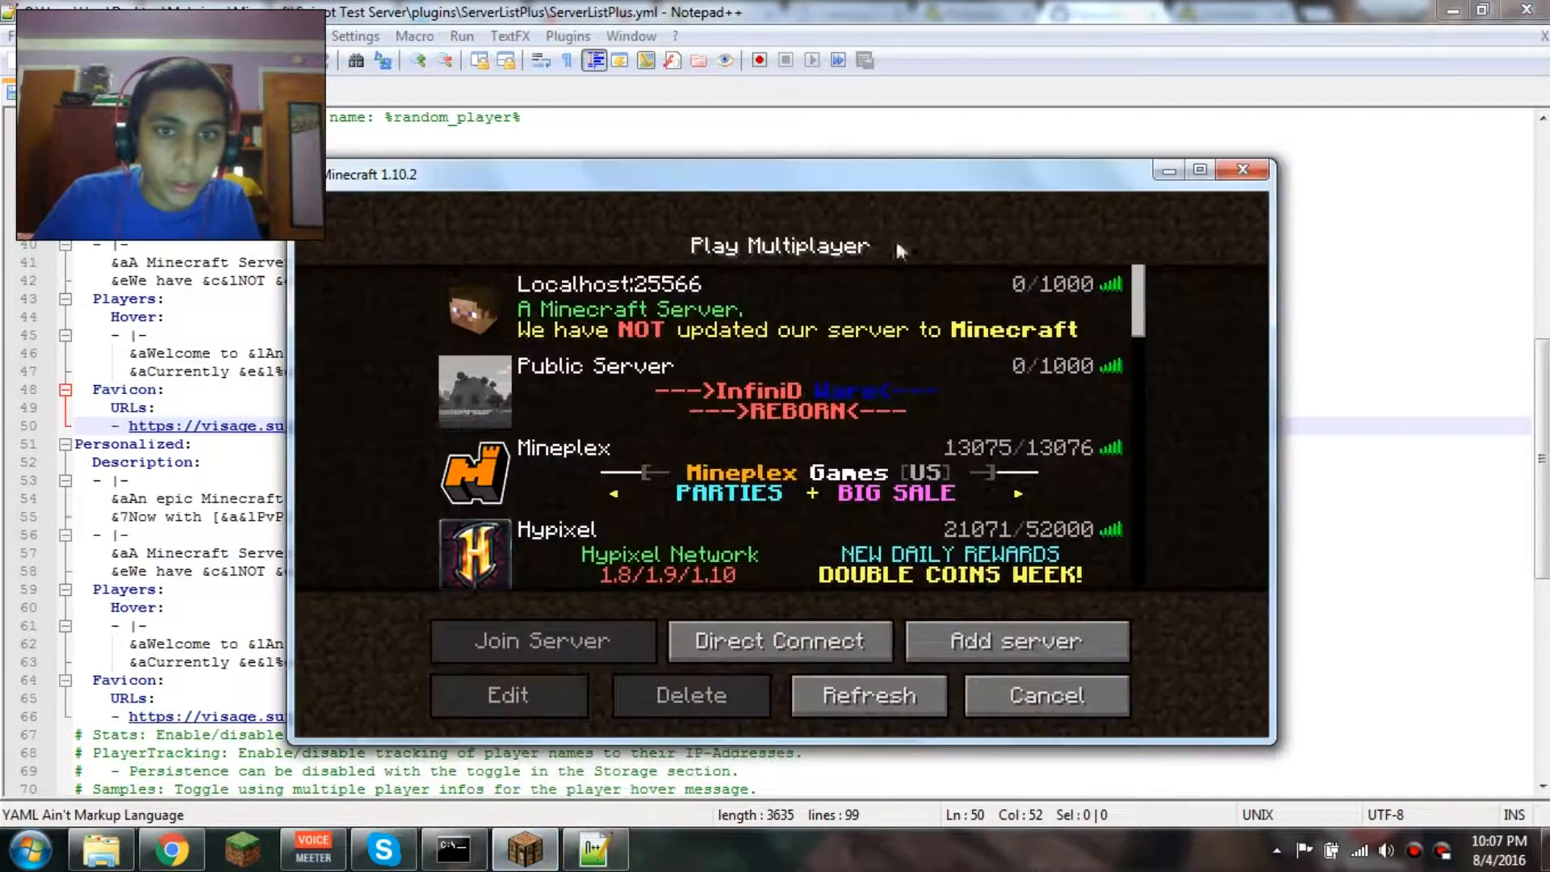
pyautogui.click(541, 641)
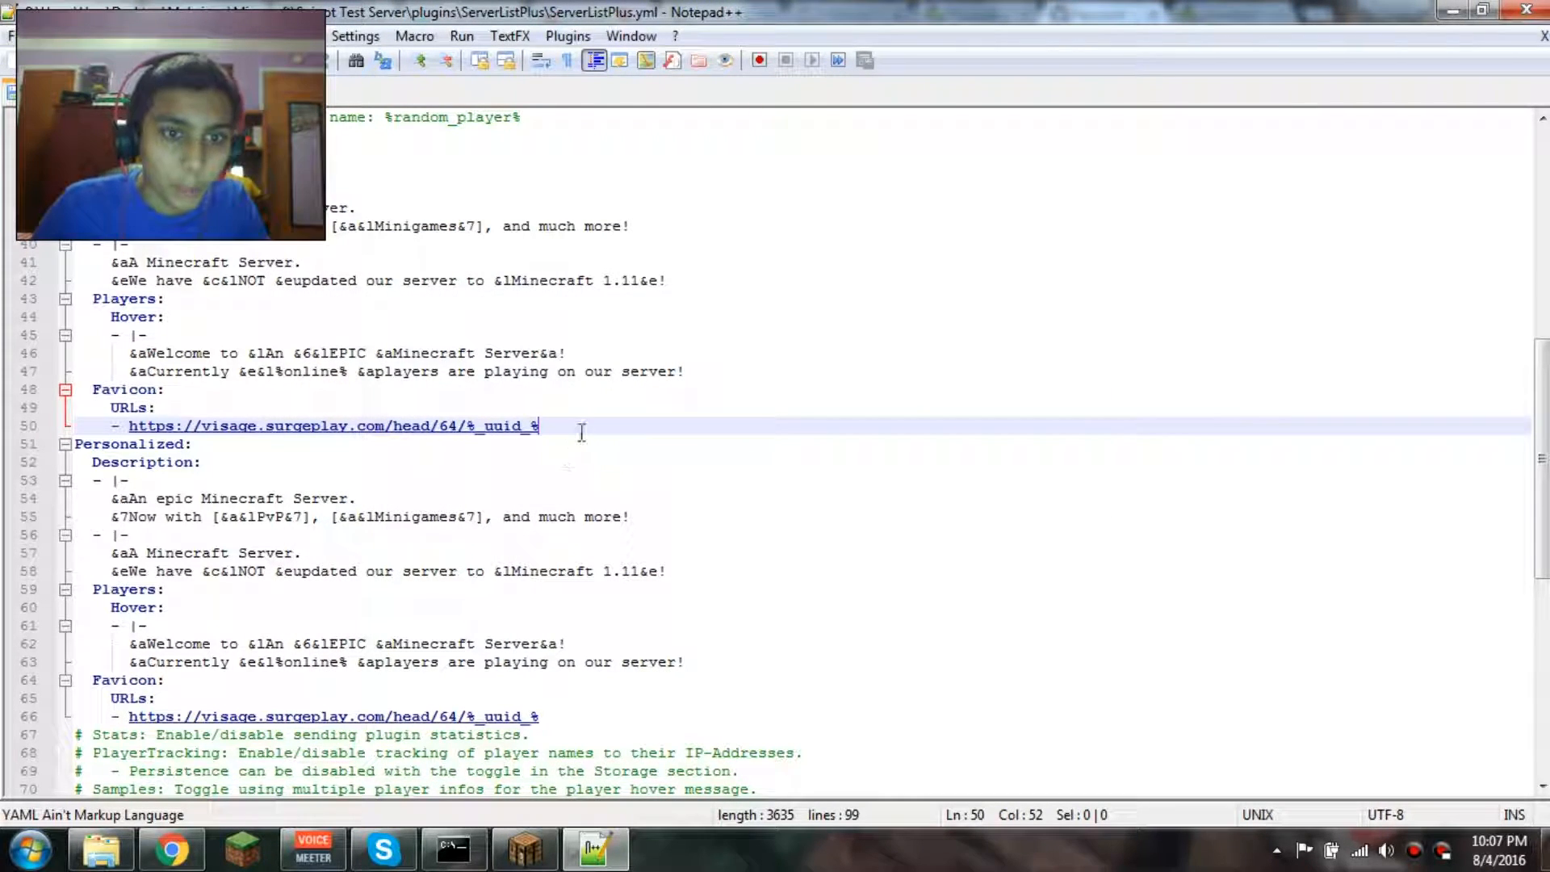
# Replace %_uuid_% at the end of the line-50 visage URL with X-Steve, then return to Minecraft.
pyautogui.click(129, 480)
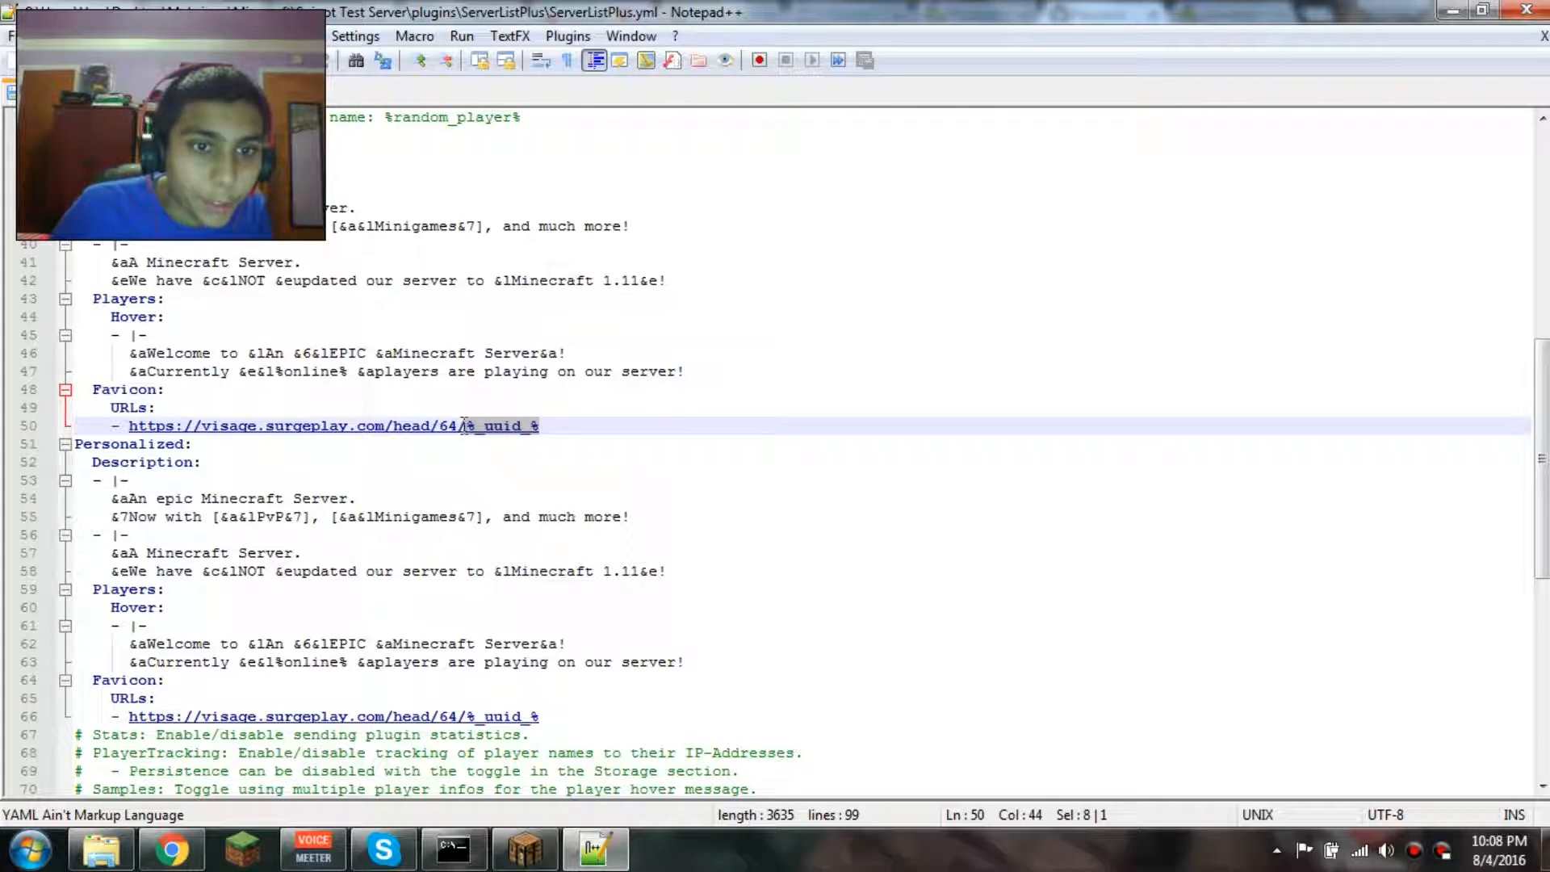
pyautogui.write('X-S')
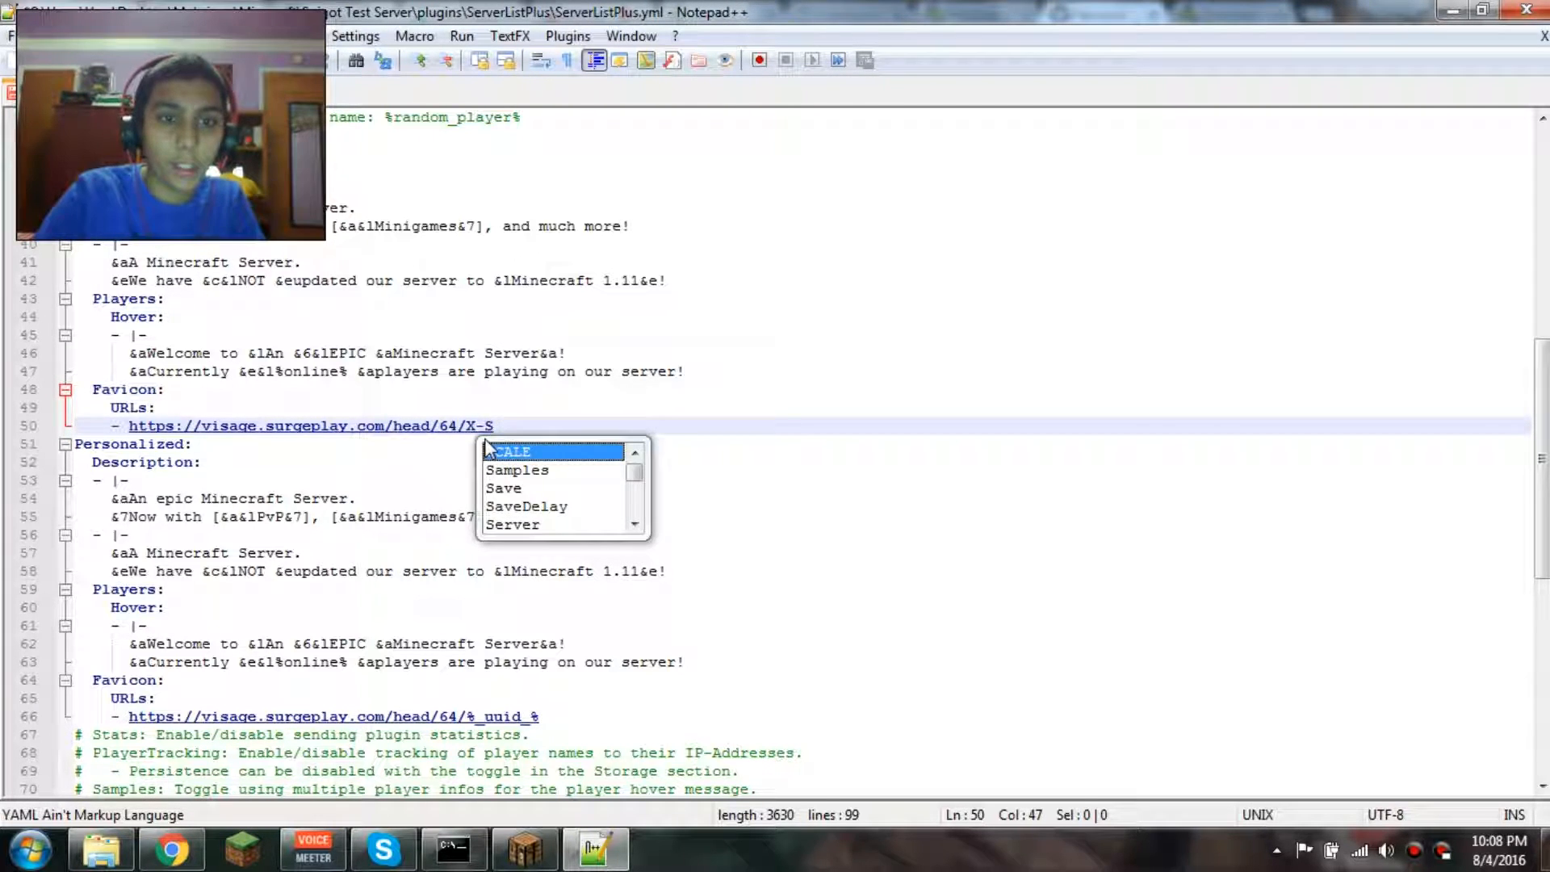
pyautogui.write('teve')
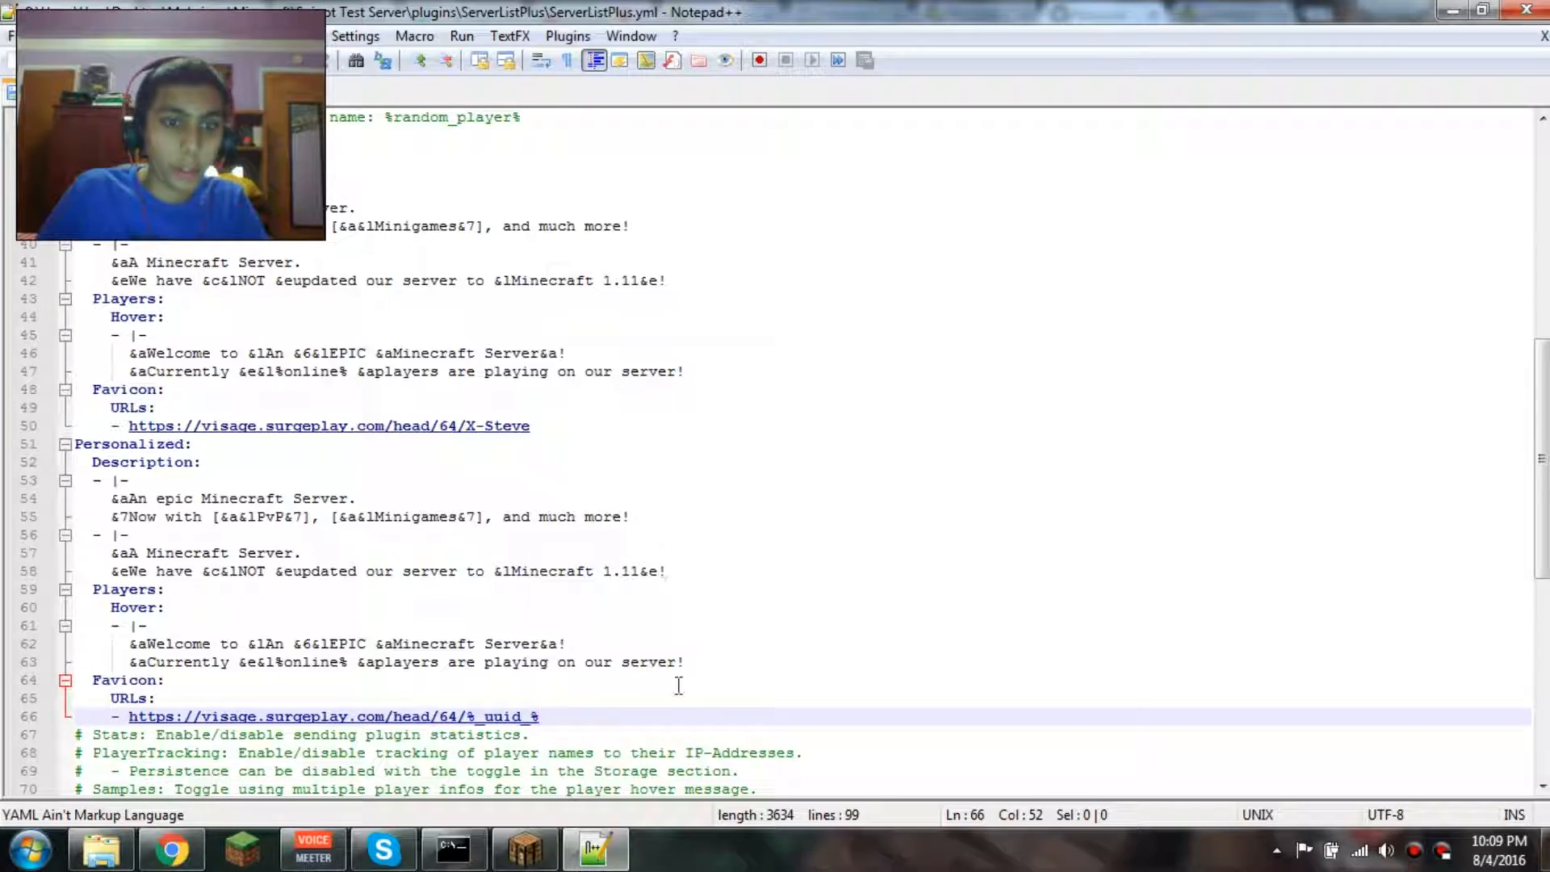
pyautogui.click(452, 848)
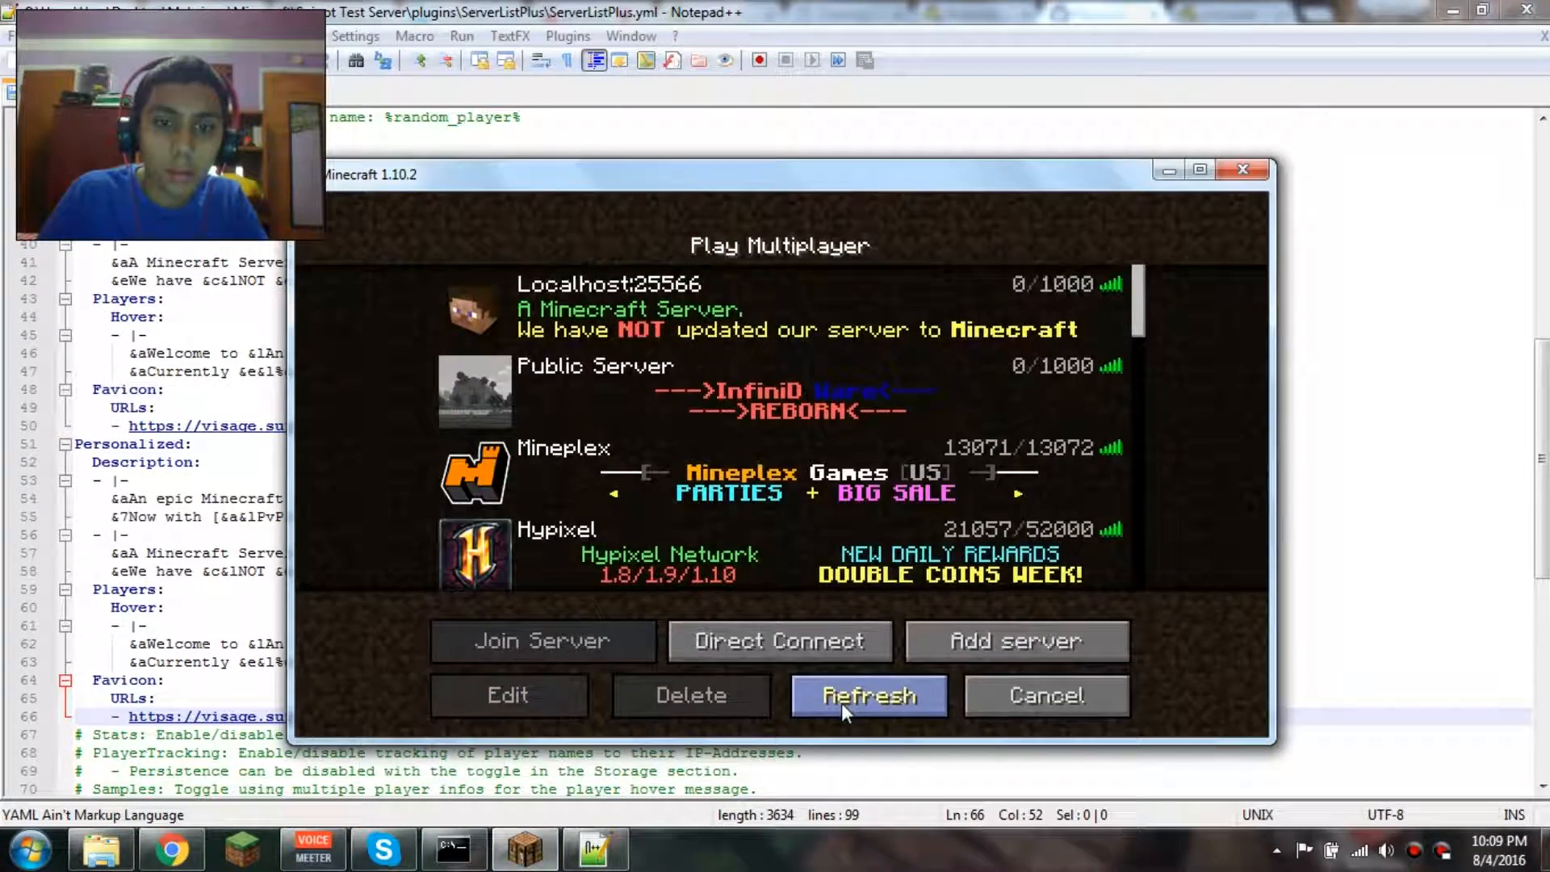
# Refresh the Play Multiplayer list so Localhost re-fetches its head icon and description.
pyautogui.click(867, 695)
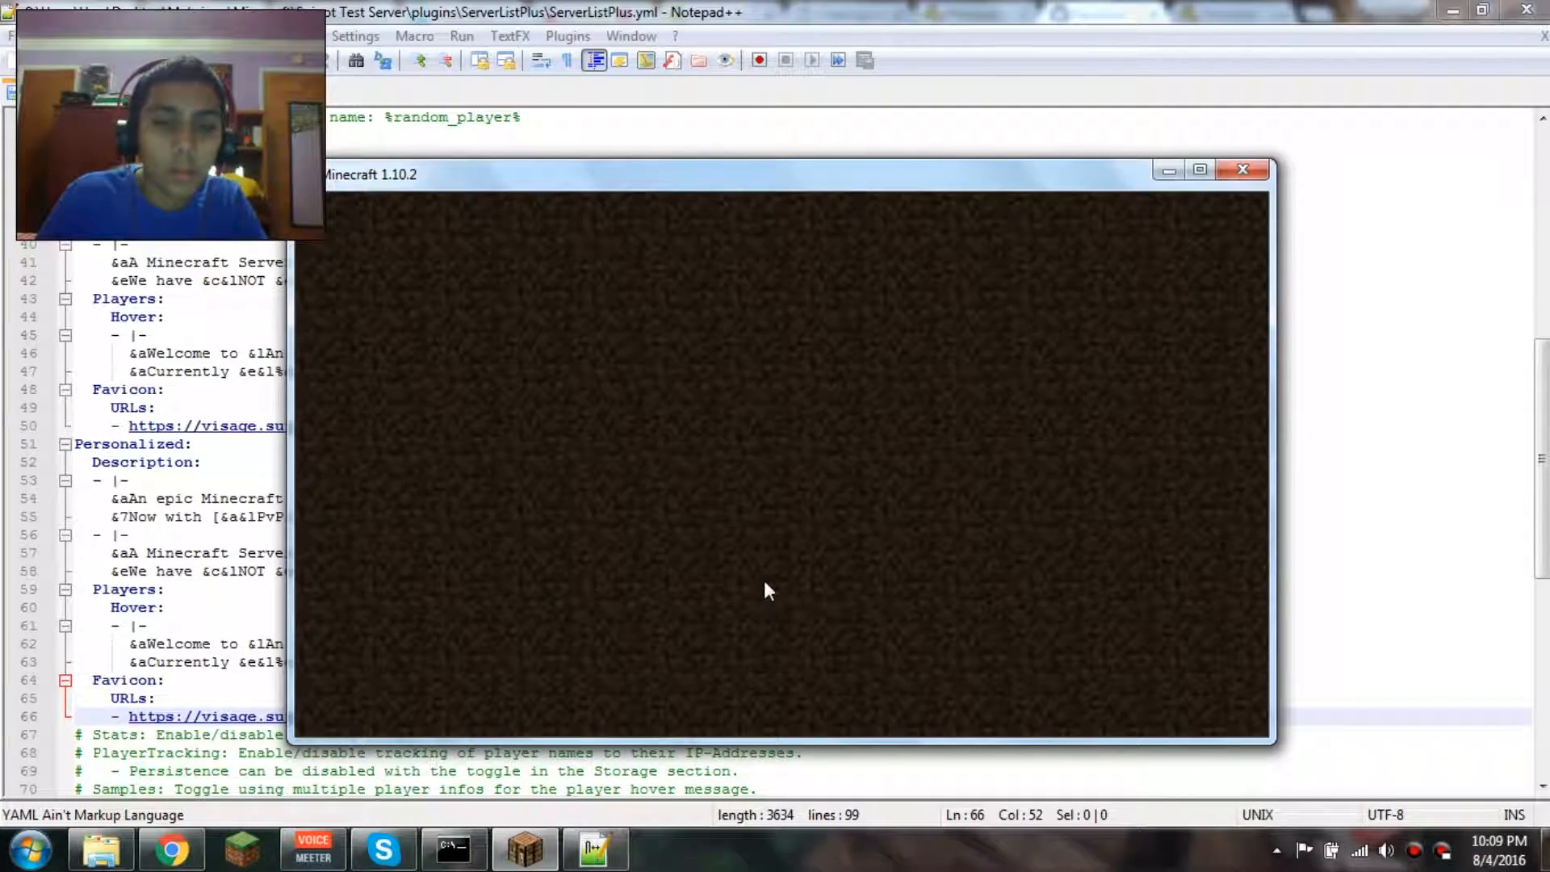
pyautogui.press('Escape')
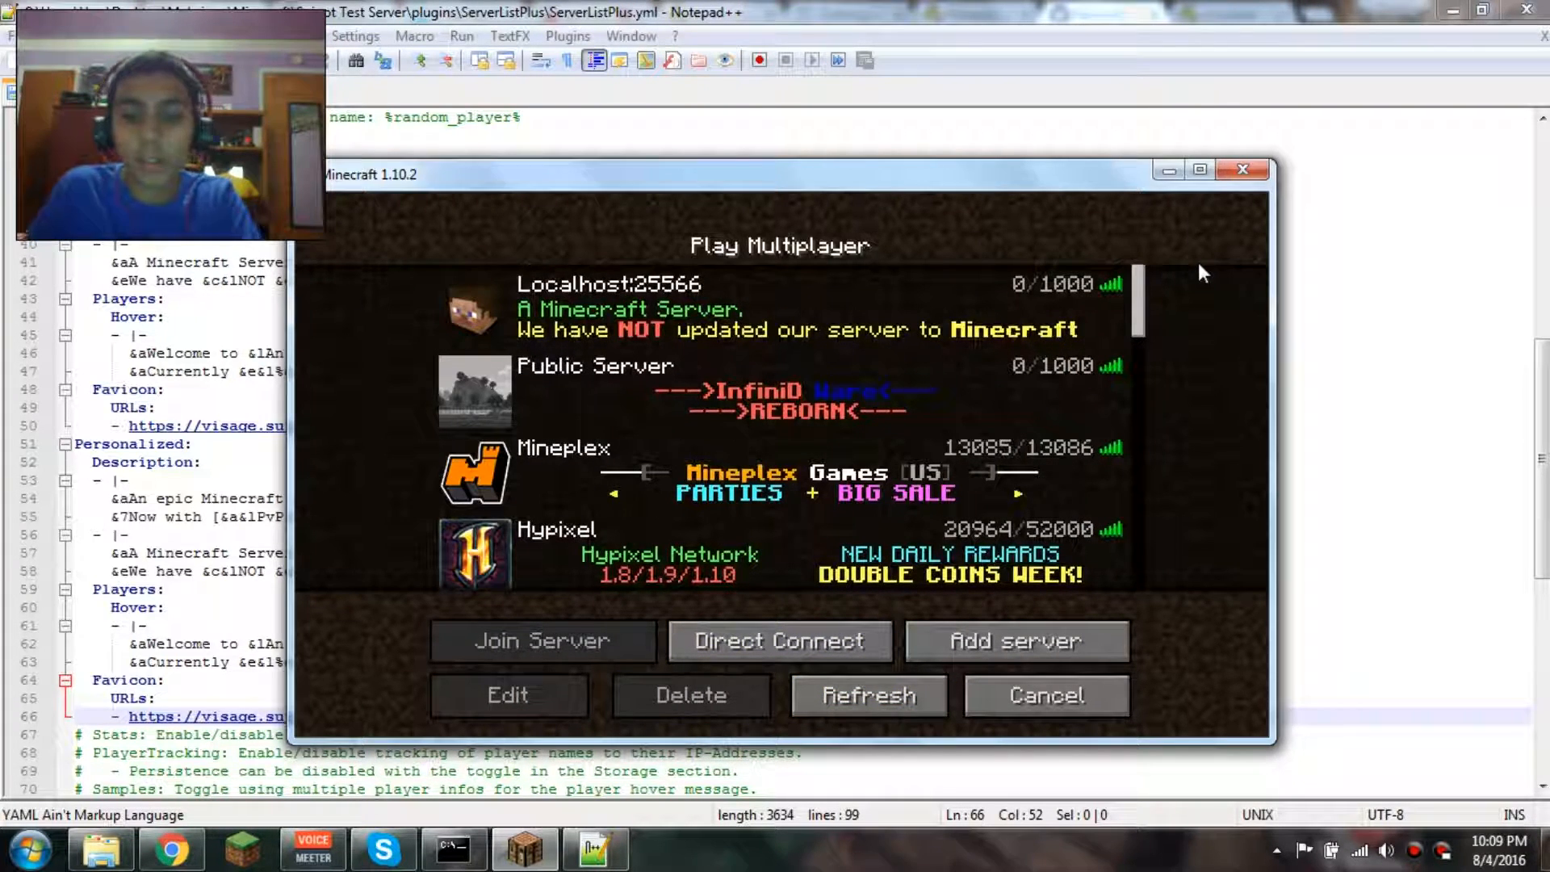
# Review the Visage page's Head, Bust, Full and Skin render examples in Chrome.
pyautogui.click(171, 848)
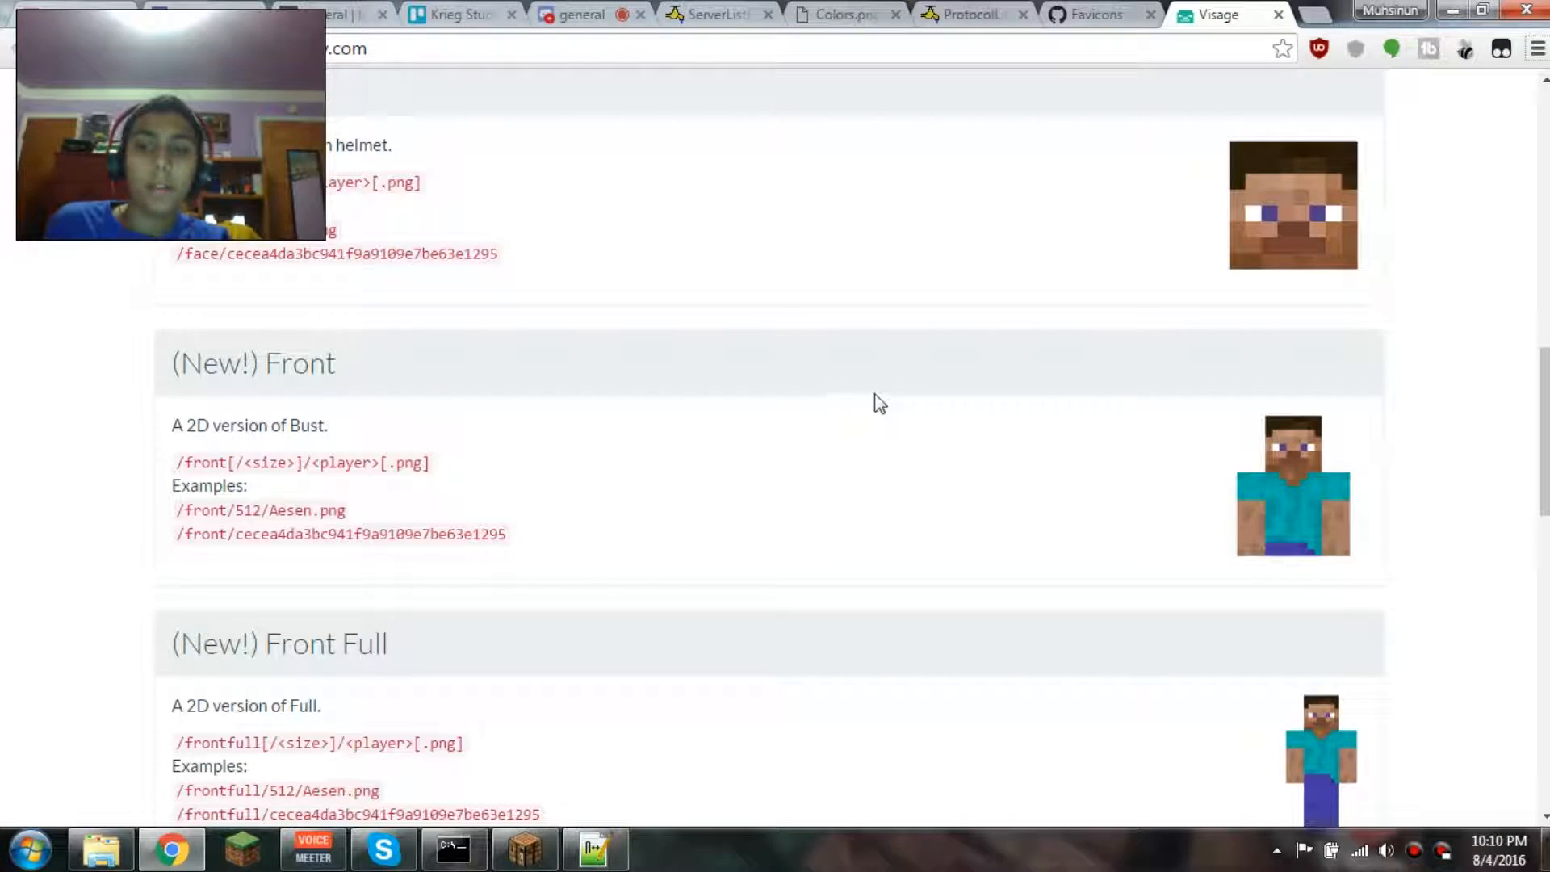
pyautogui.moveTo(1184, 197)
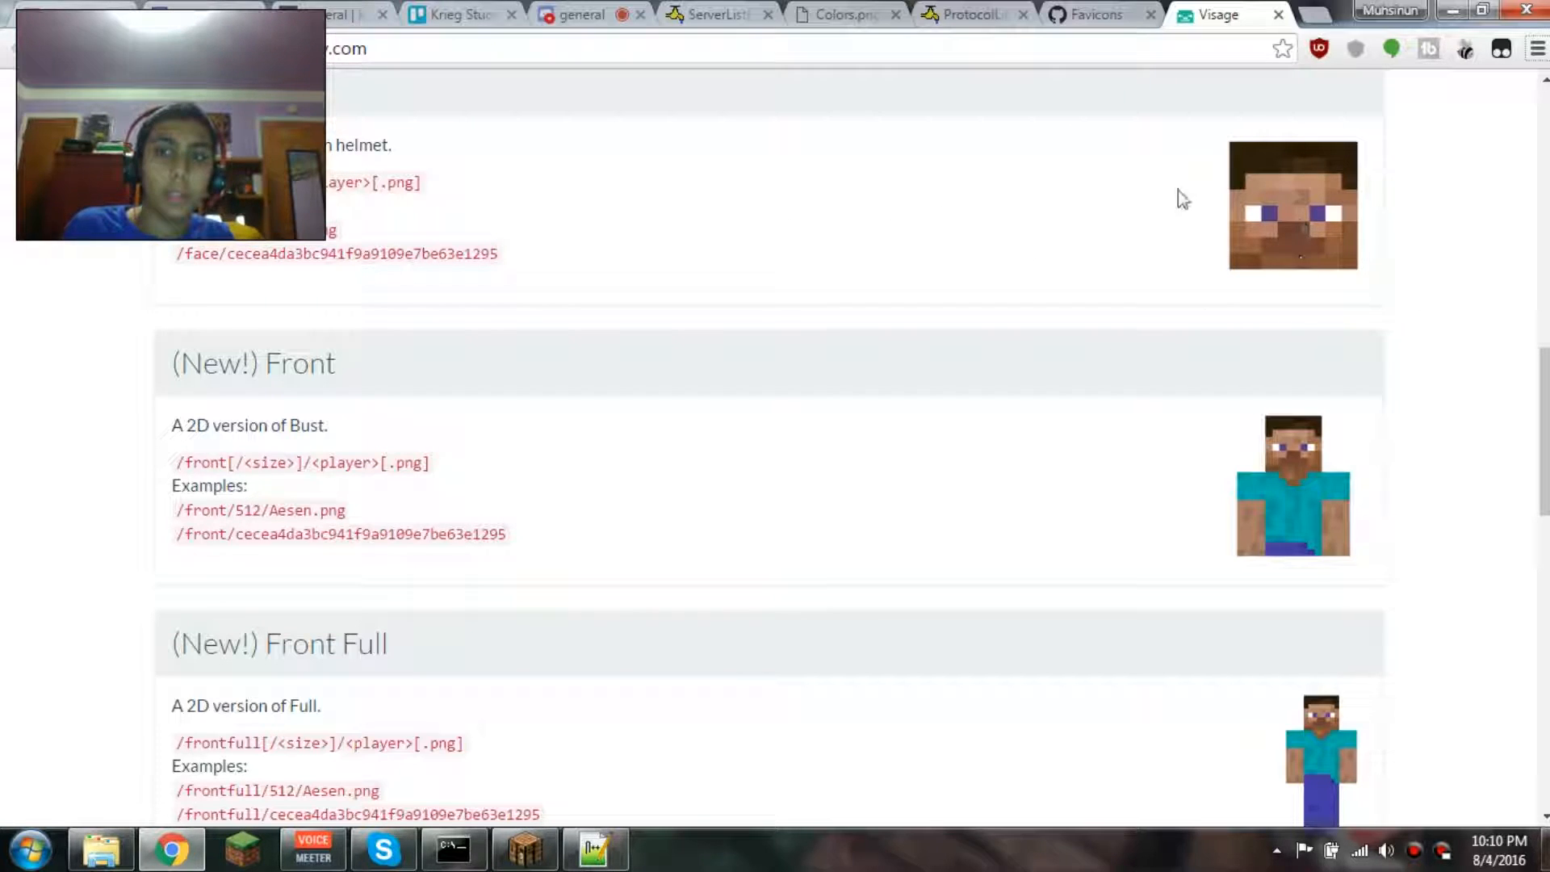
pyautogui.moveTo(355, 208)
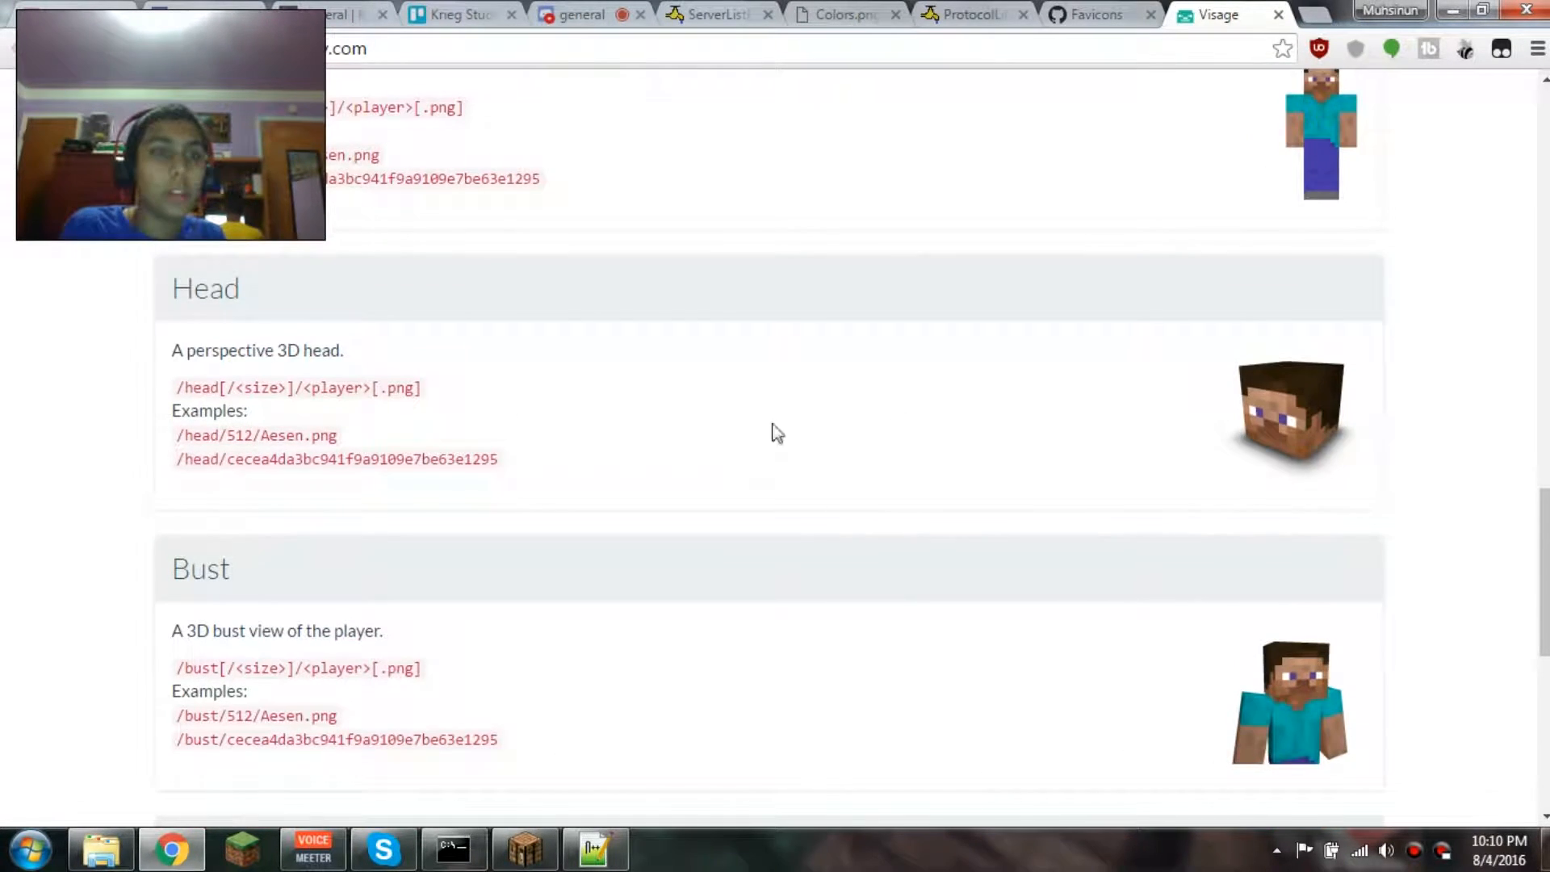
pyautogui.scroll(-3)
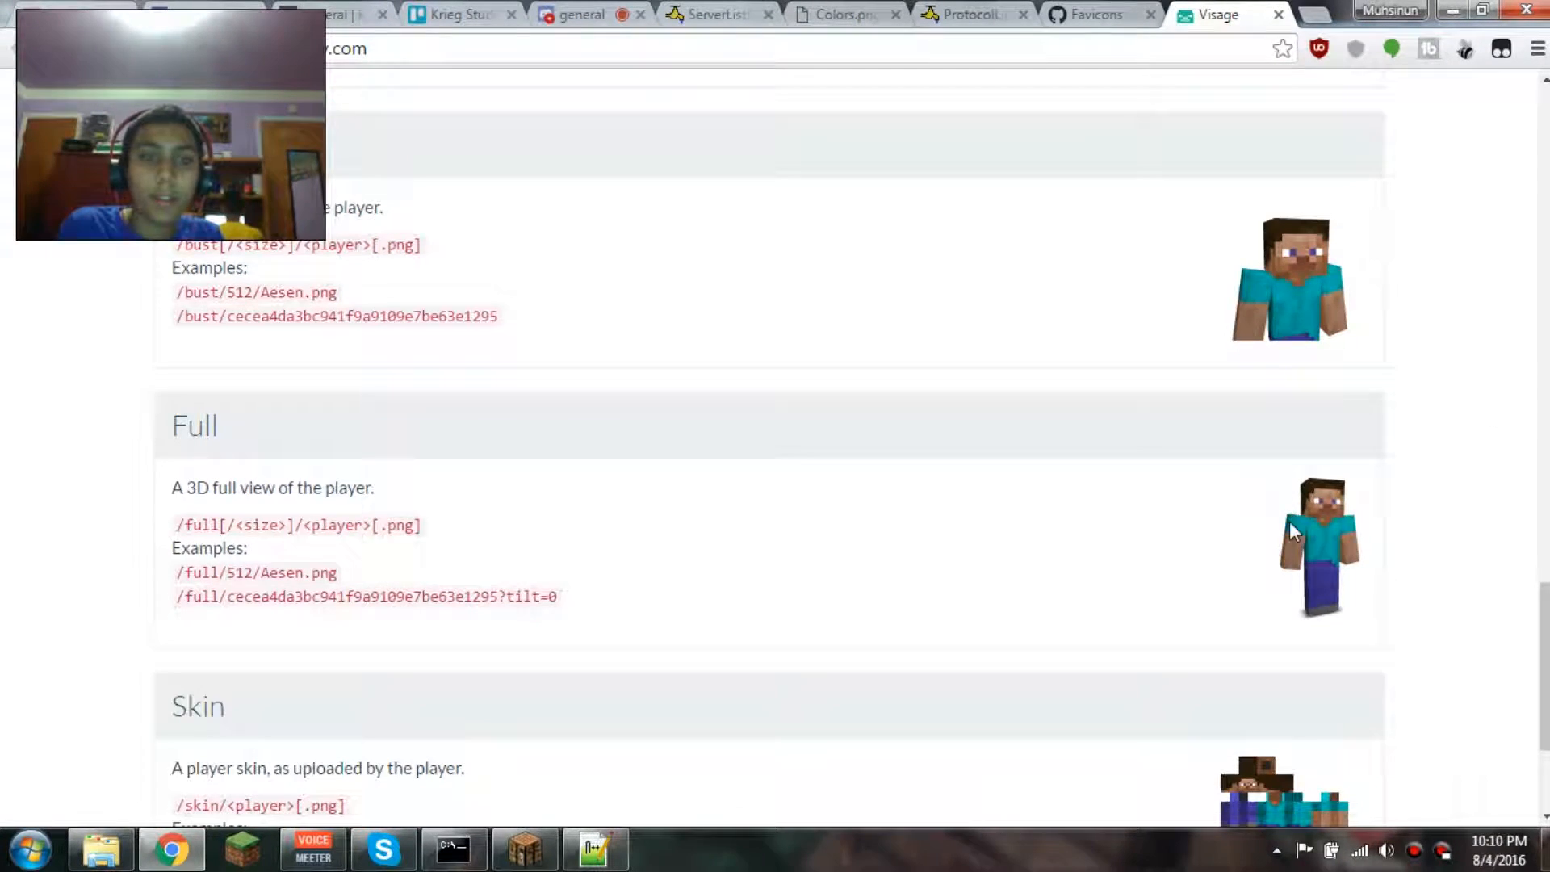
pyautogui.scroll(-3)
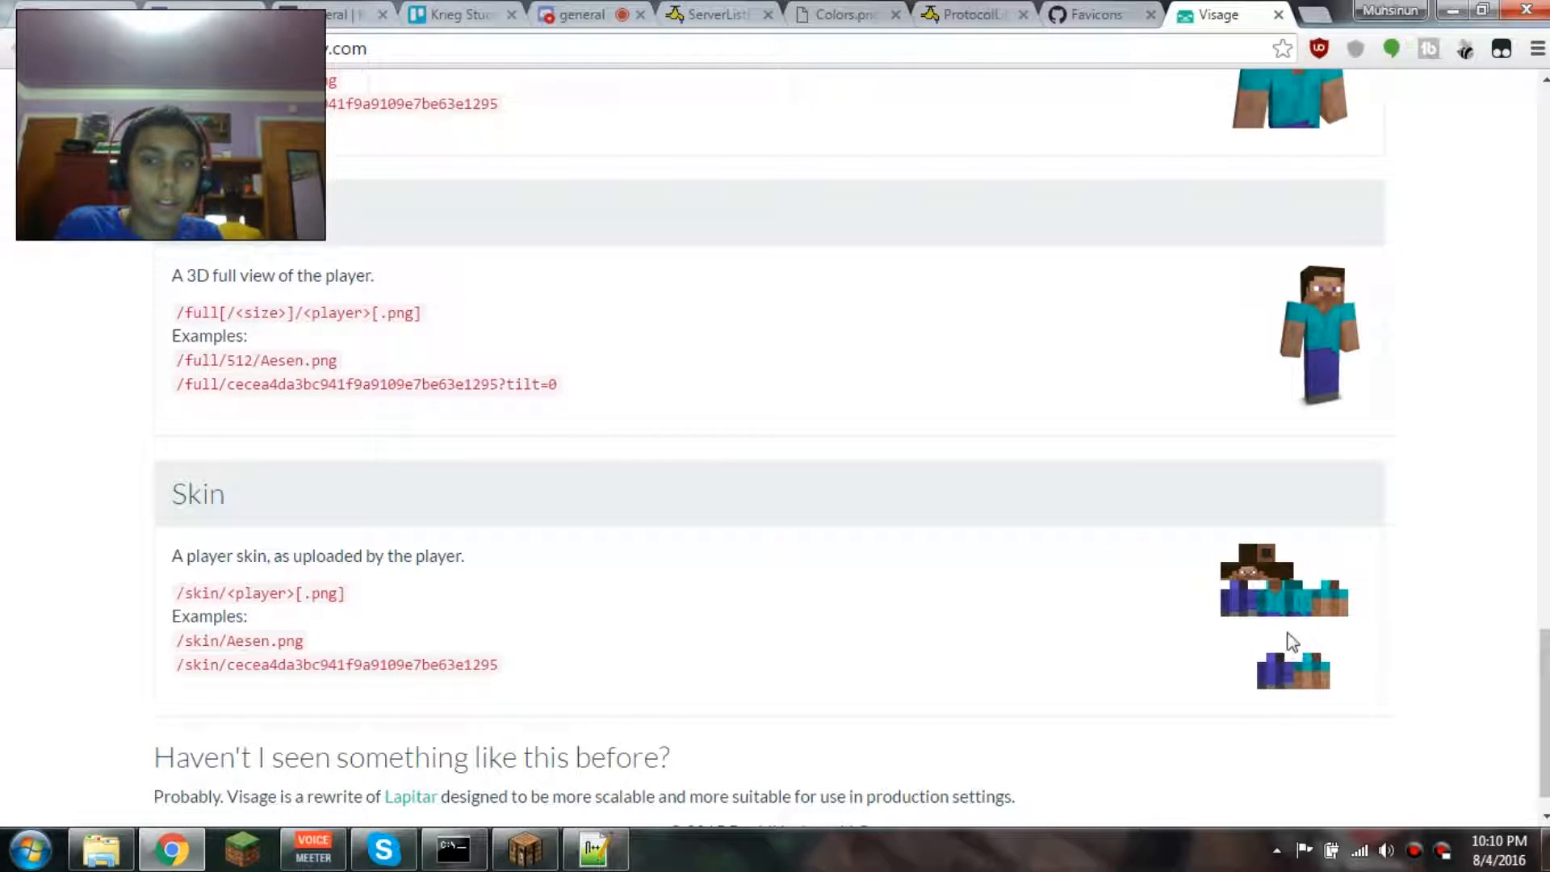
pyautogui.moveTo(1125, 527)
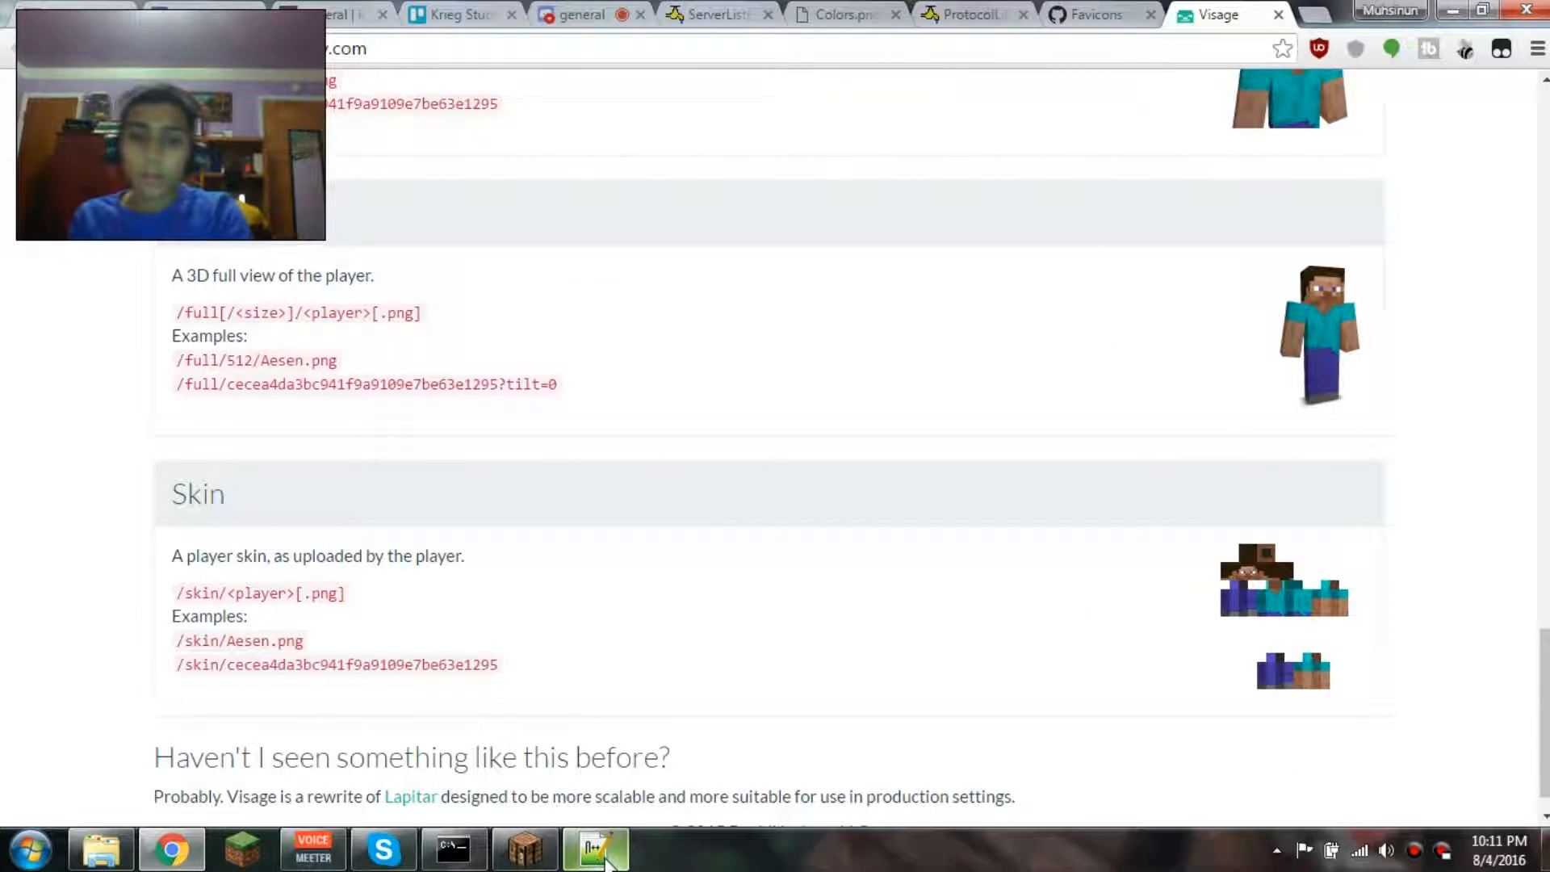
# Change head to bust on line 50, reload via console and server list, and add CATS after NOT on line 58.
pyautogui.click(593, 848)
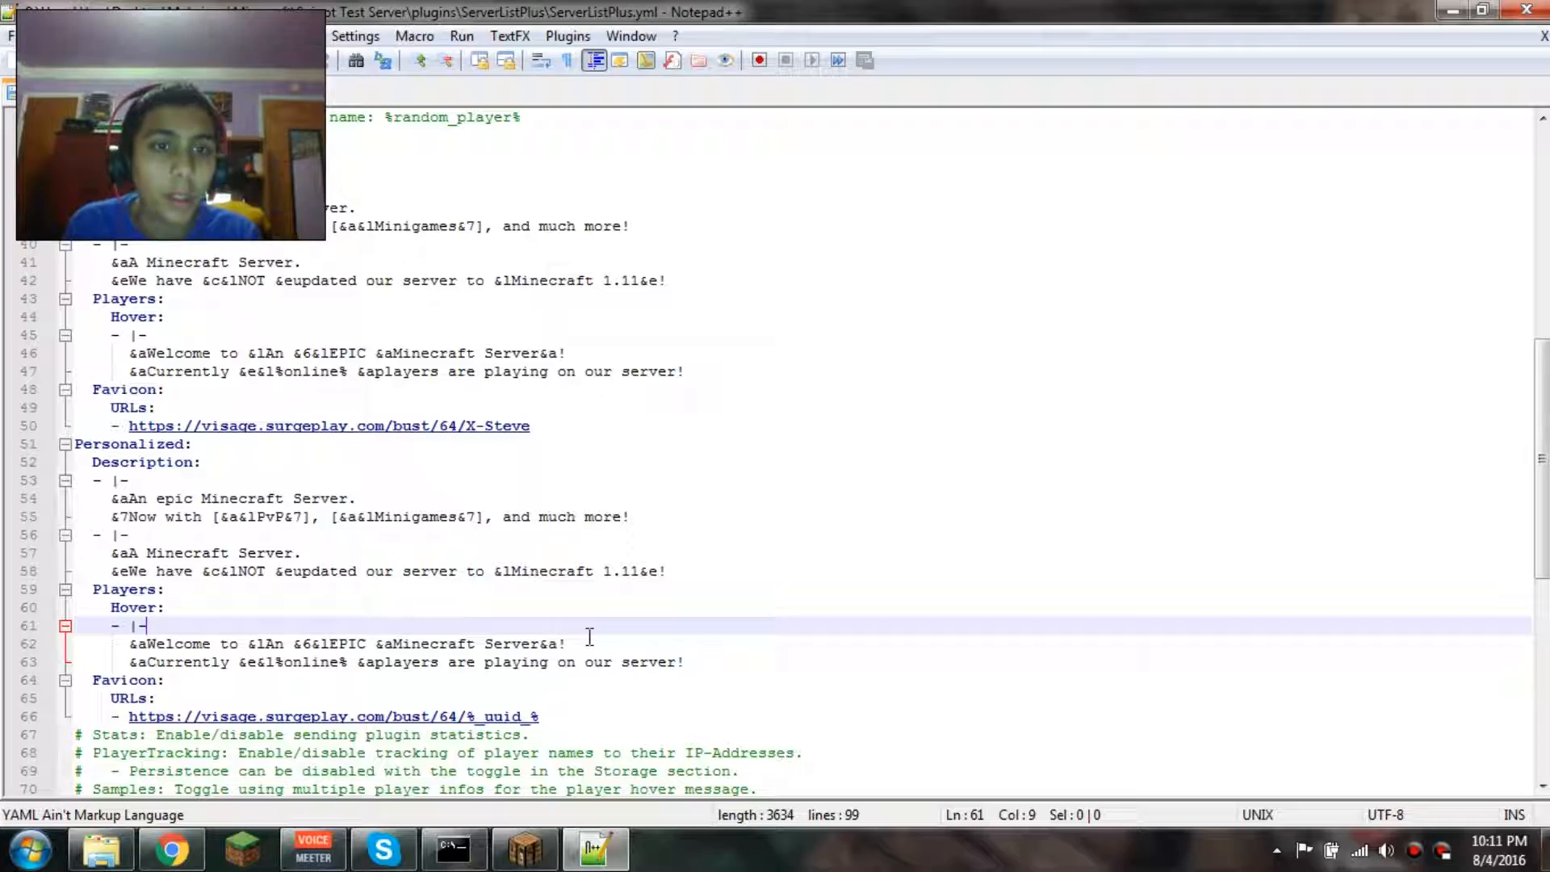
pyautogui.click(523, 848)
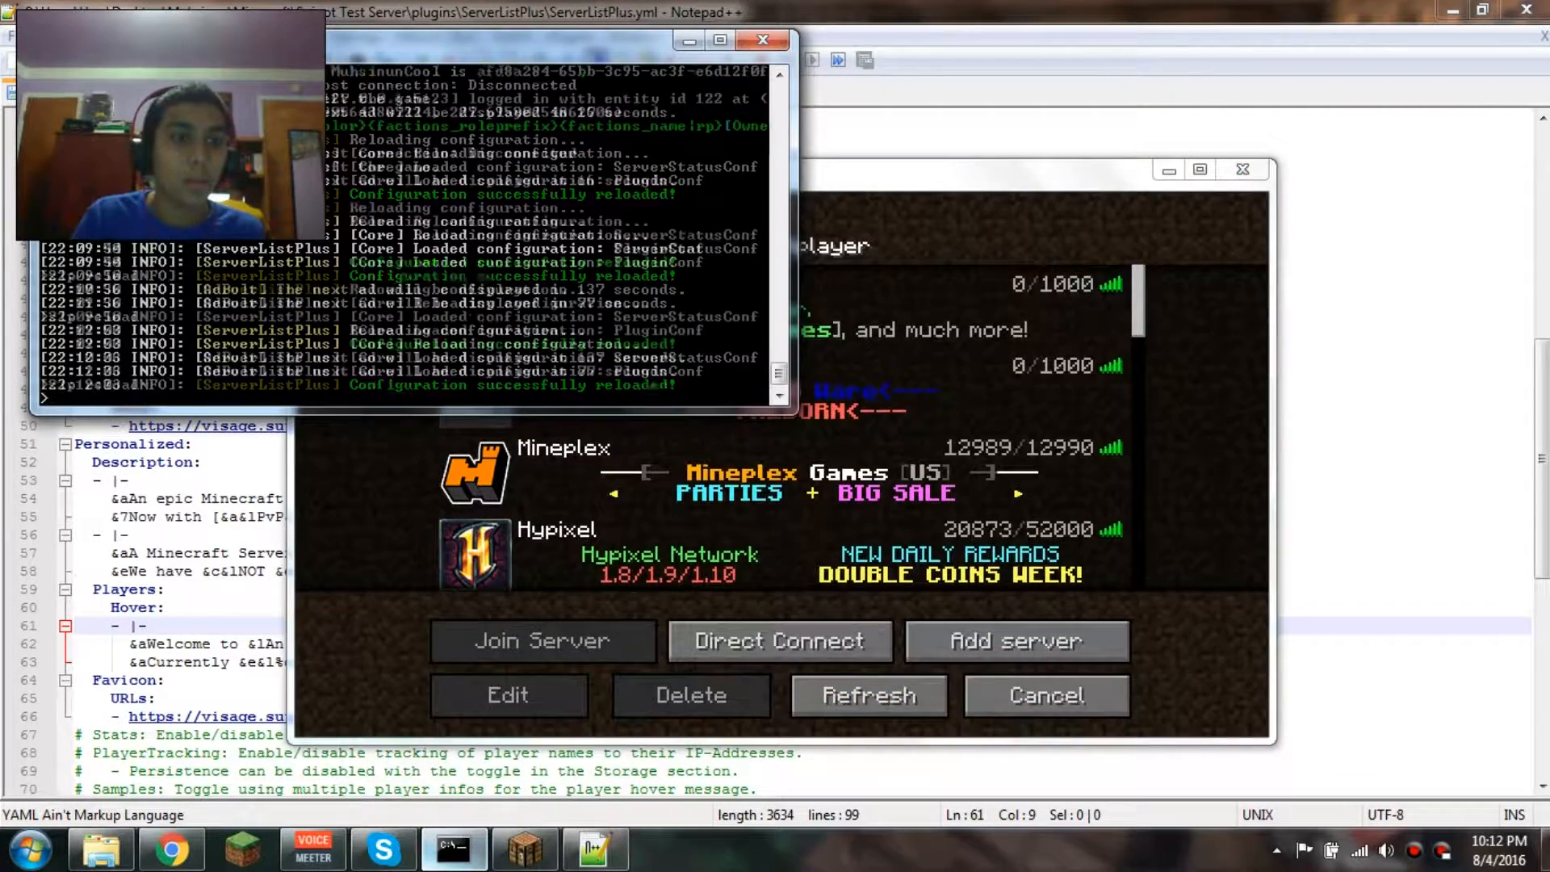
pyautogui.click(867, 695)
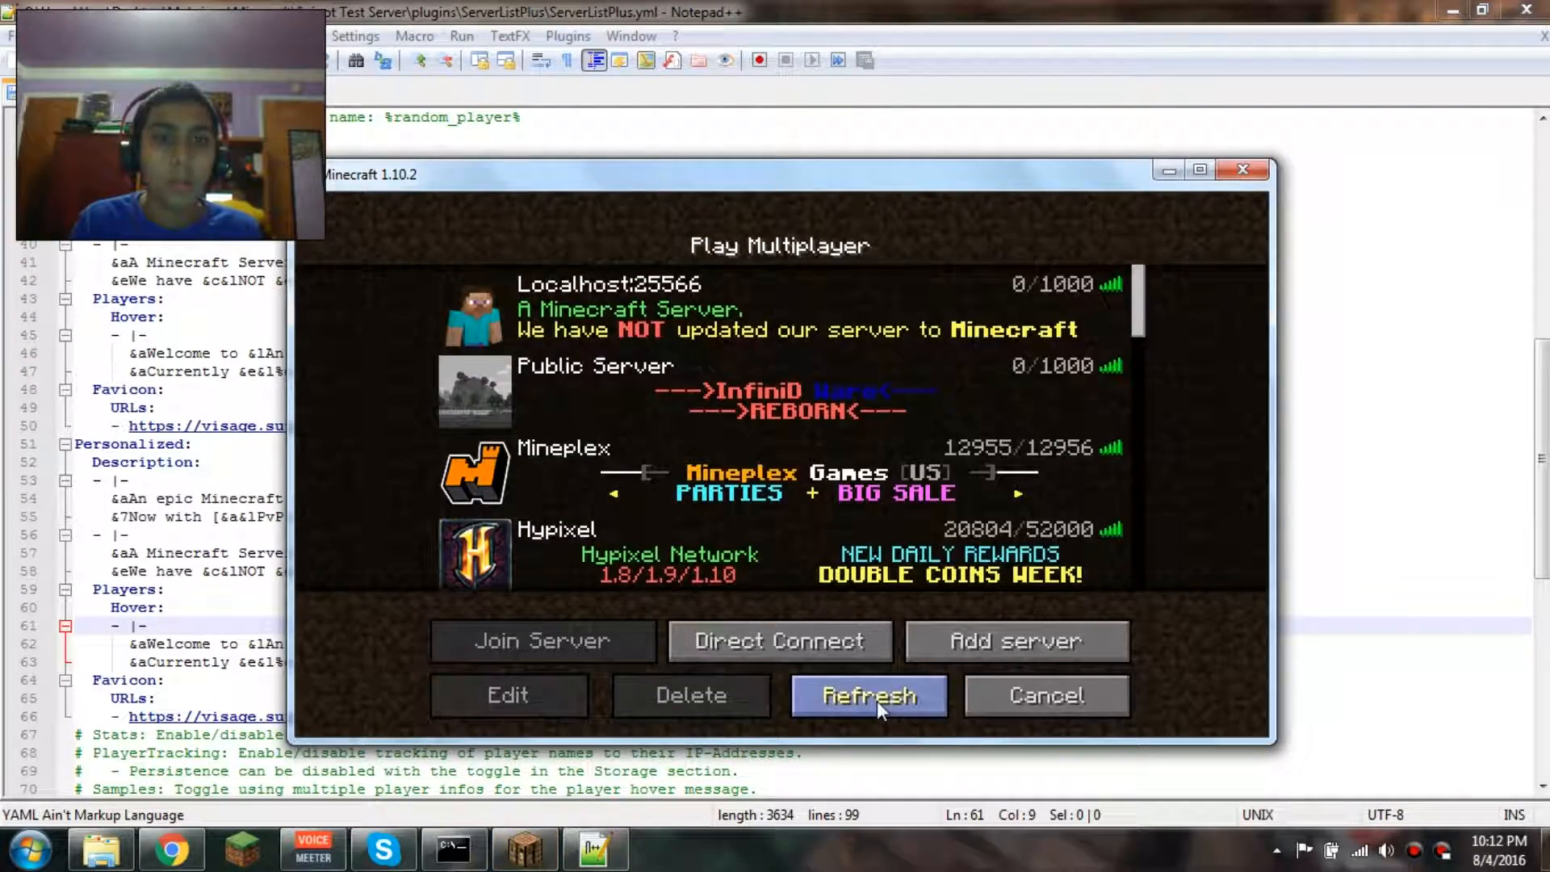
pyautogui.click(869, 694)
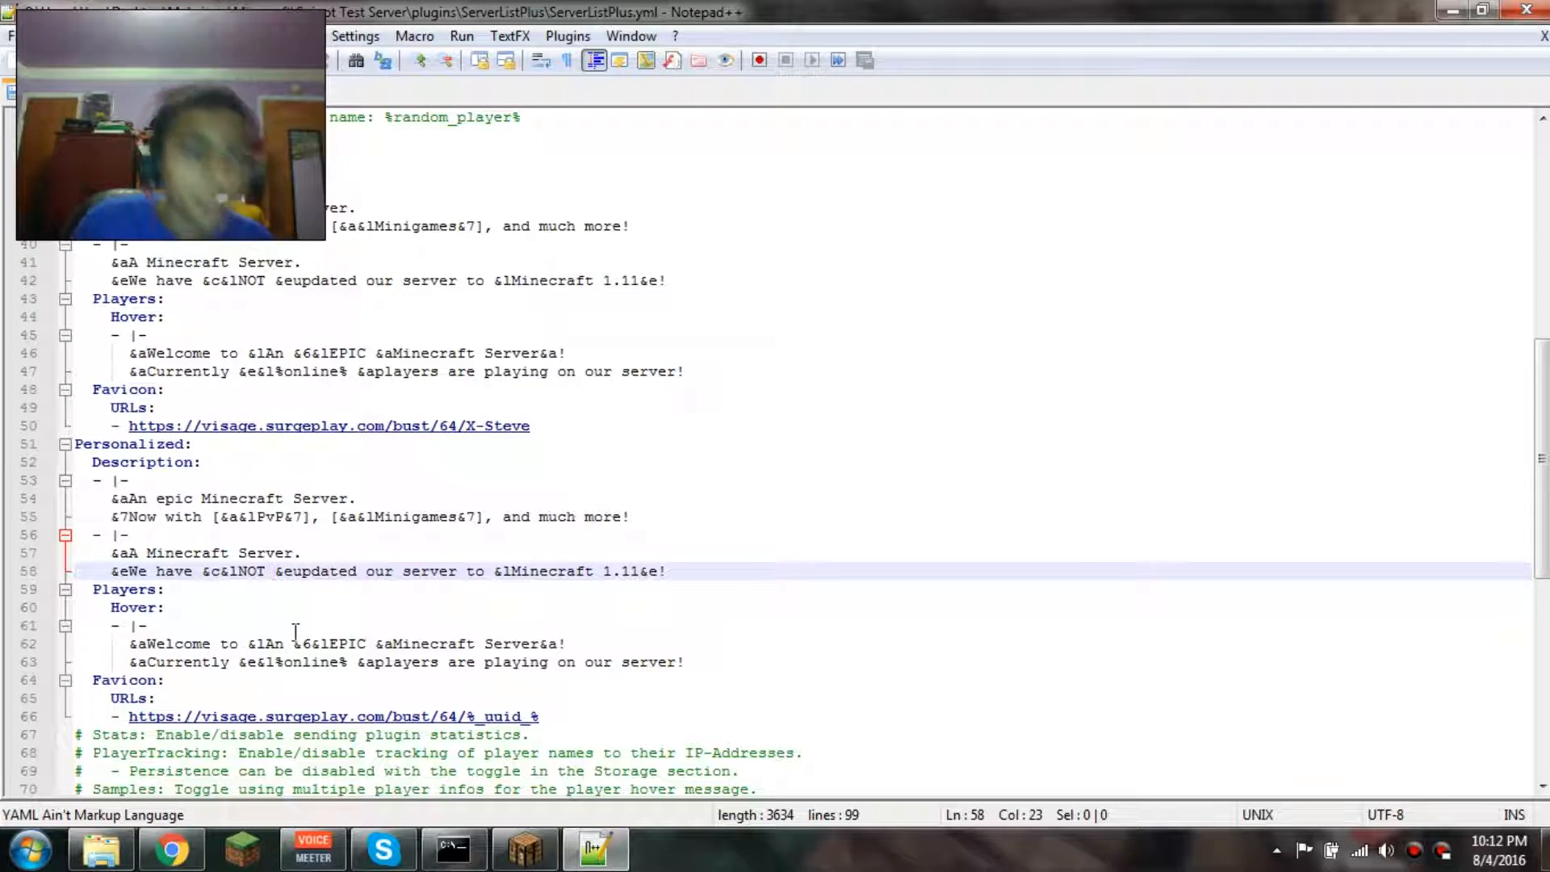
pyautogui.write('CATS')
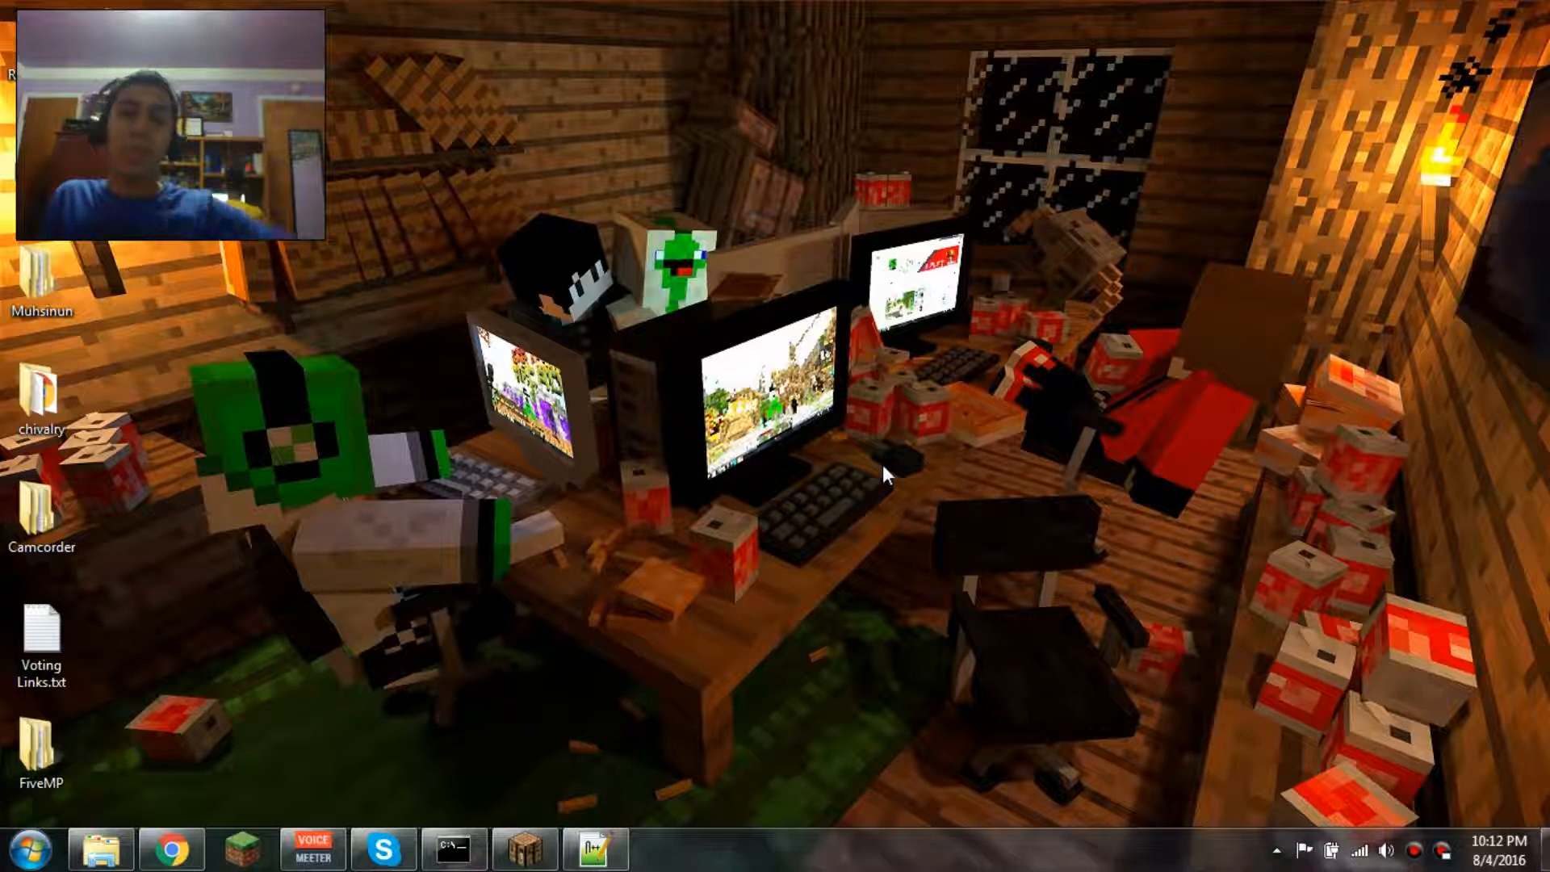
# Select Localhost and refresh repeatedly until the Steve favicon, CATS line and epic description appear.
pyautogui.click(522, 848)
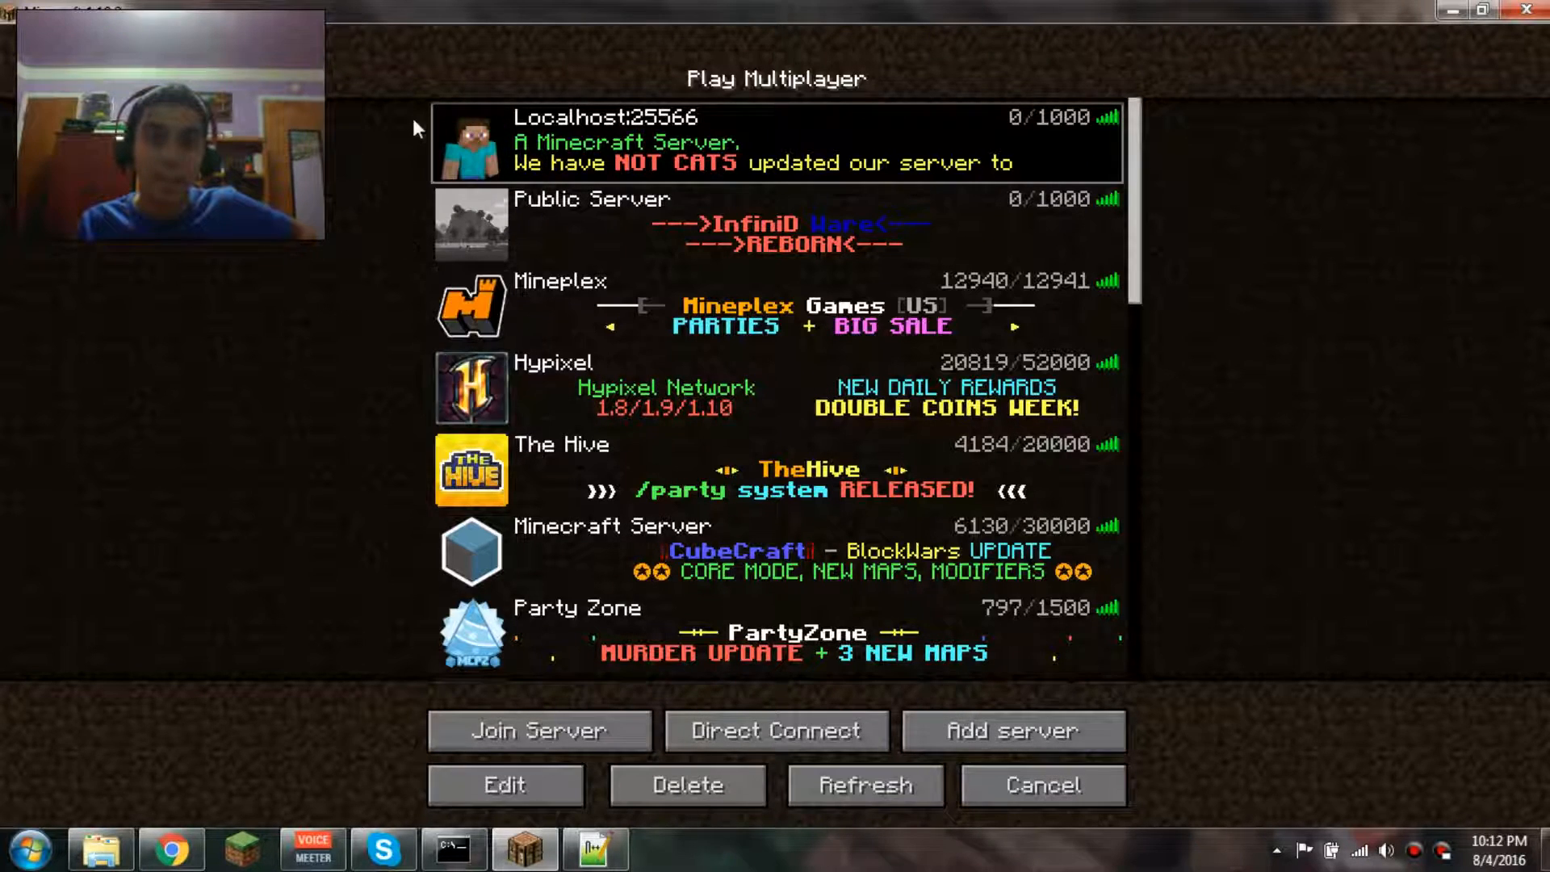
pyautogui.click(473, 142)
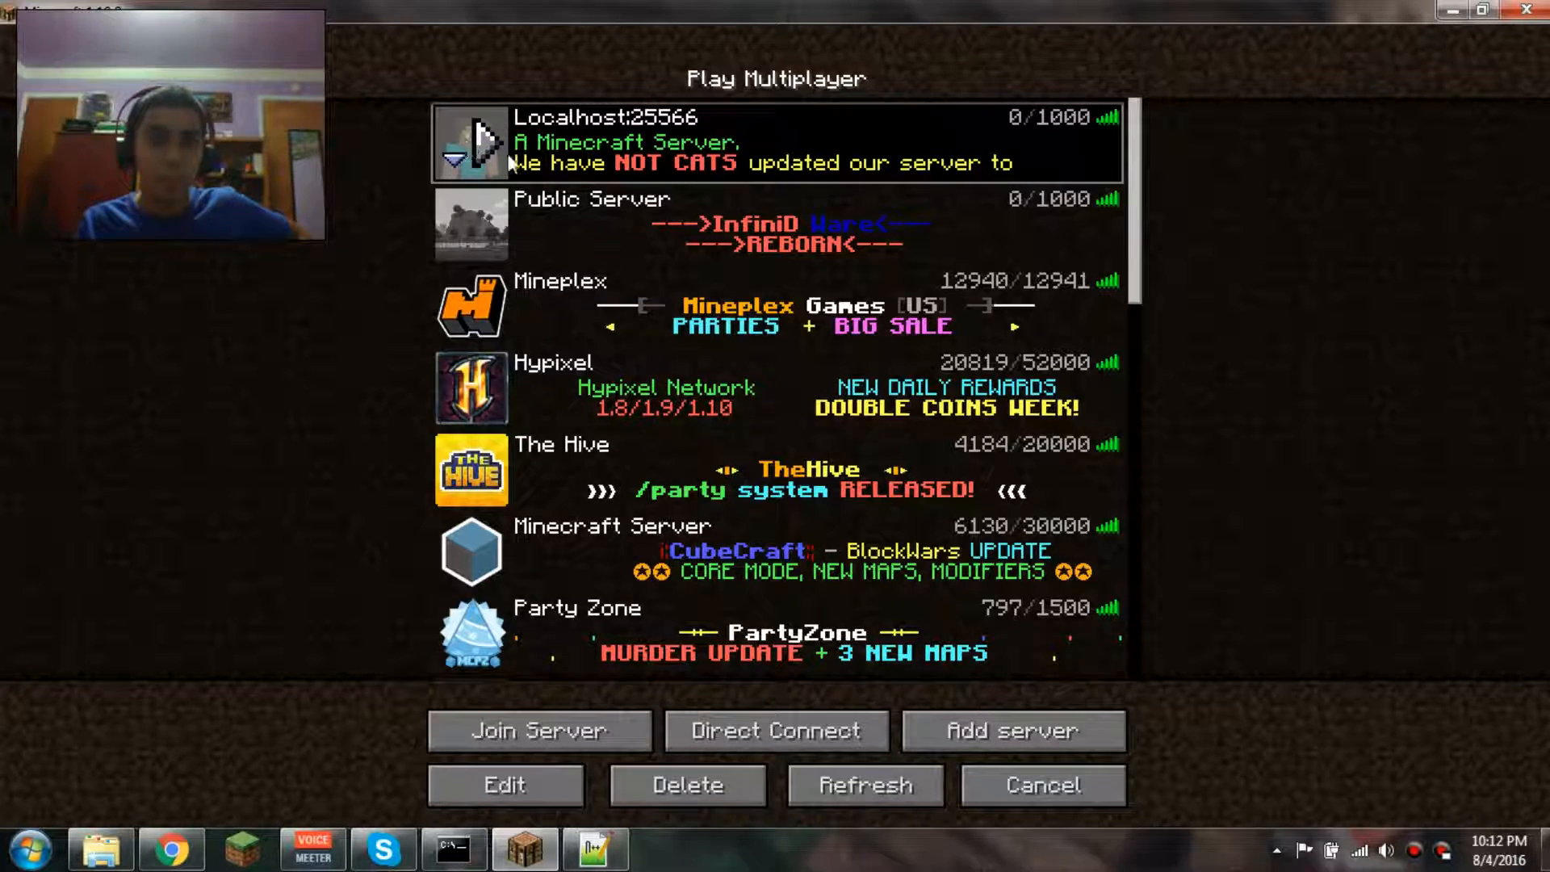
pyautogui.click(863, 785)
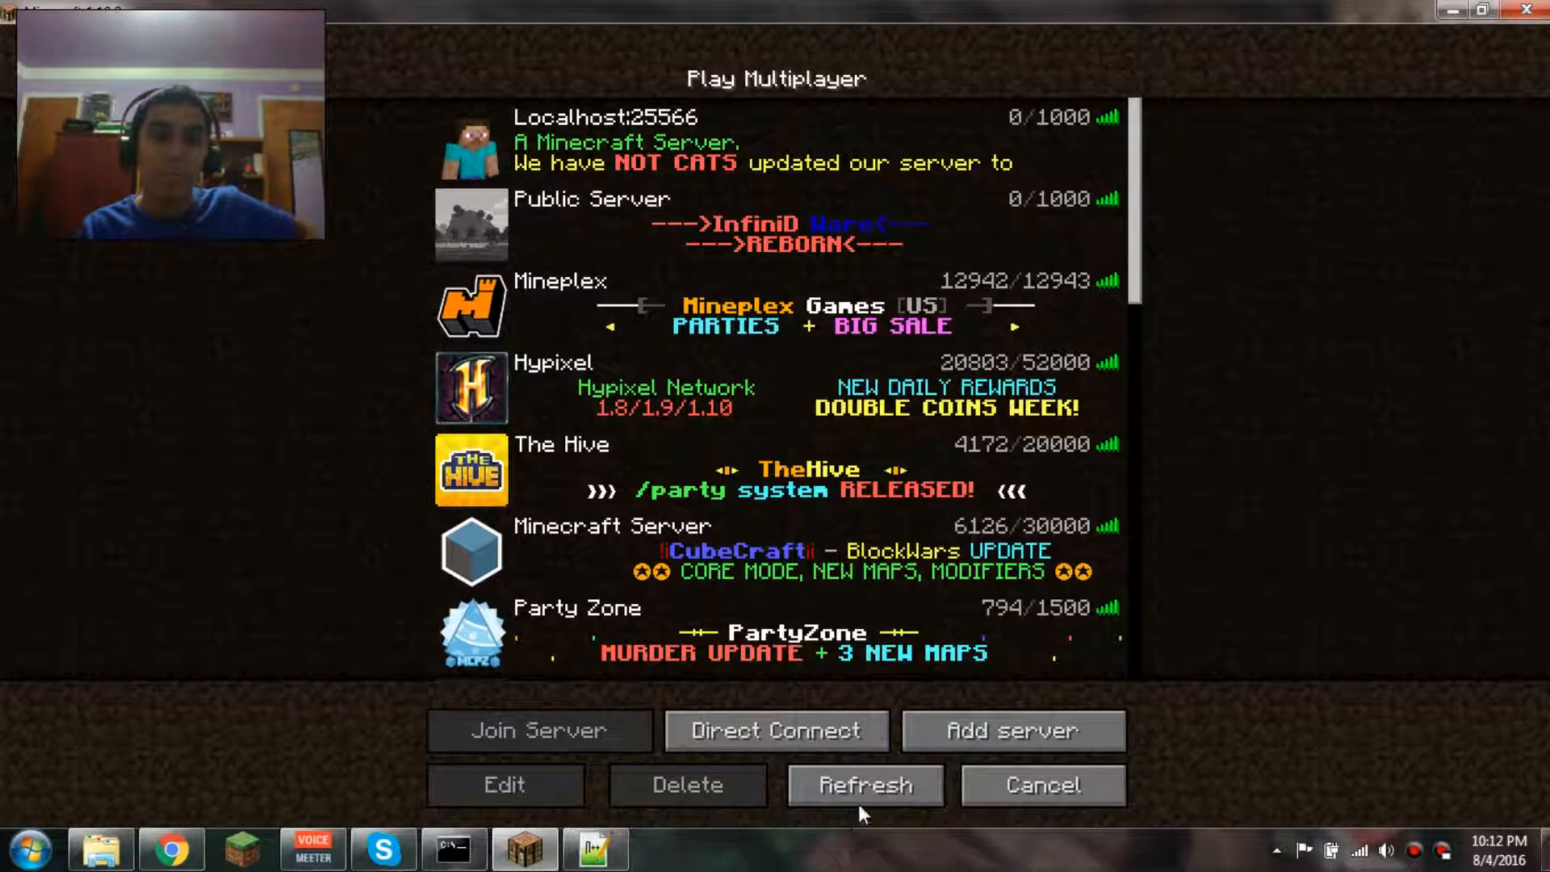
pyautogui.click(863, 785)
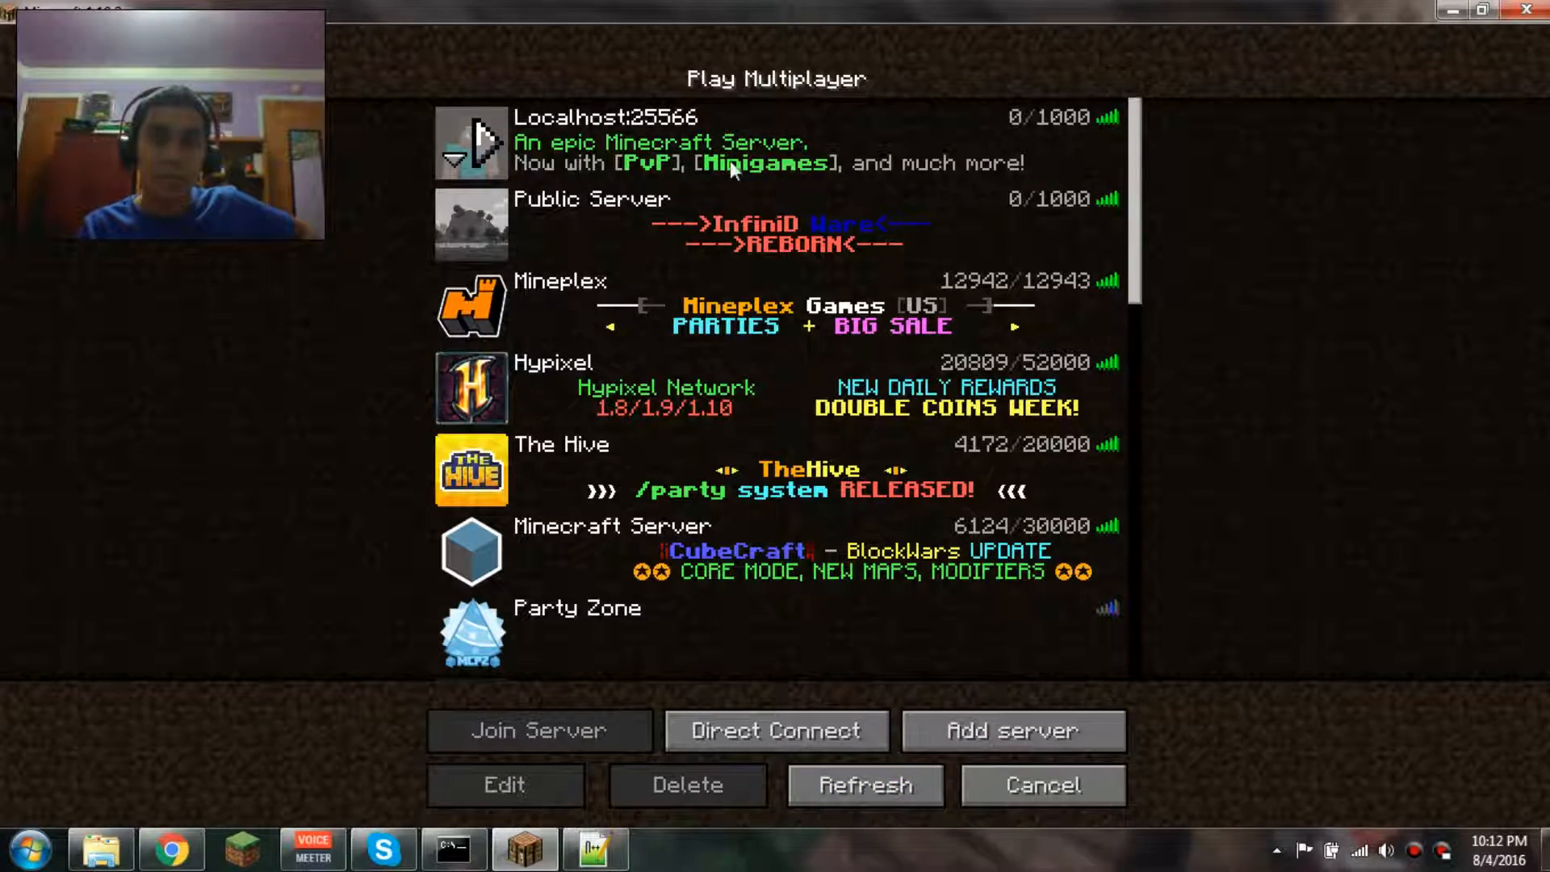
pyautogui.click(863, 785)
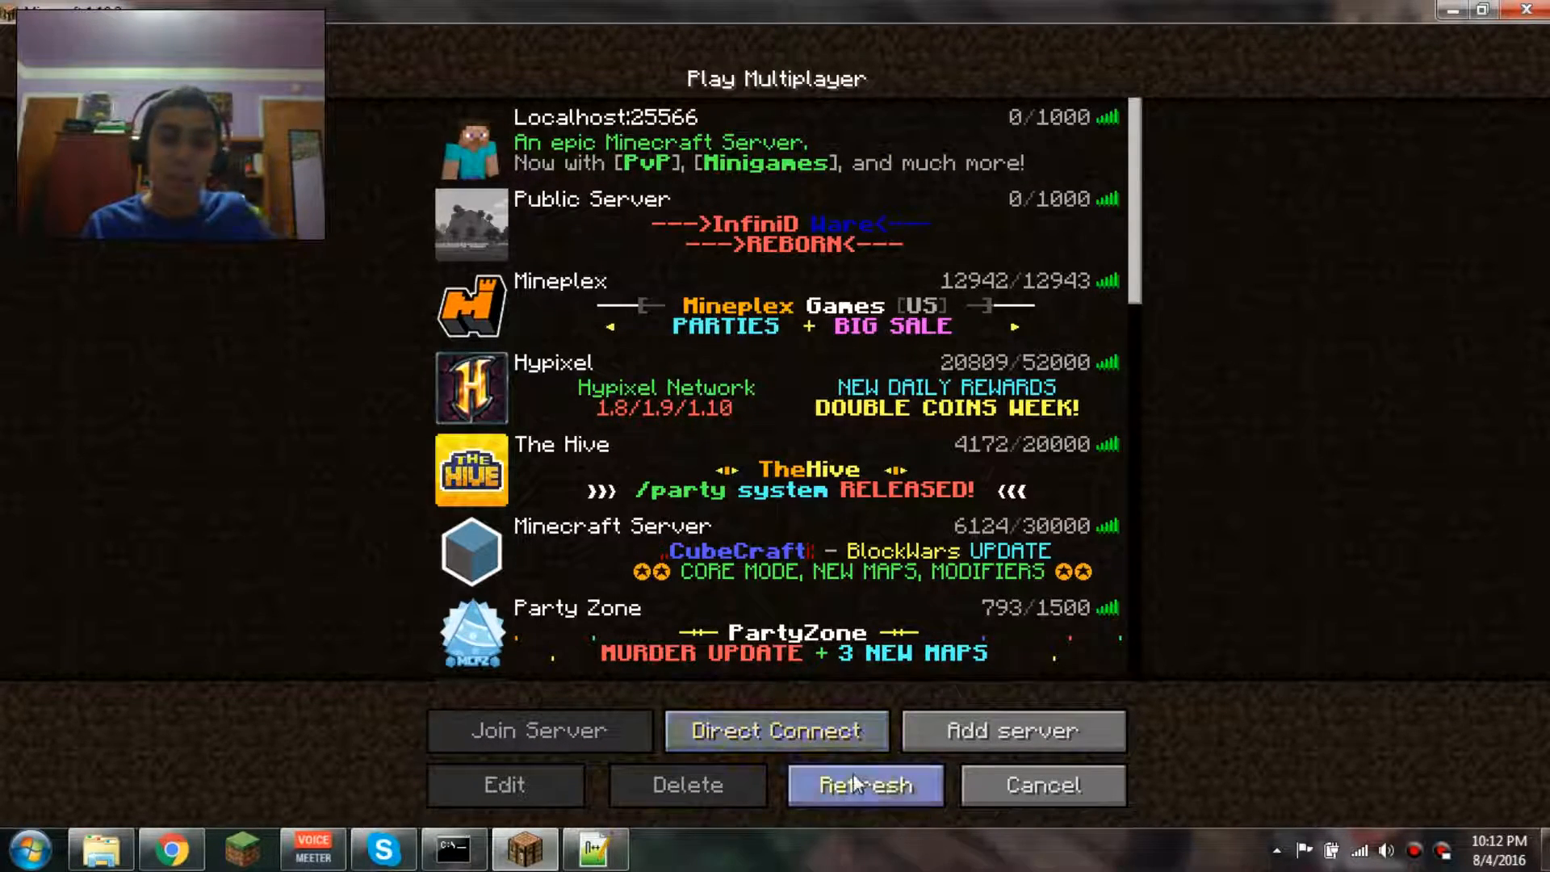
pyautogui.click(864, 785)
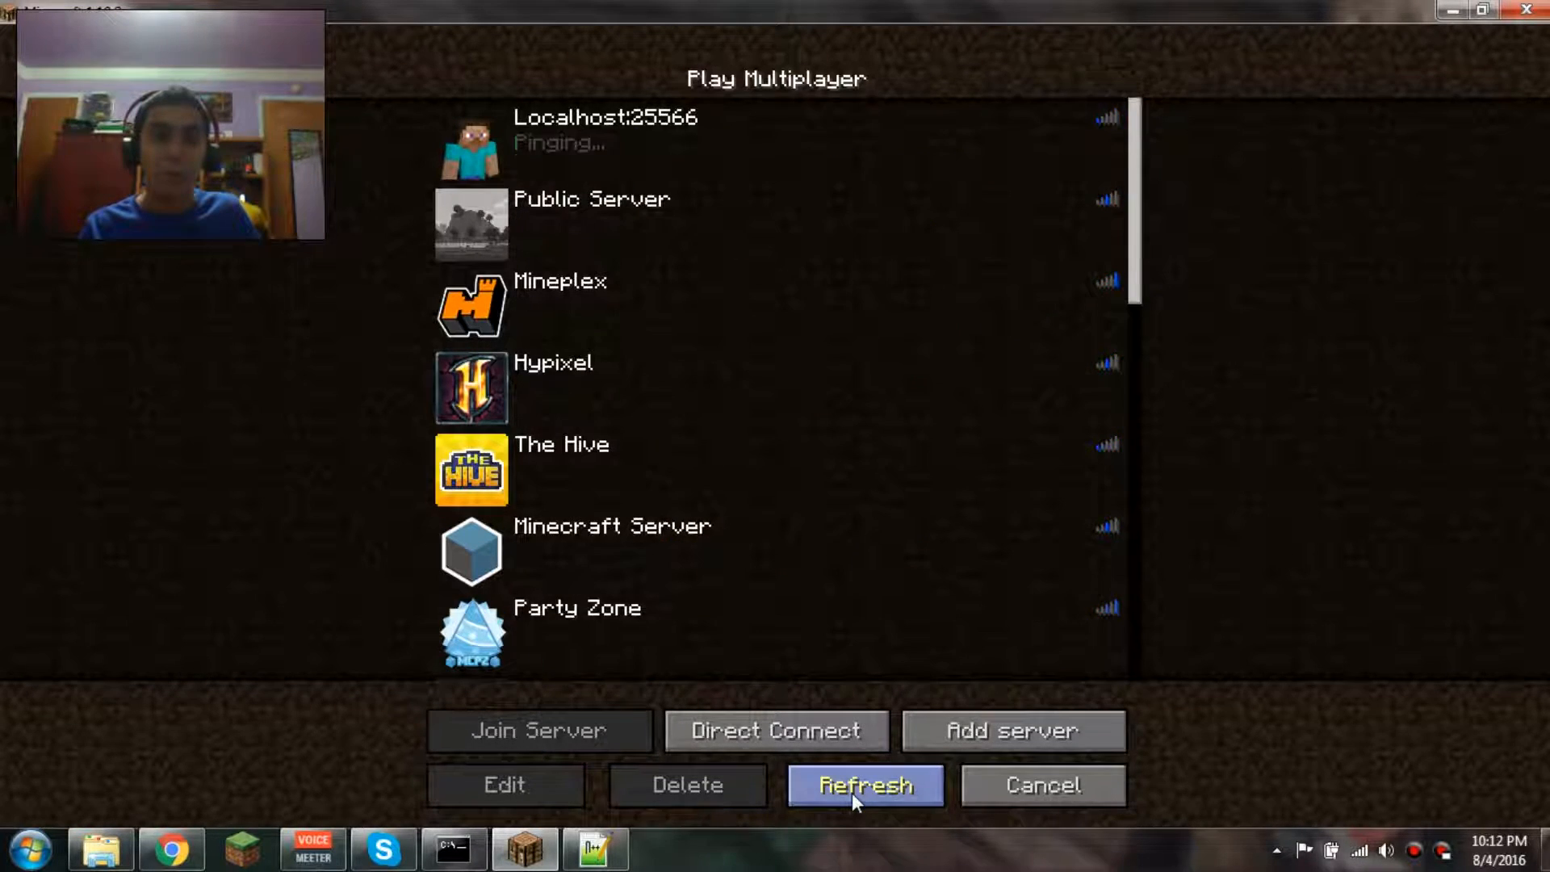
pyautogui.click(865, 785)
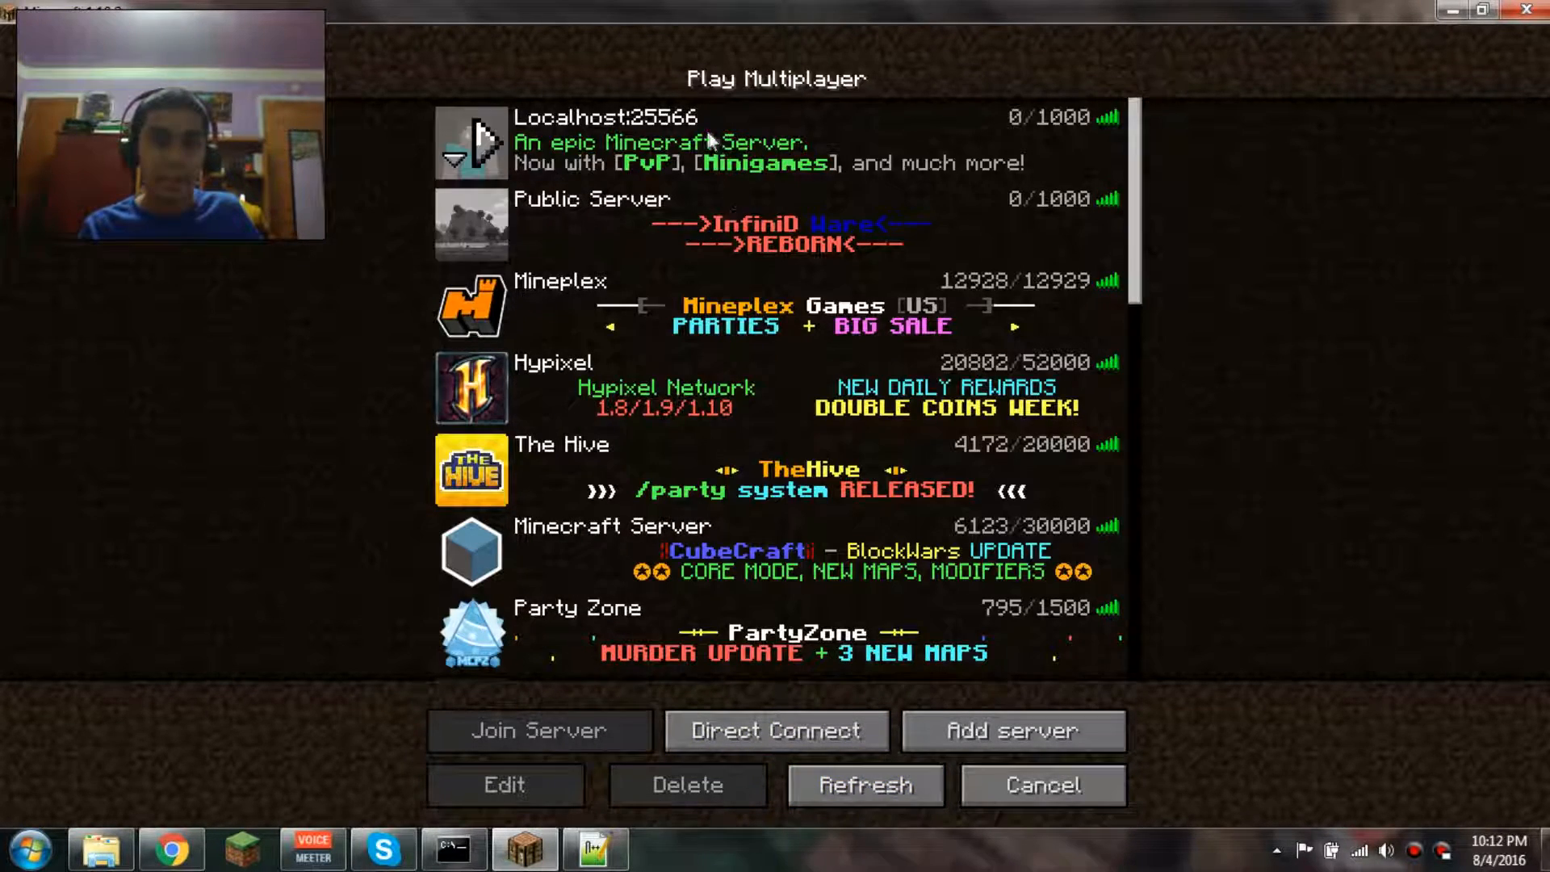